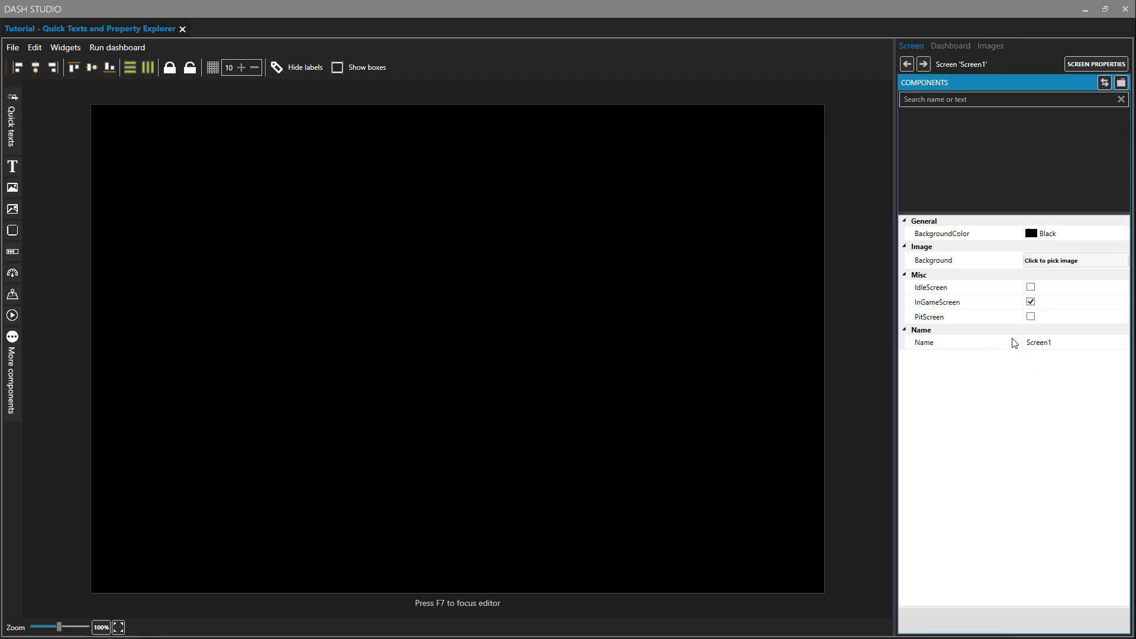
# List the quick text categories (Engine, Lap, Tyres, Fuel, Race) beside the empty screen.
pyautogui.click(11, 96)
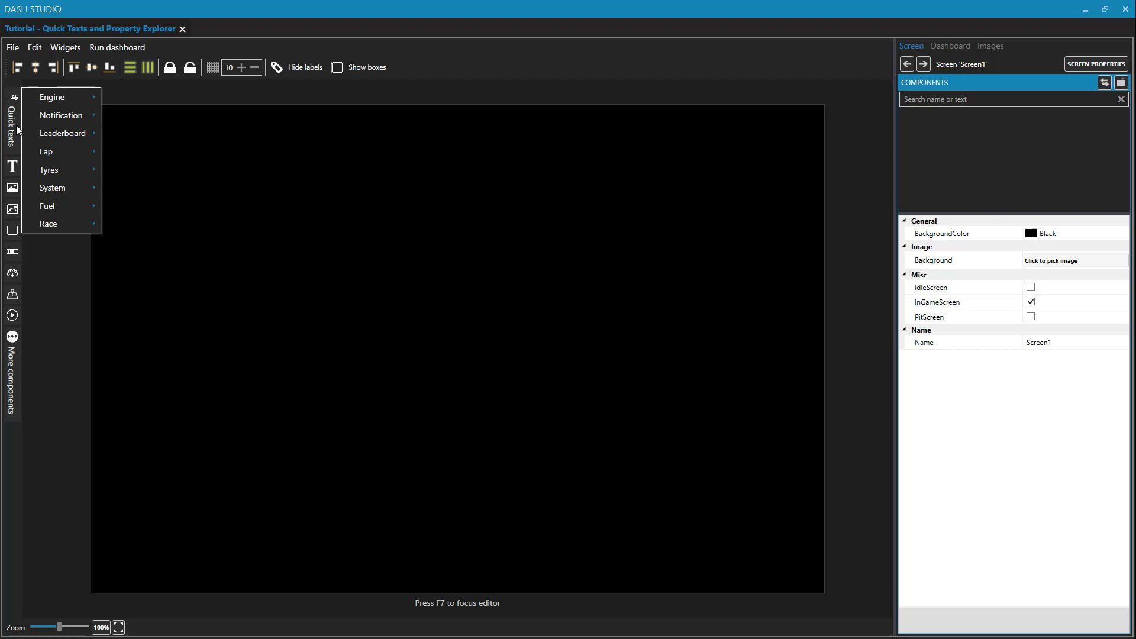
pyautogui.moveTo(52, 97)
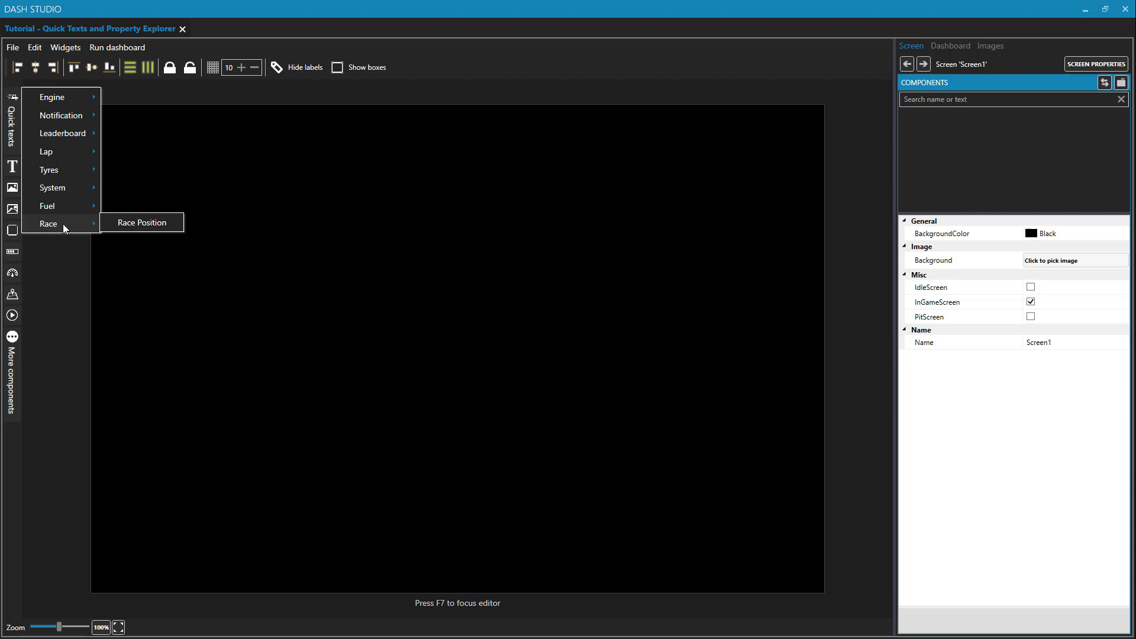
pyautogui.moveTo(251, 261)
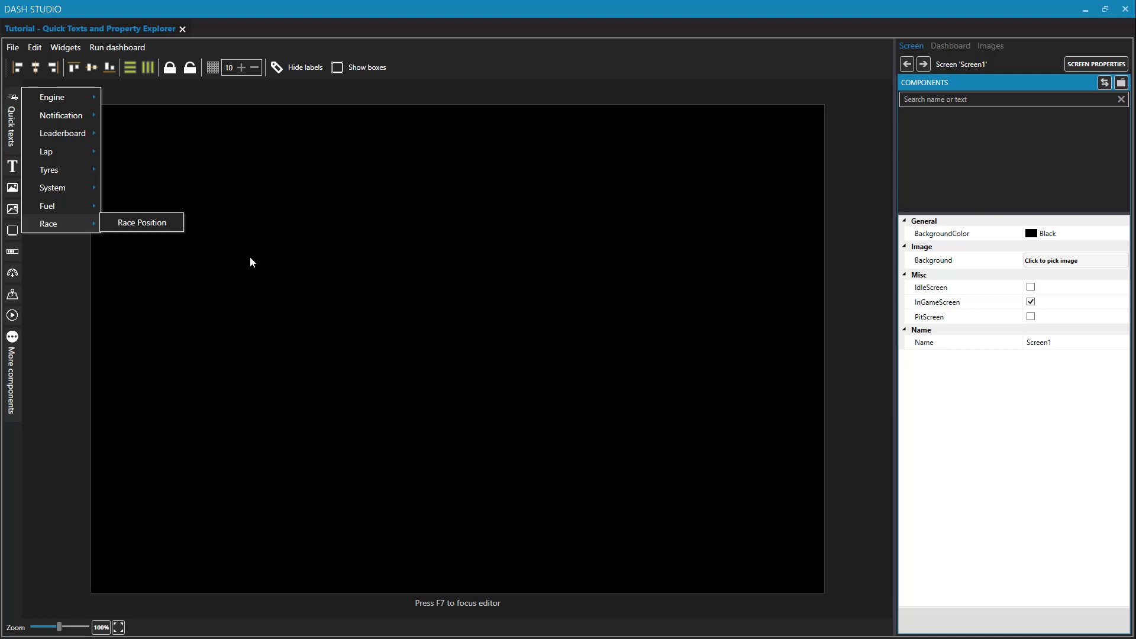
pyautogui.moveTo(247, 259)
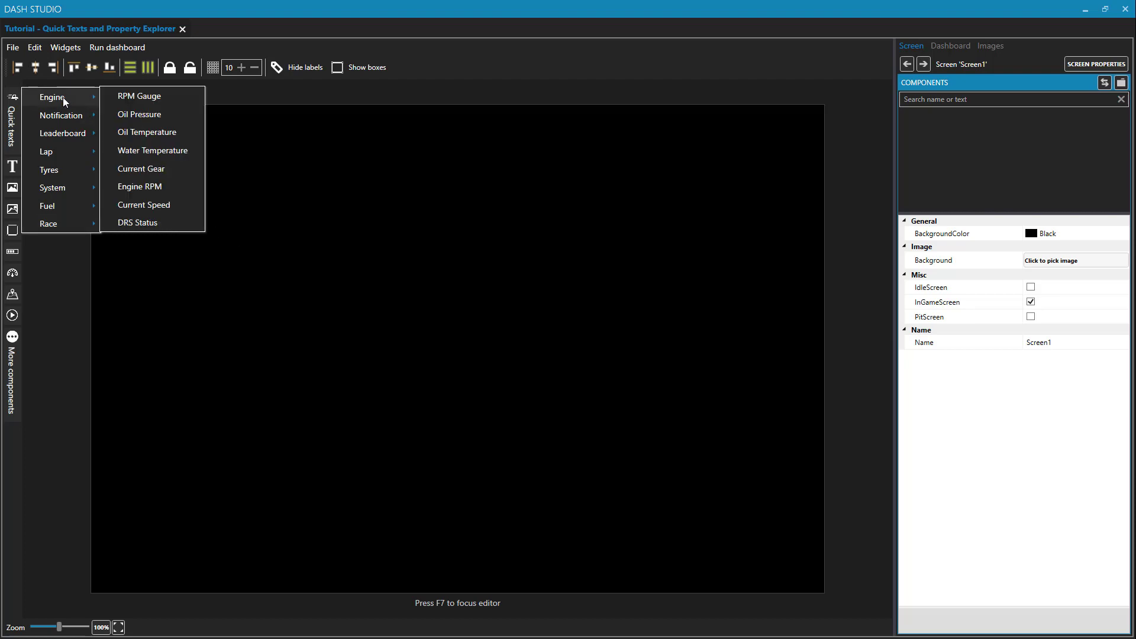
pyautogui.moveTo(138, 96)
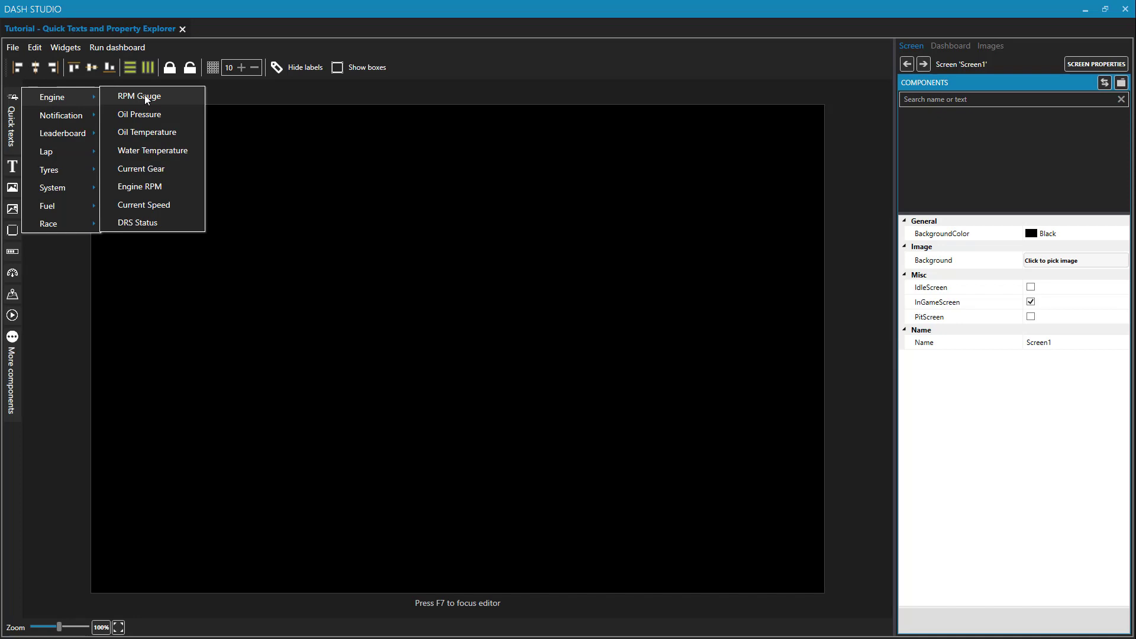
# Add an RPM Gauge from the Engine quick texts across the top of the screen.
pyautogui.click(138, 94)
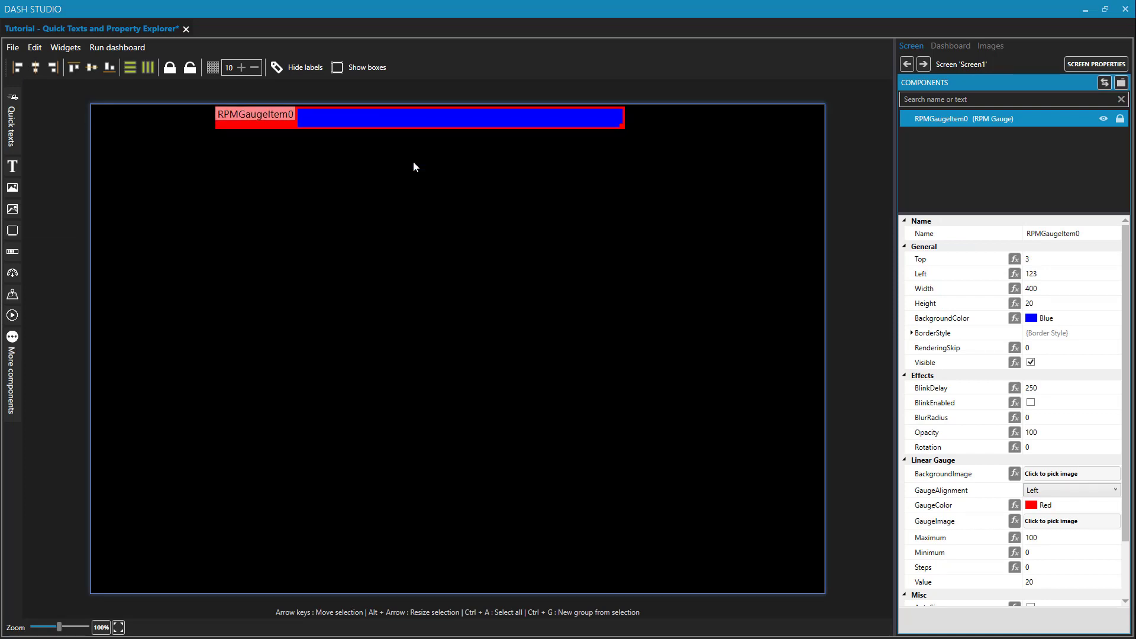
pyautogui.click(12, 125)
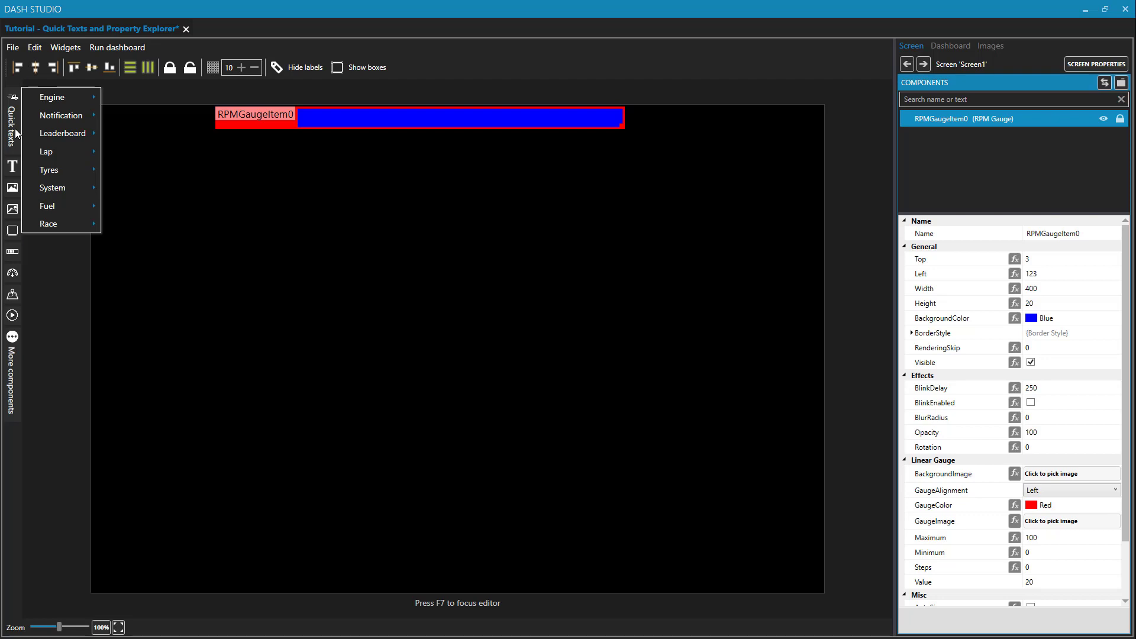
pyautogui.moveTo(441, 134)
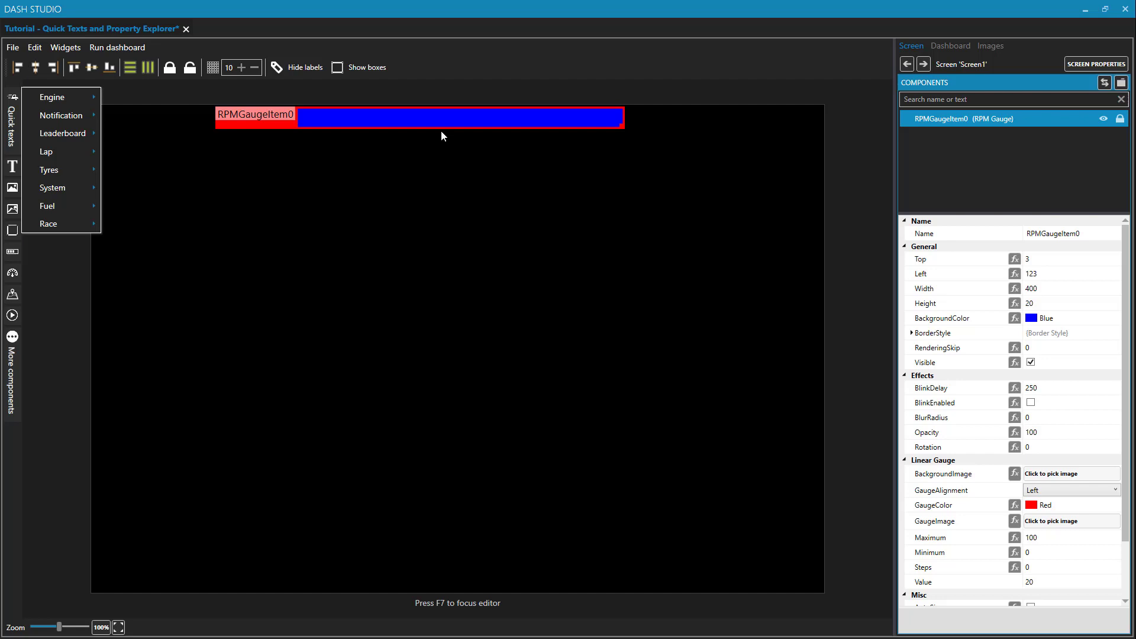
pyautogui.moveTo(454, 125)
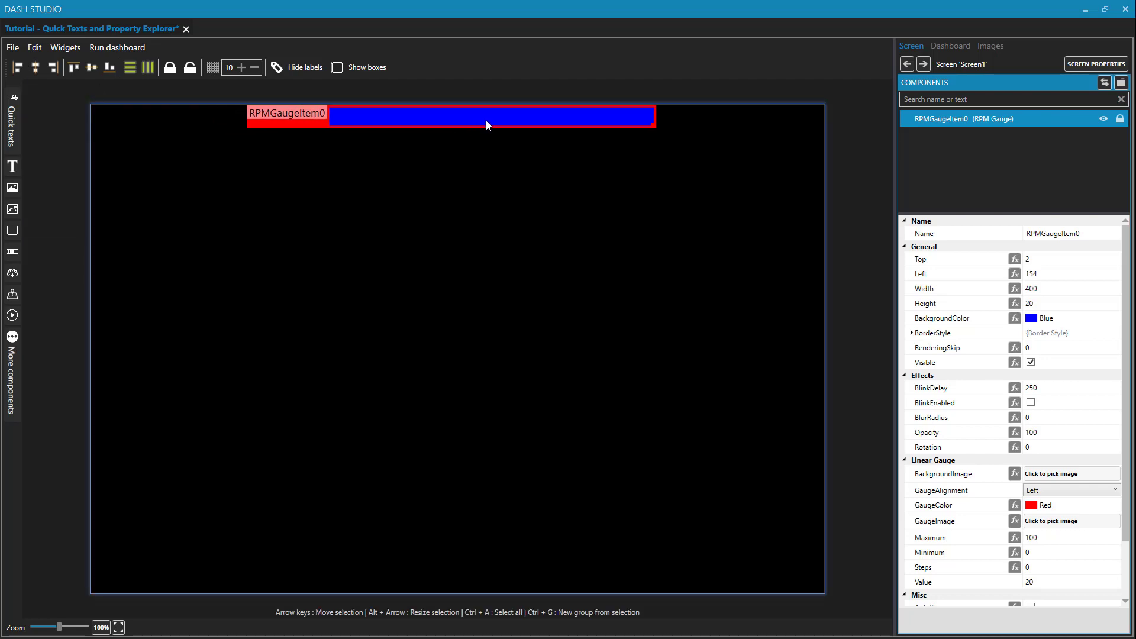
pyautogui.moveTo(491, 206)
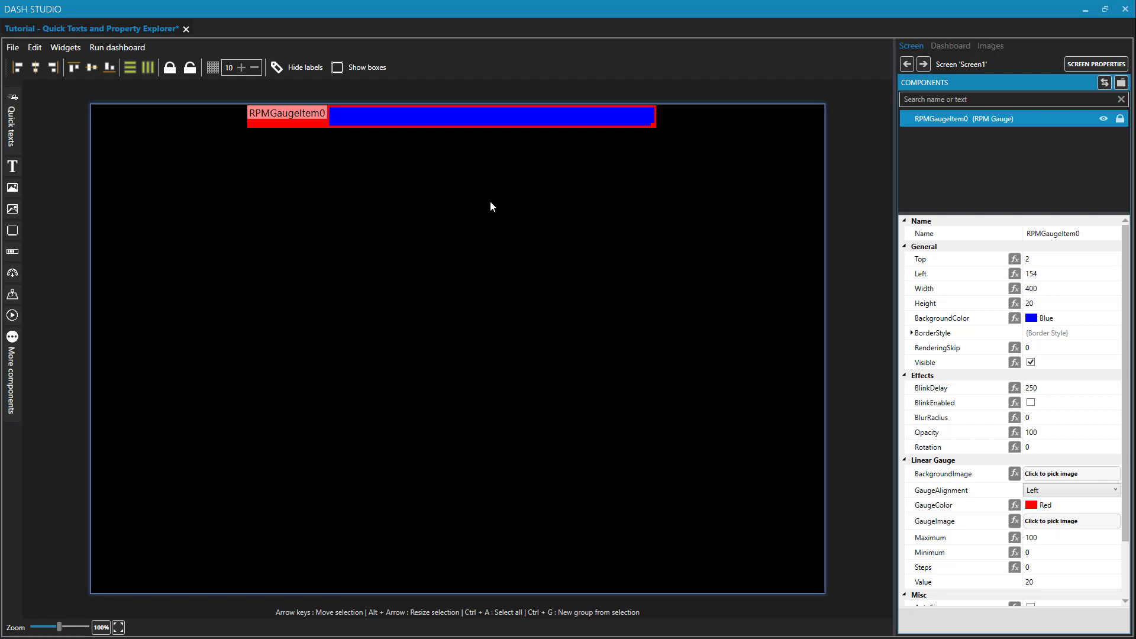
pyautogui.moveTo(28, 139)
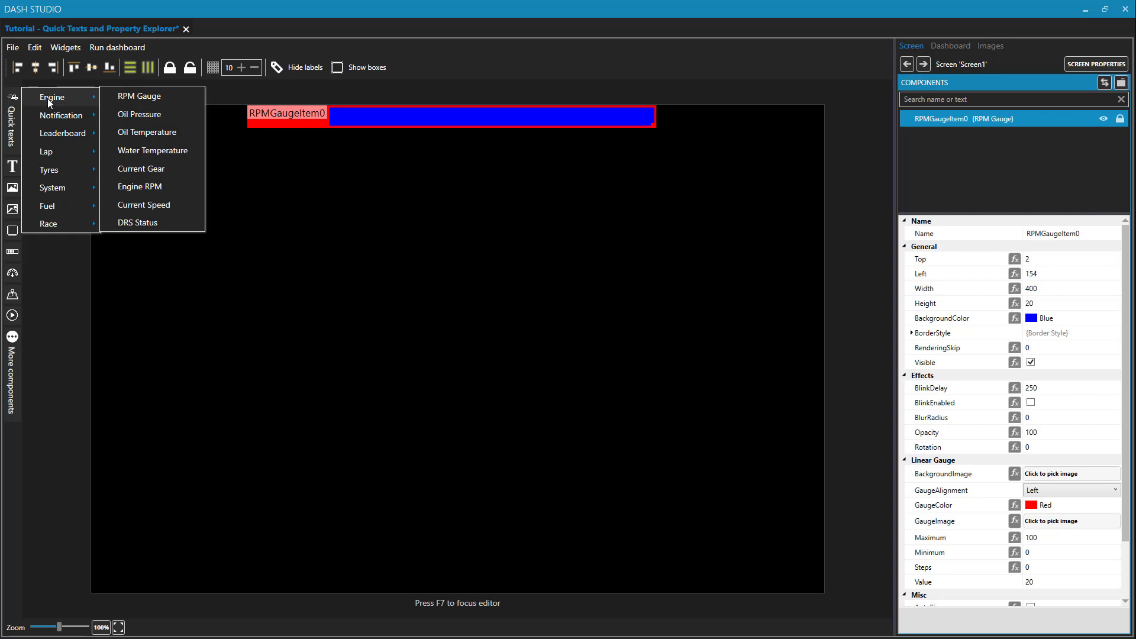
# Add a Current Gear readout (GearText0) from the Engine quick texts below the RPM gauge.
pyautogui.click(140, 169)
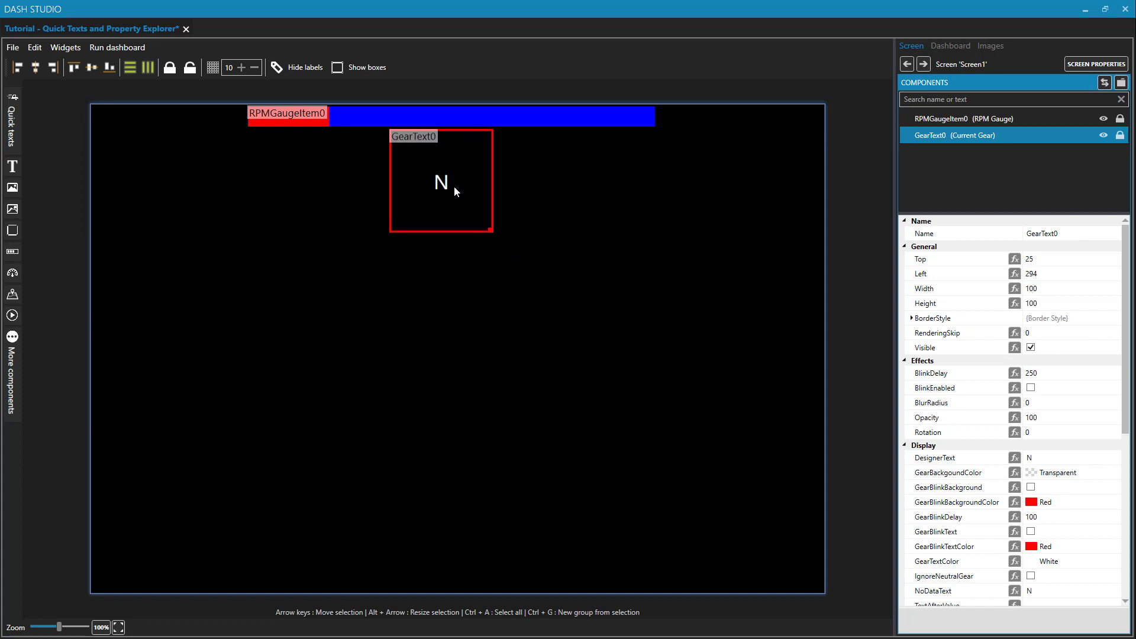
pyautogui.moveTo(512, 239)
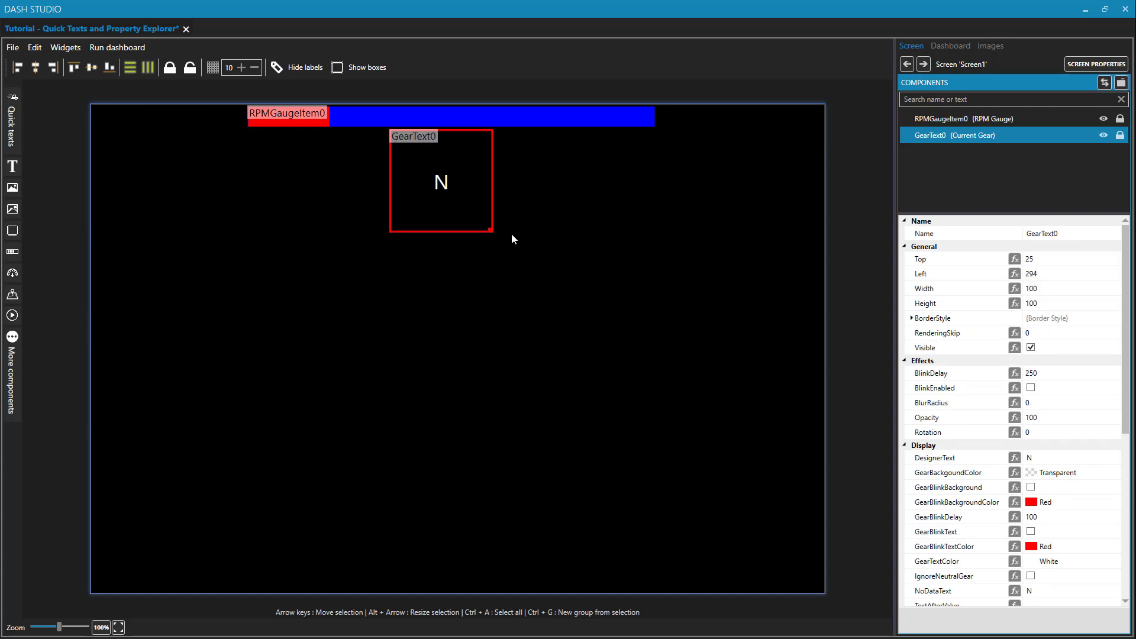
pyautogui.moveTo(528, 311)
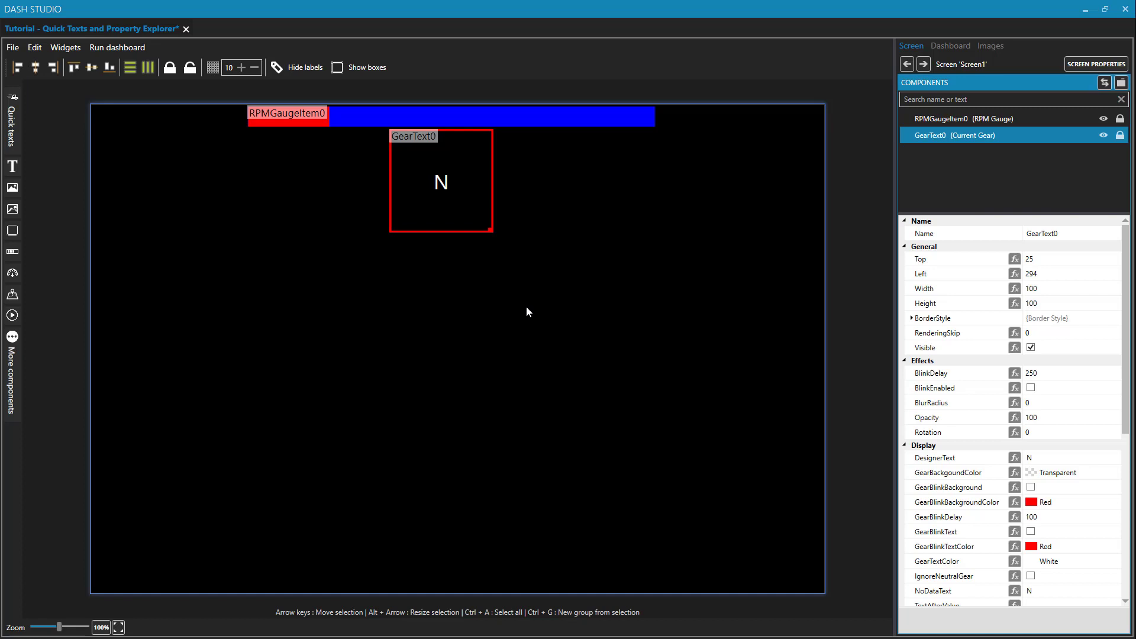
pyautogui.moveTo(525, 309)
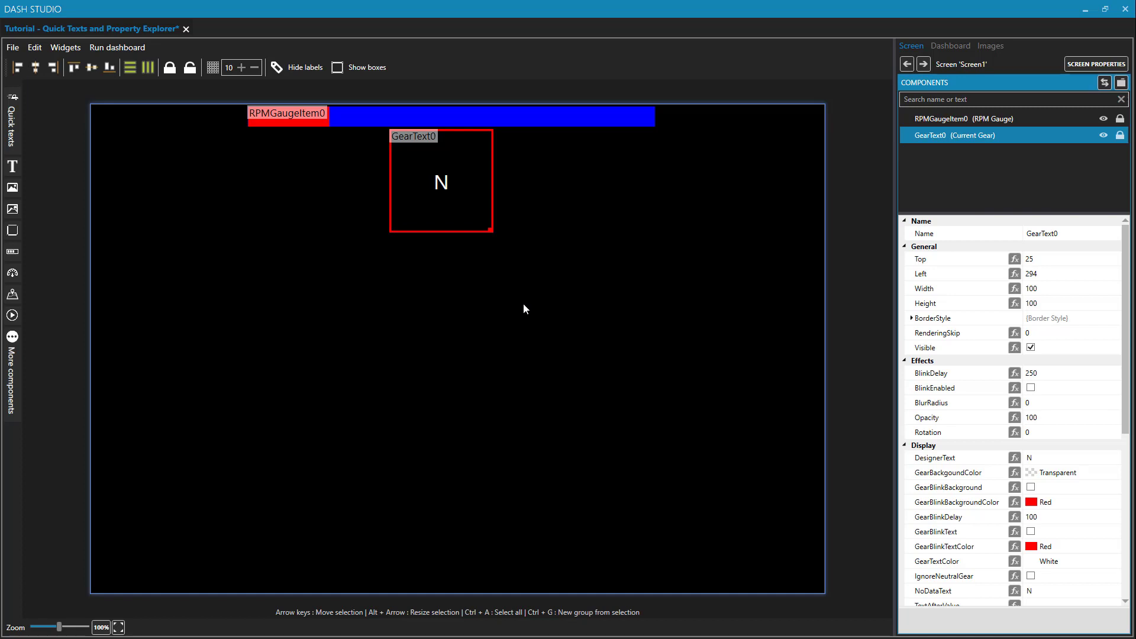
pyautogui.moveTo(464, 261)
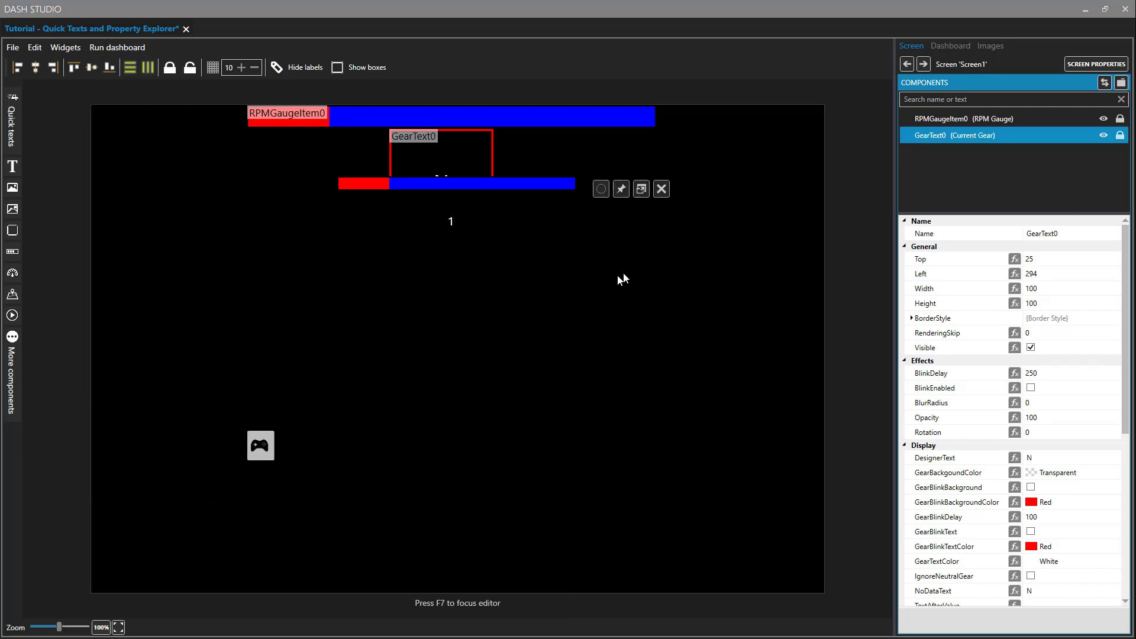
pyautogui.scroll(3)
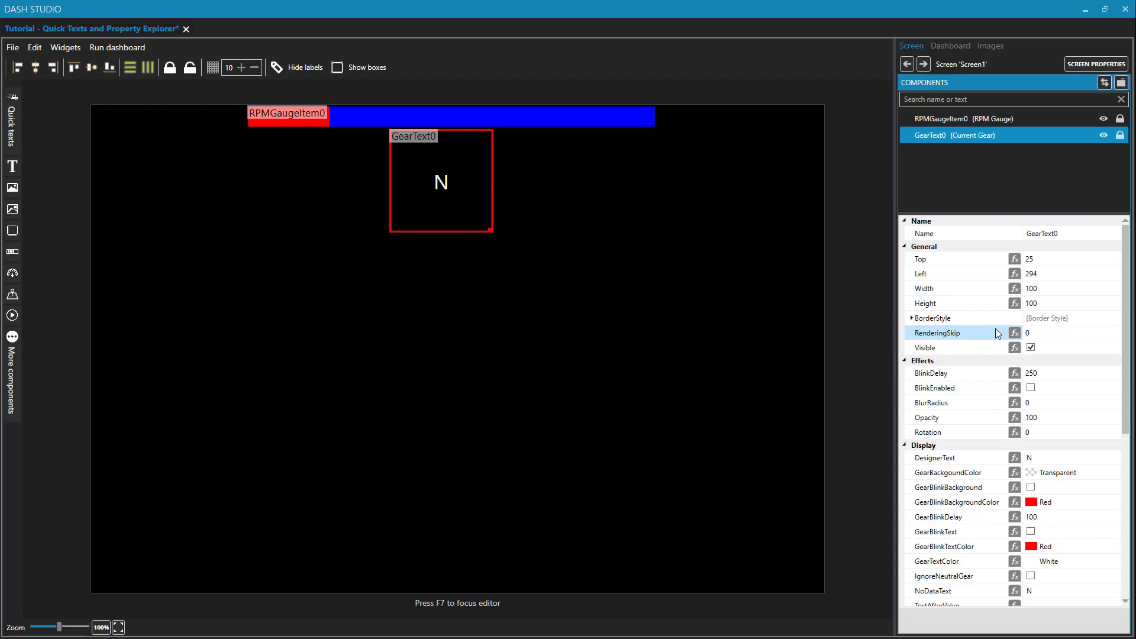
pyautogui.scroll(-3)
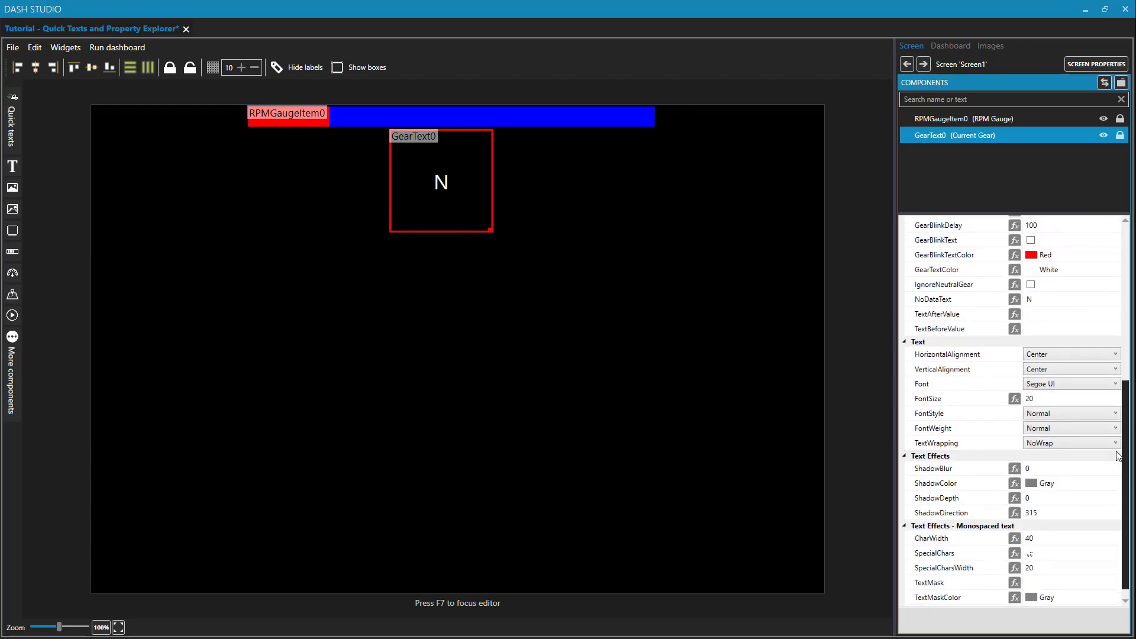
pyautogui.scroll(3)
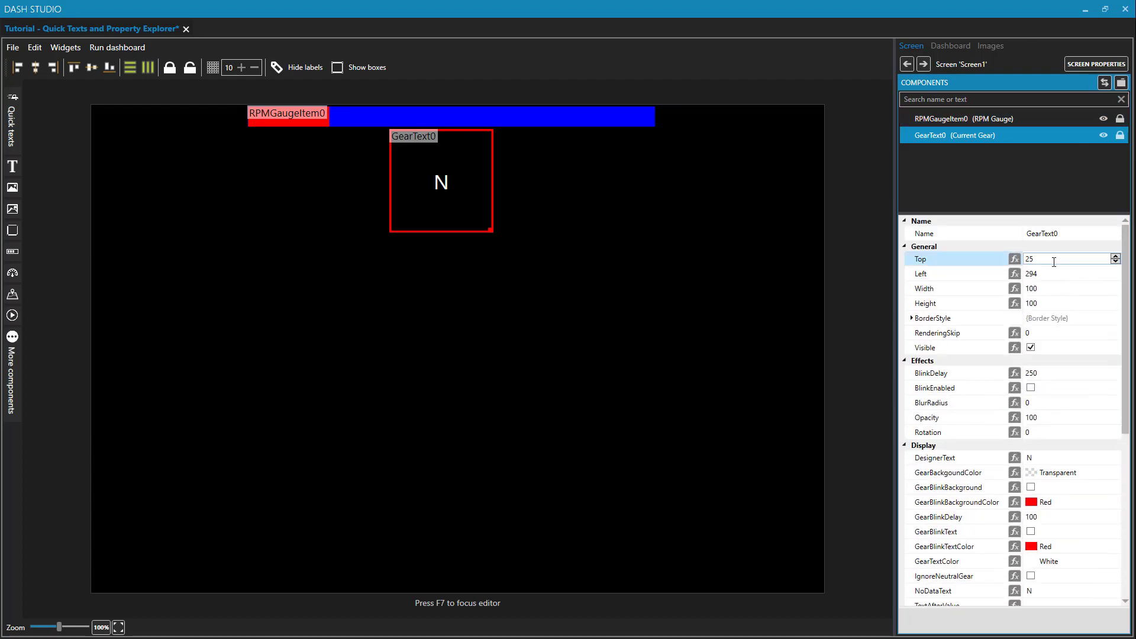
pyautogui.click(956, 170)
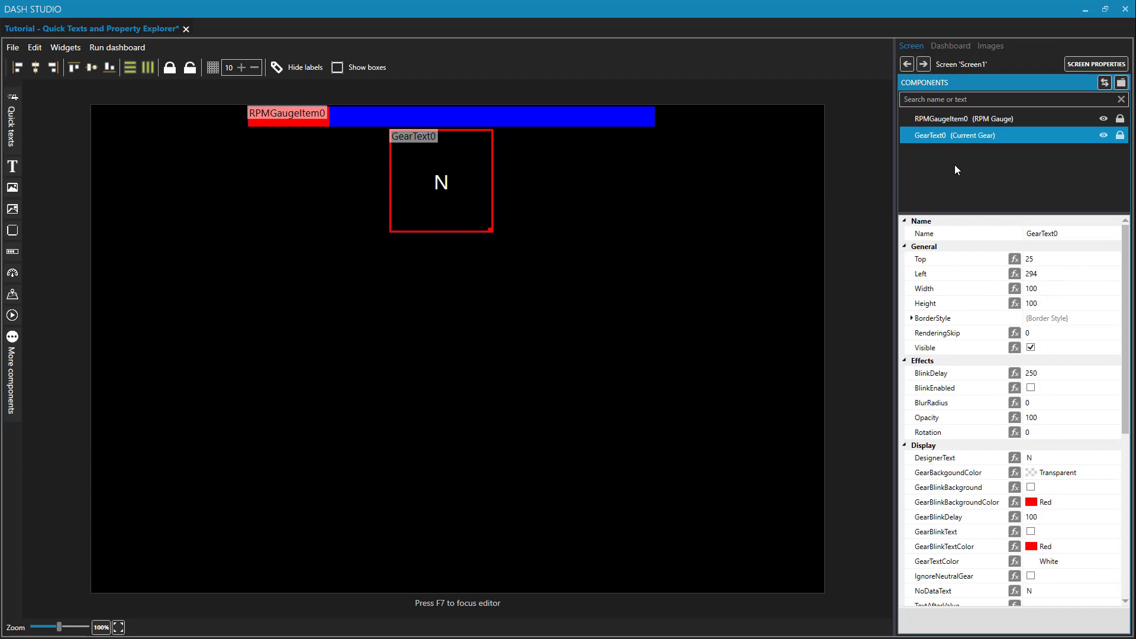
pyautogui.moveTo(964, 118)
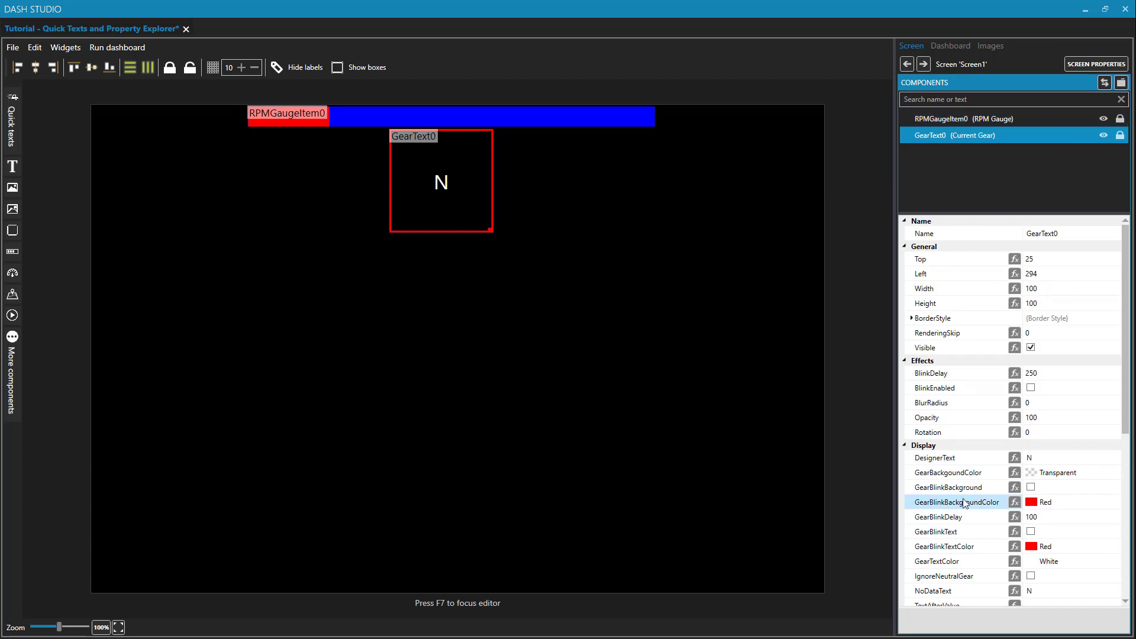
pyautogui.click(947, 486)
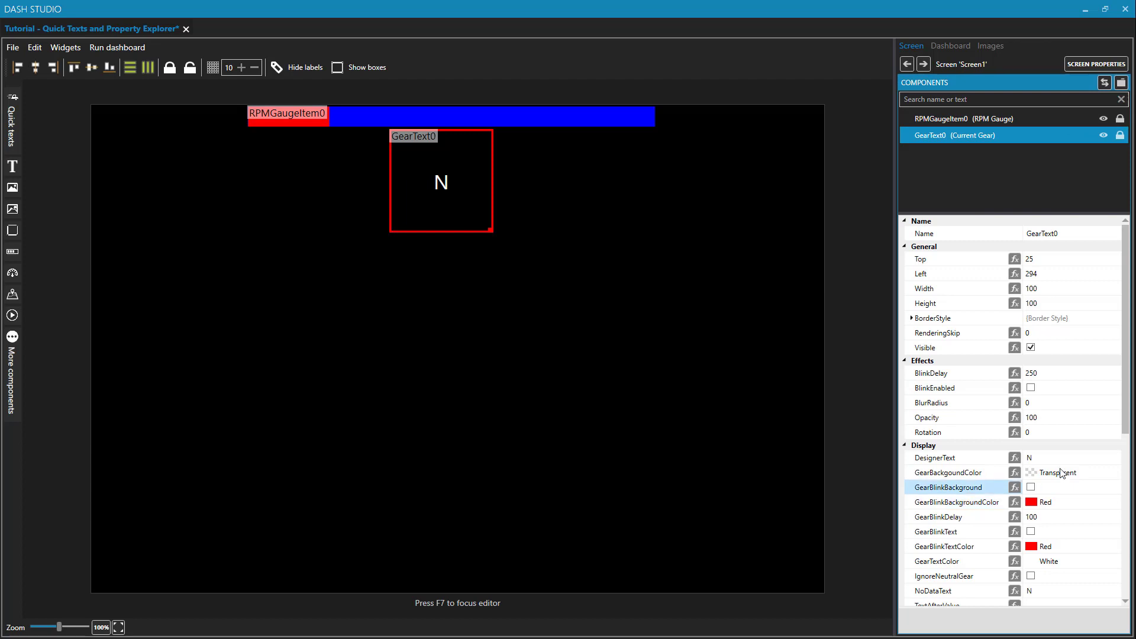
pyautogui.scroll(-3)
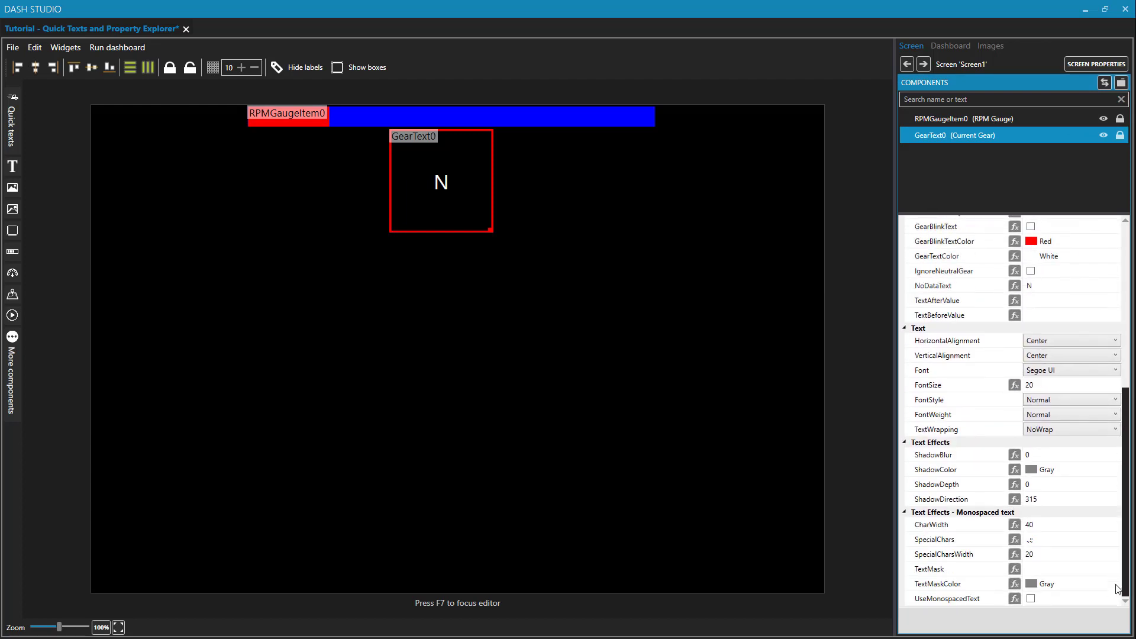
pyautogui.scroll(3)
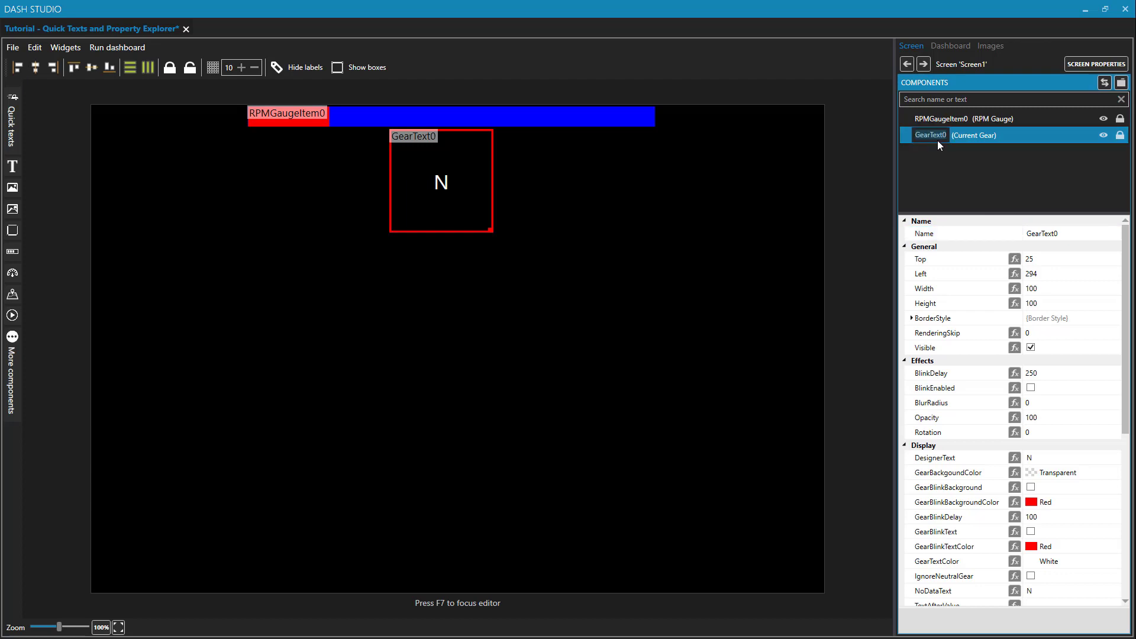
# Rename the gear readout's Name property from GearText0 to CurrentGear.
pyautogui.doubleClick(1042, 233)
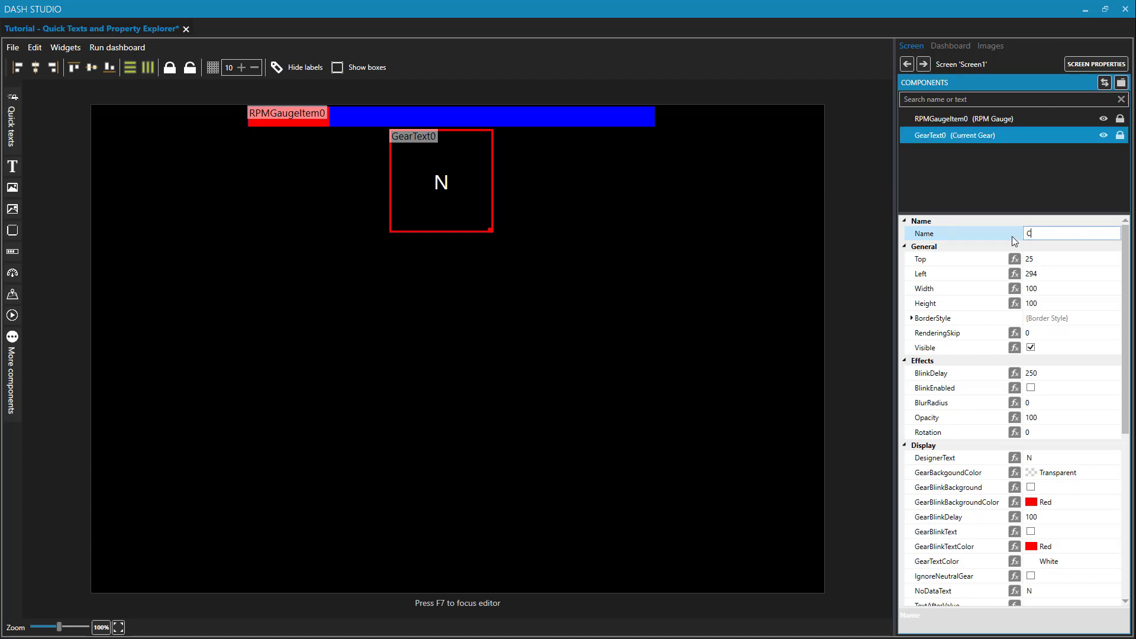
pyautogui.write('CurrentGear')
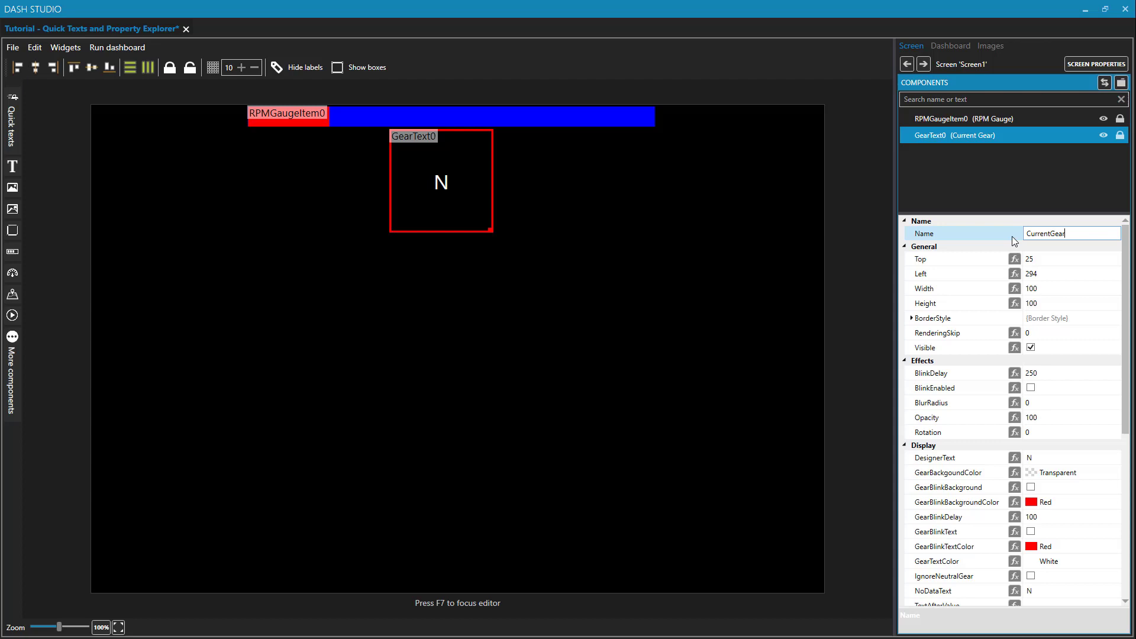
pyautogui.press('Return')
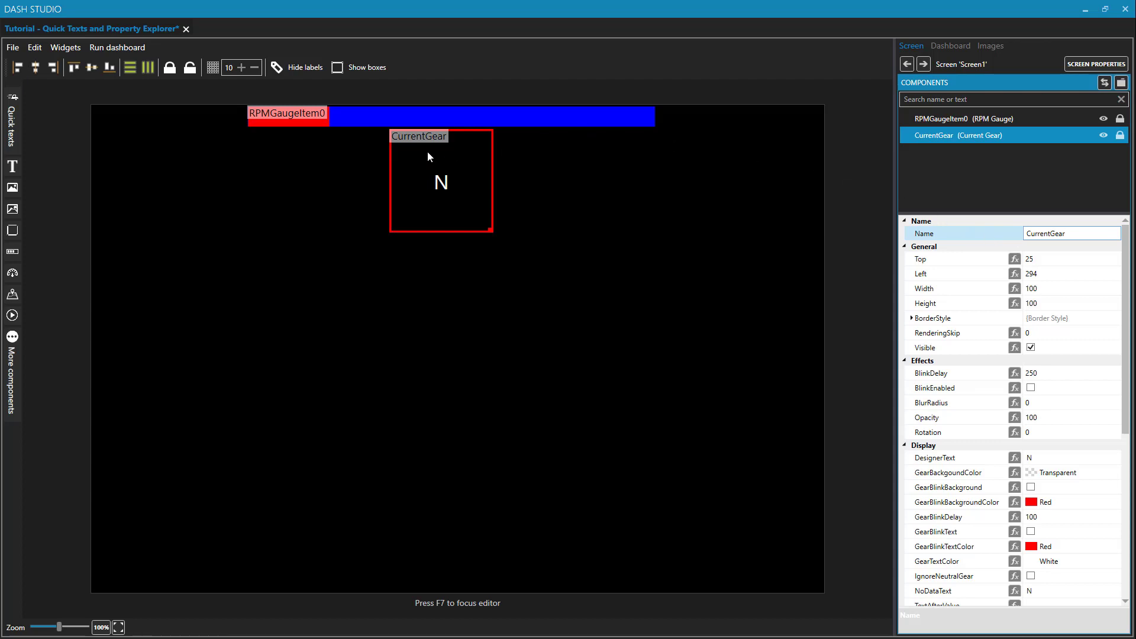
pyautogui.moveTo(438, 148)
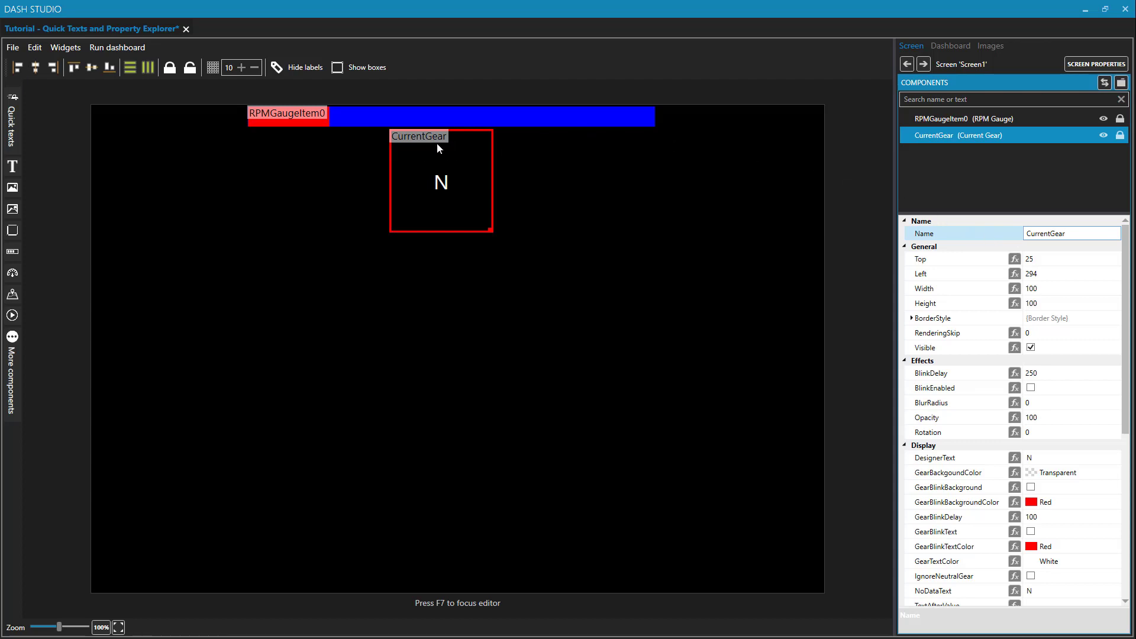
pyautogui.moveTo(423, 143)
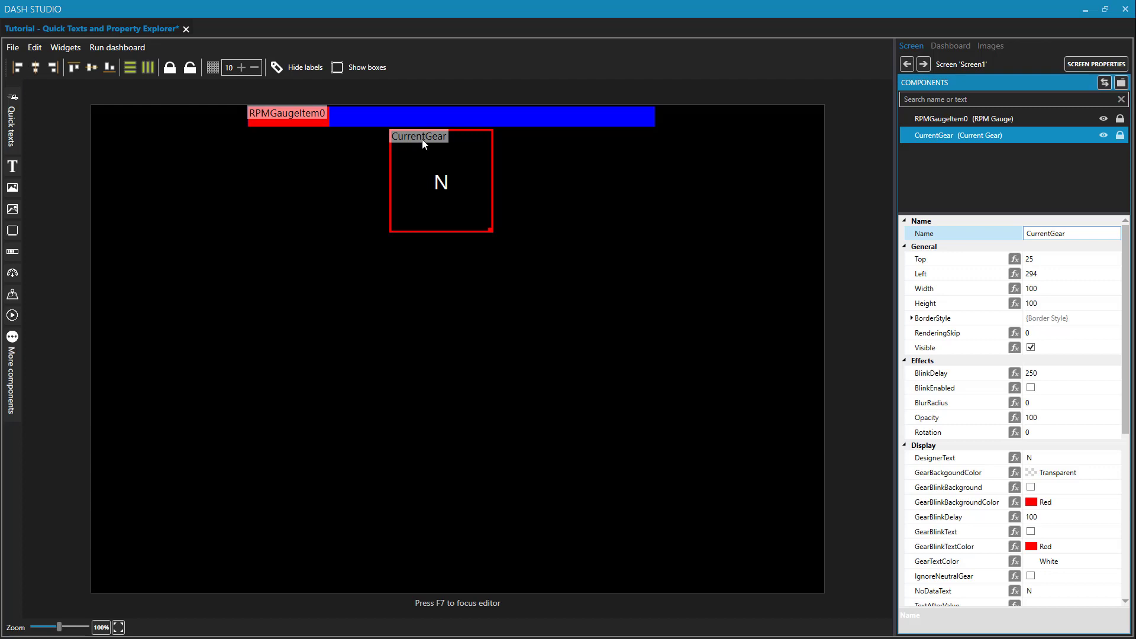
pyautogui.moveTo(453, 155)
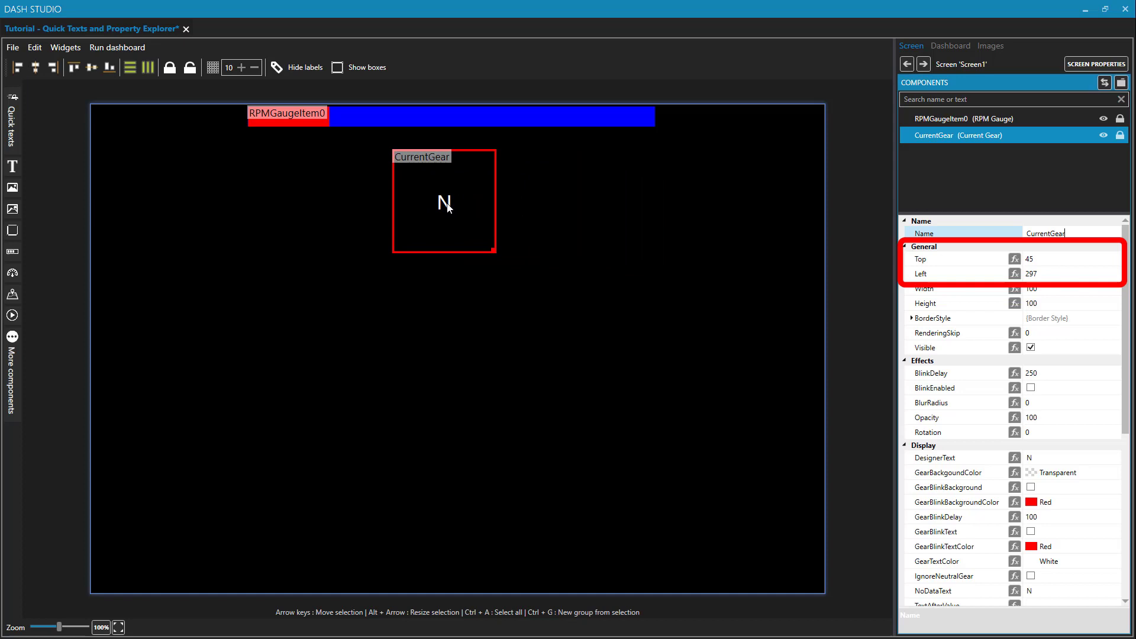
# Position the gear display just under the RPM bar, fine-tuning its Left and Top values.
pyautogui.moveTo(445, 201); pyautogui.dragTo(426, 191)
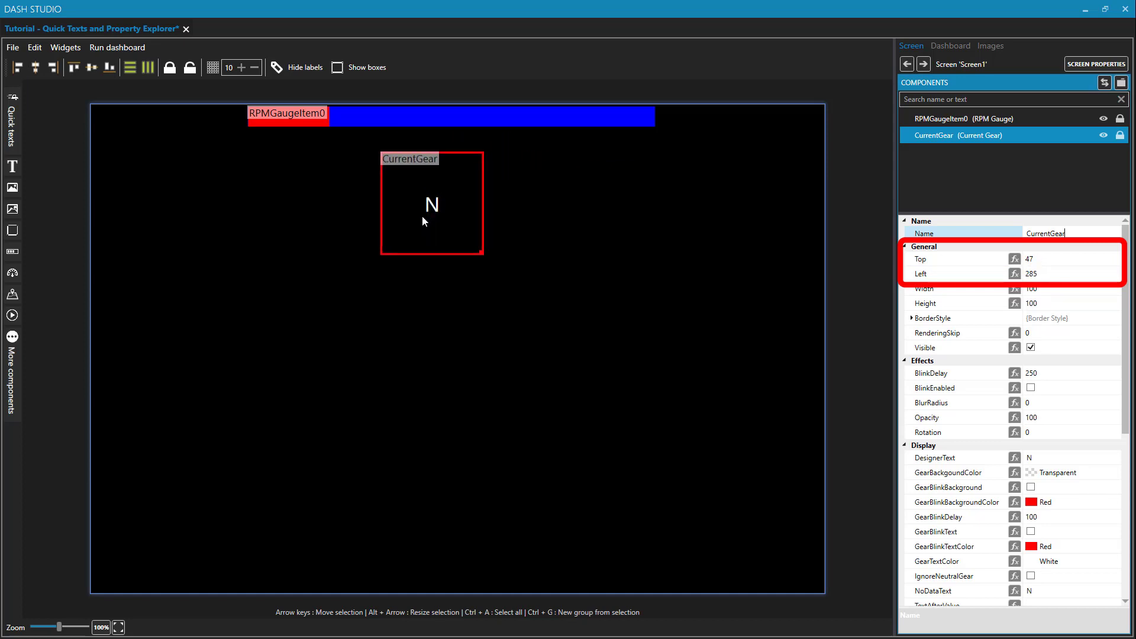
pyautogui.moveTo(431, 203); pyautogui.dragTo(464, 183)
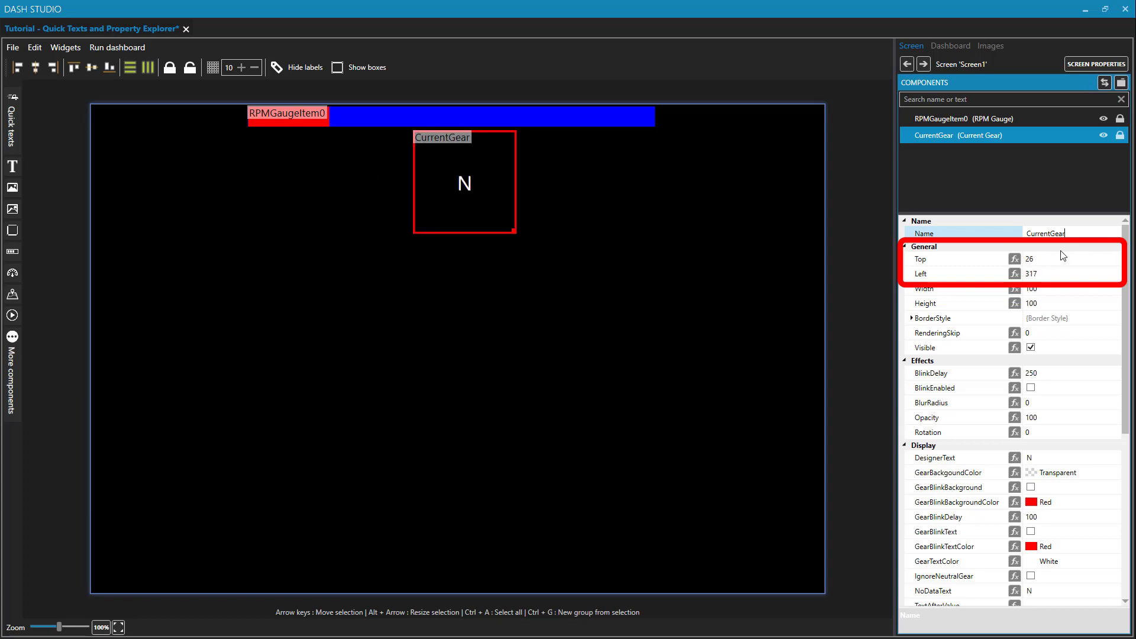
pyautogui.click(1066, 273)
pyautogui.write('400')
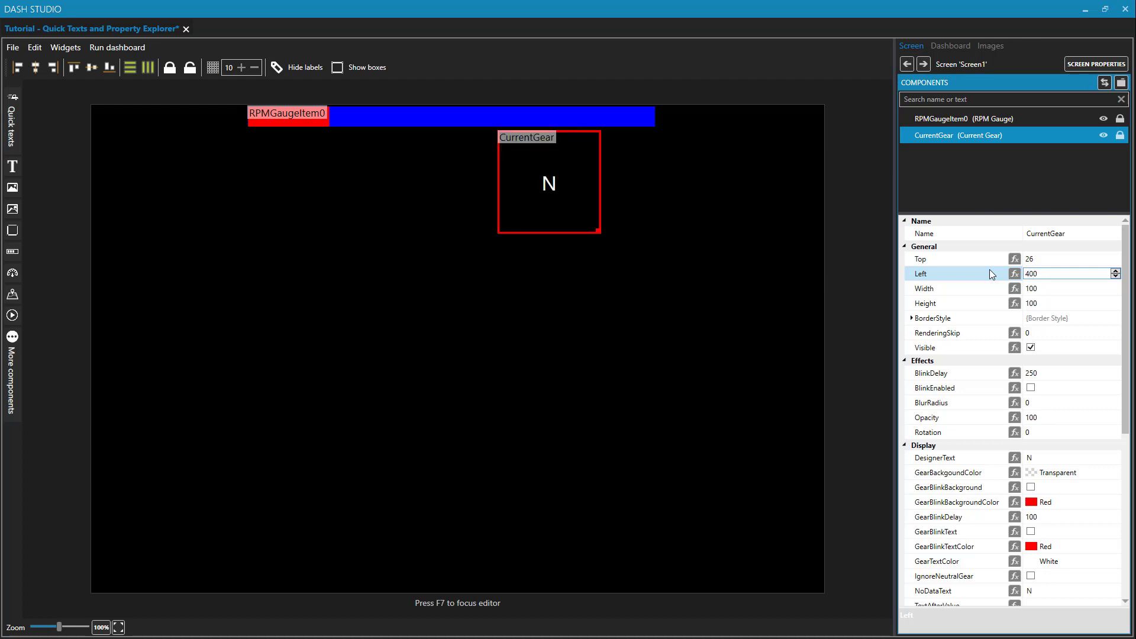
pyautogui.moveTo(1093, 248)
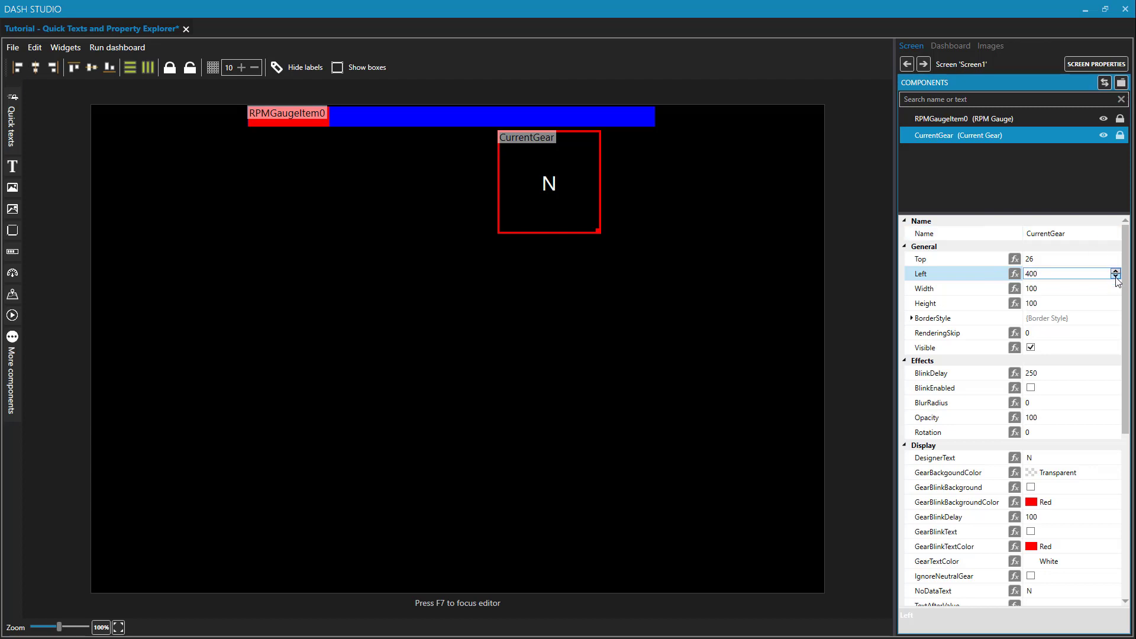
pyautogui.click(1115, 277)
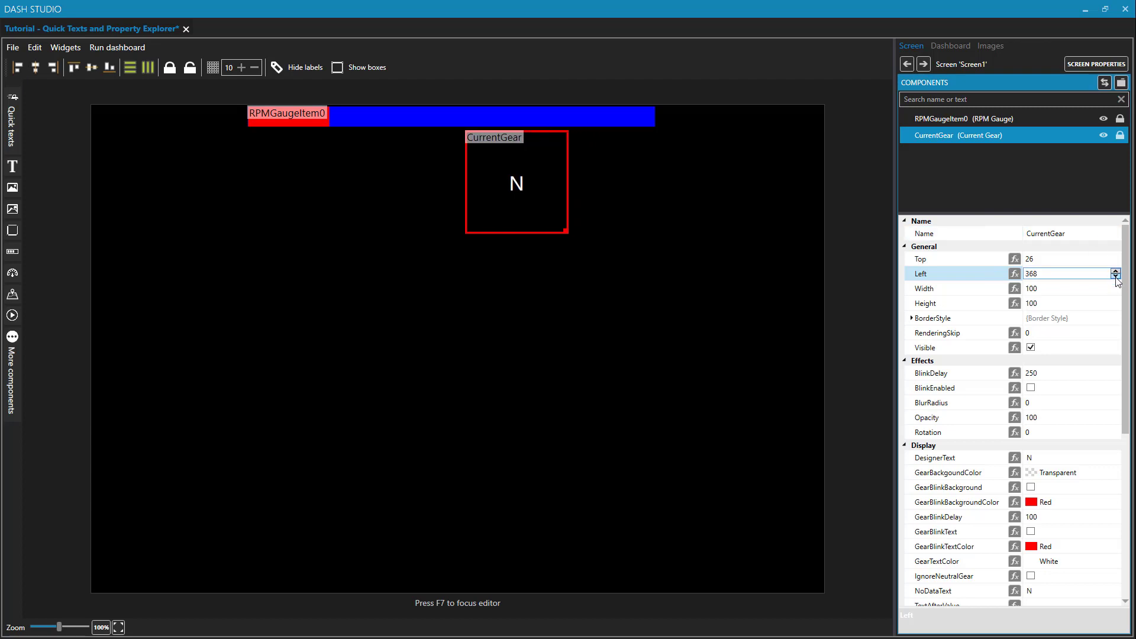
pyautogui.click(1117, 277)
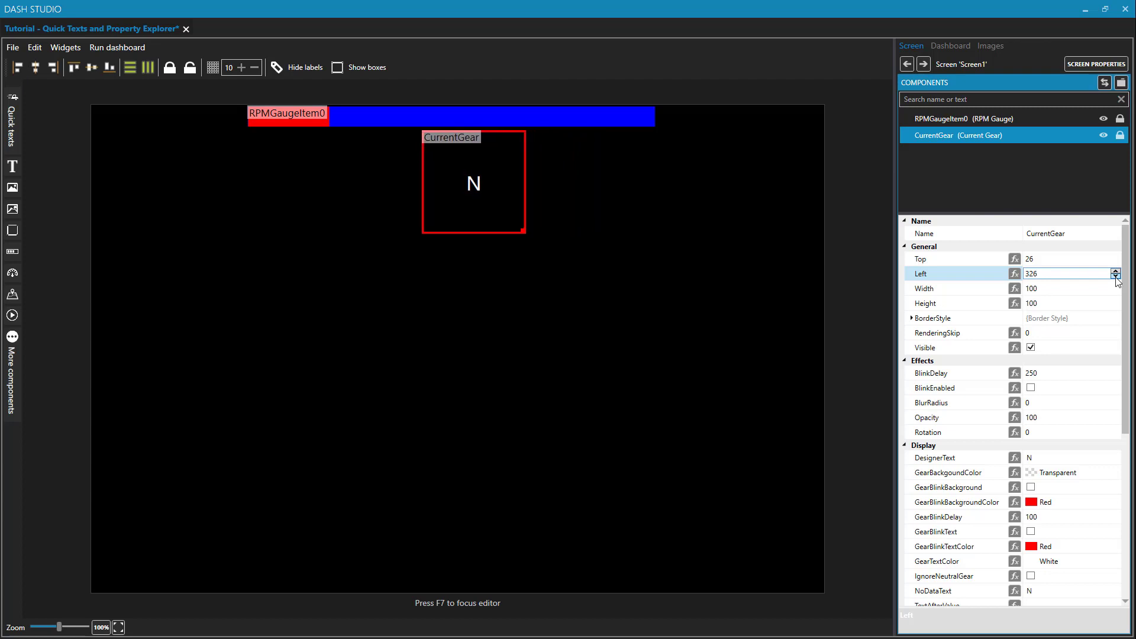
pyautogui.click(1115, 277)
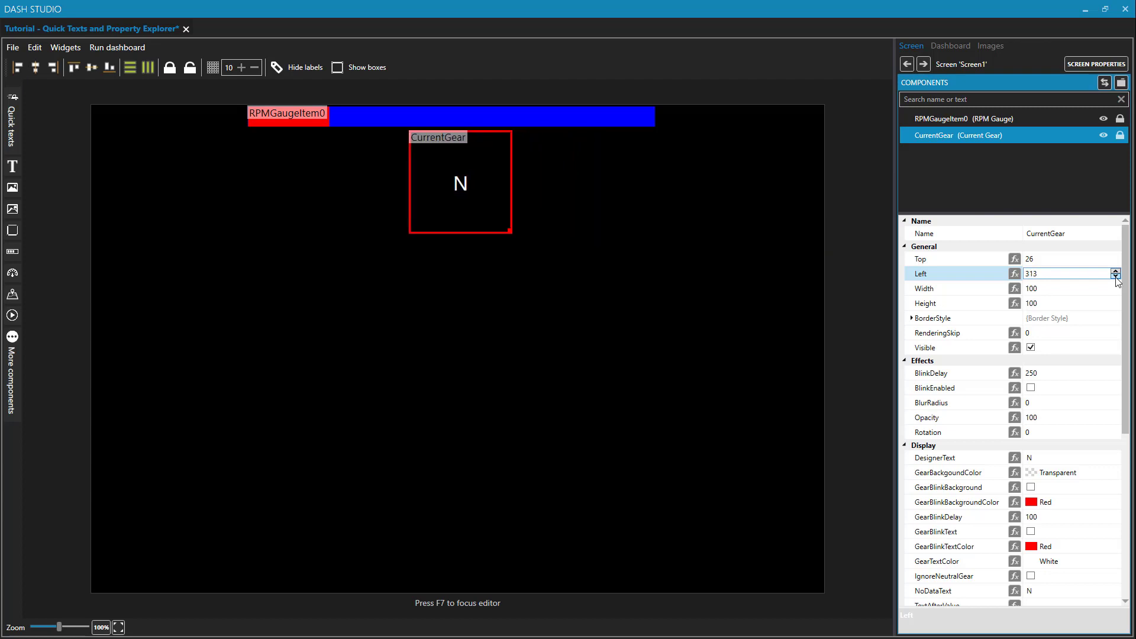
pyautogui.click(1116, 277)
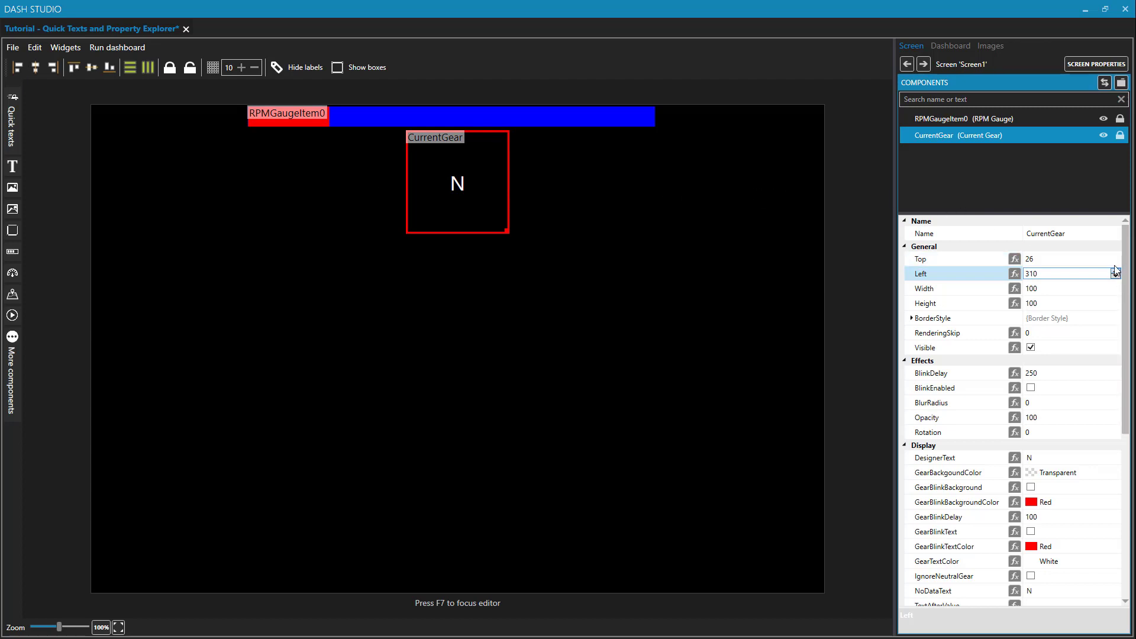
pyautogui.click(1115, 256)
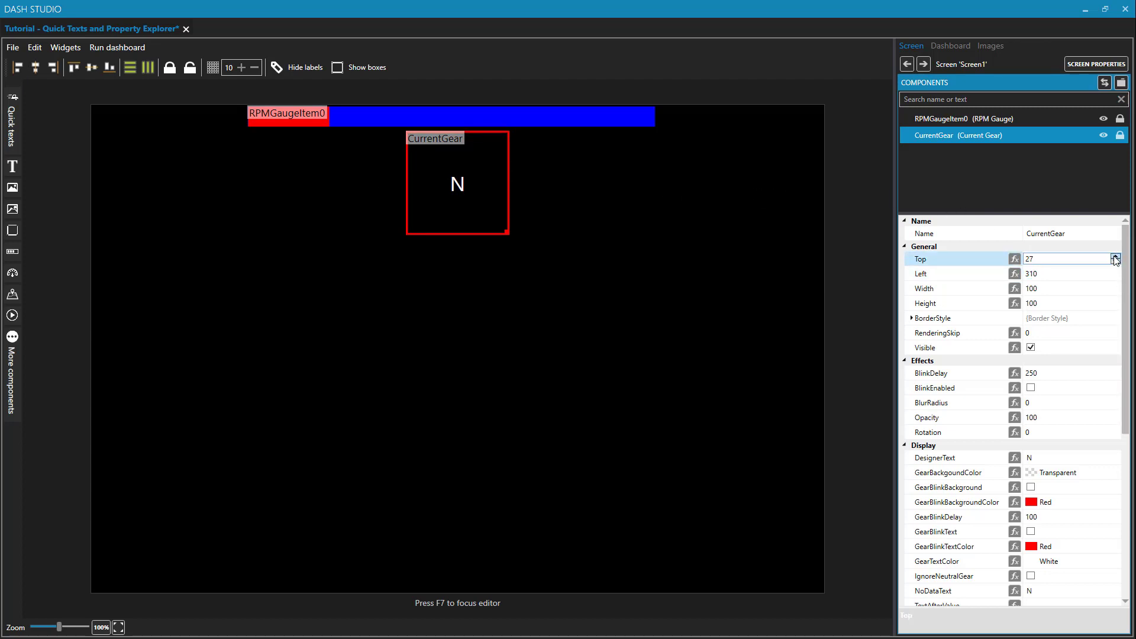
pyautogui.click(1115, 257)
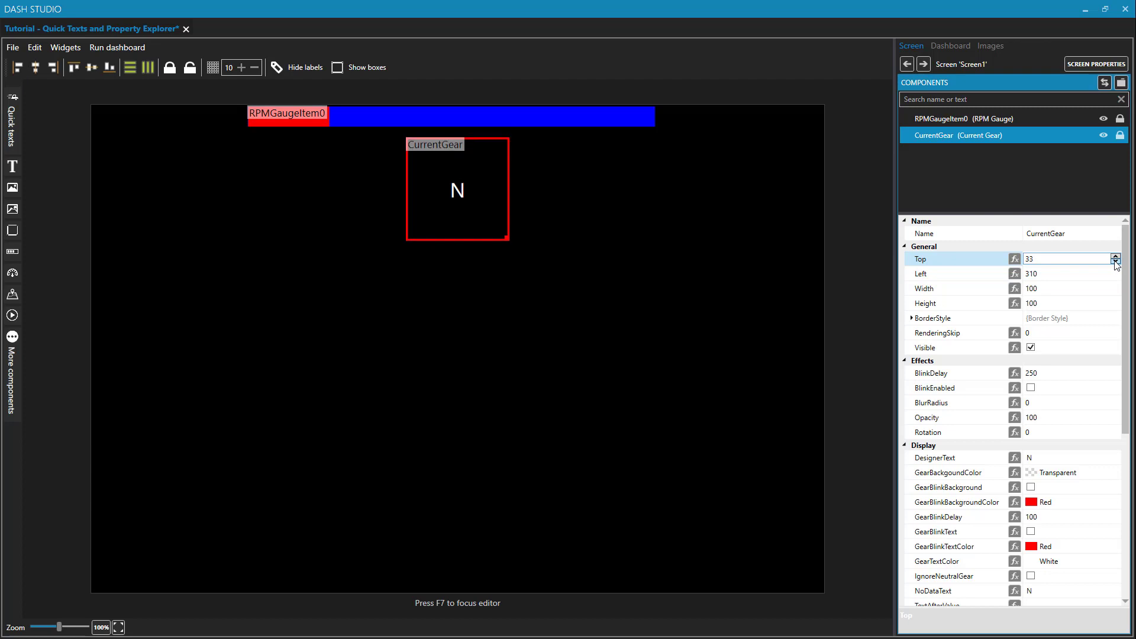
pyautogui.click(1114, 262)
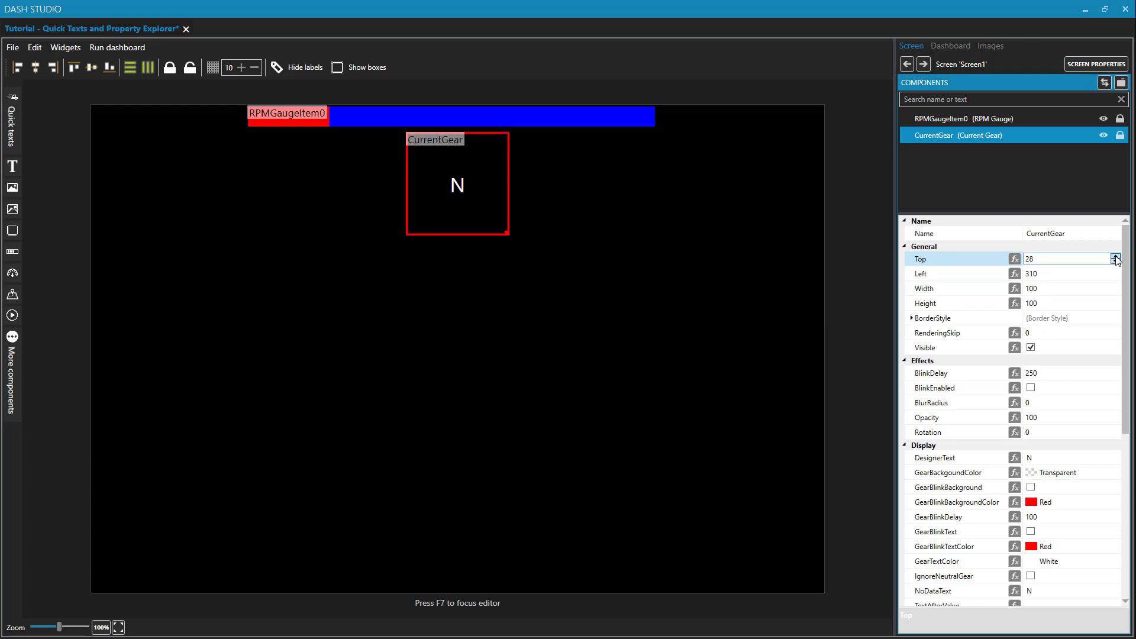
pyautogui.click(1119, 262)
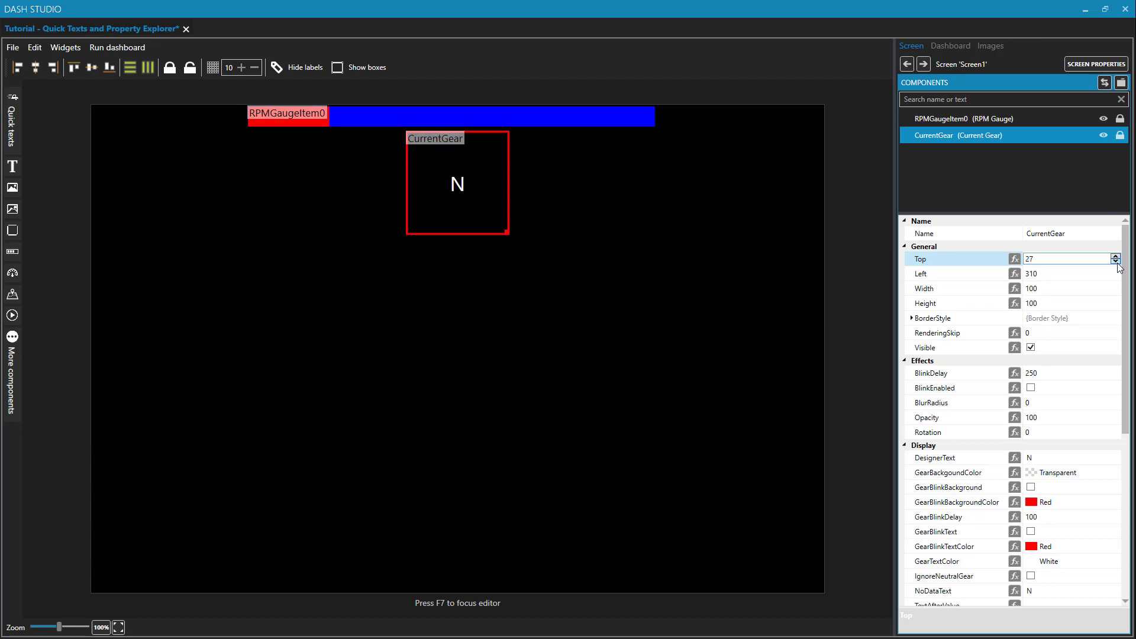
pyautogui.moveTo(628, 205)
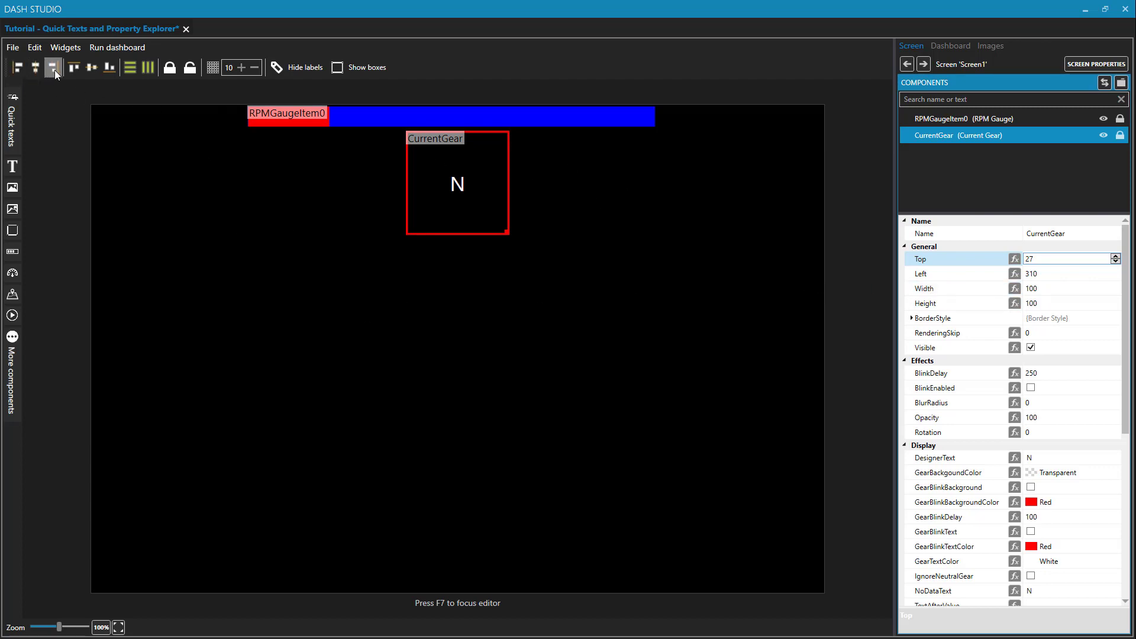
pyautogui.moveTo(109, 66)
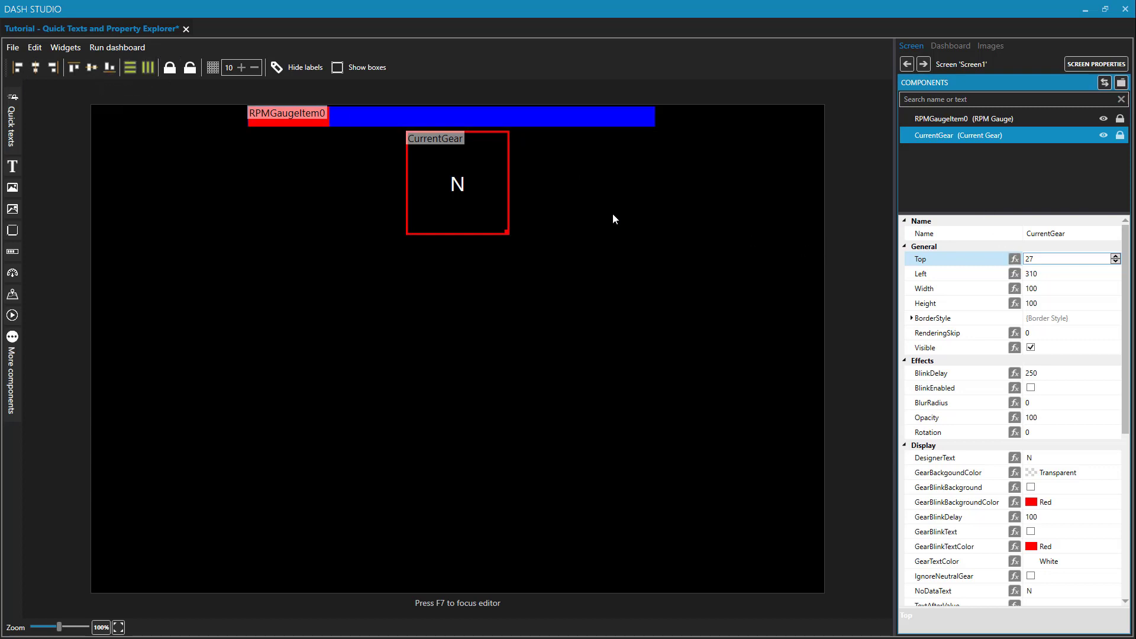
# Enlarge the gear display to 150 by 150 and shift it slightly left.
pyautogui.click(1065, 259)
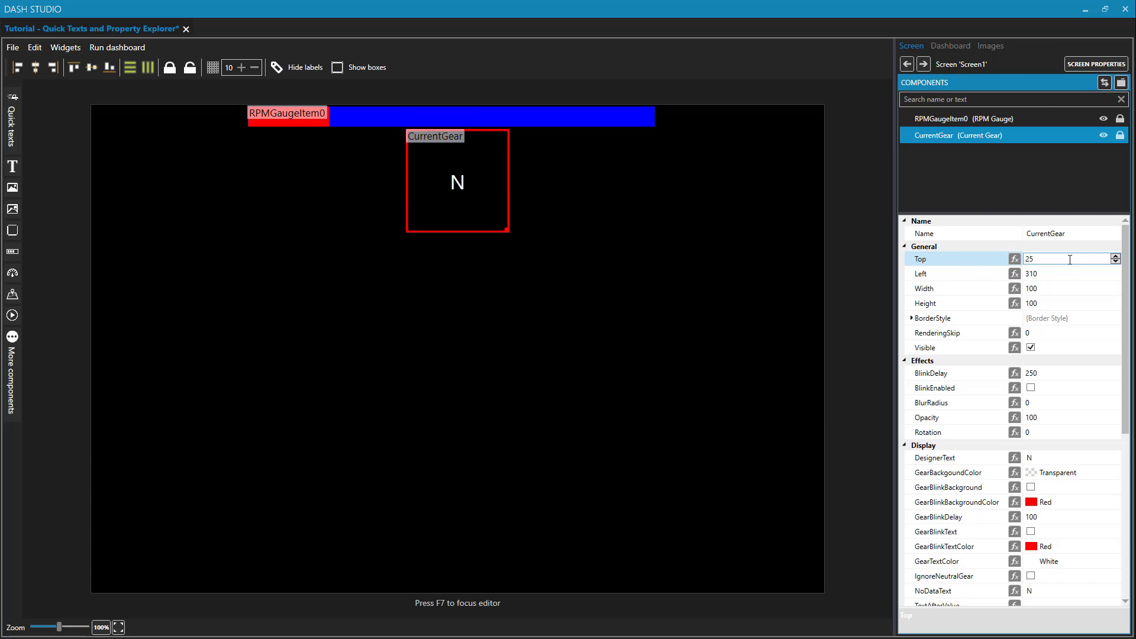
pyautogui.click(1066, 273)
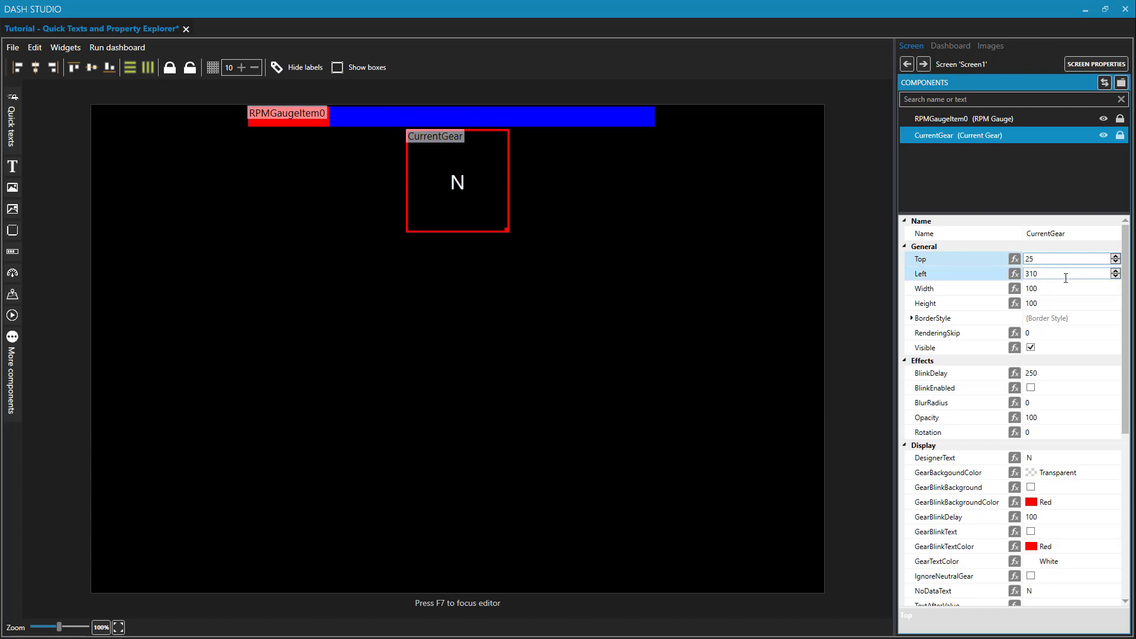
pyautogui.click(1065, 289)
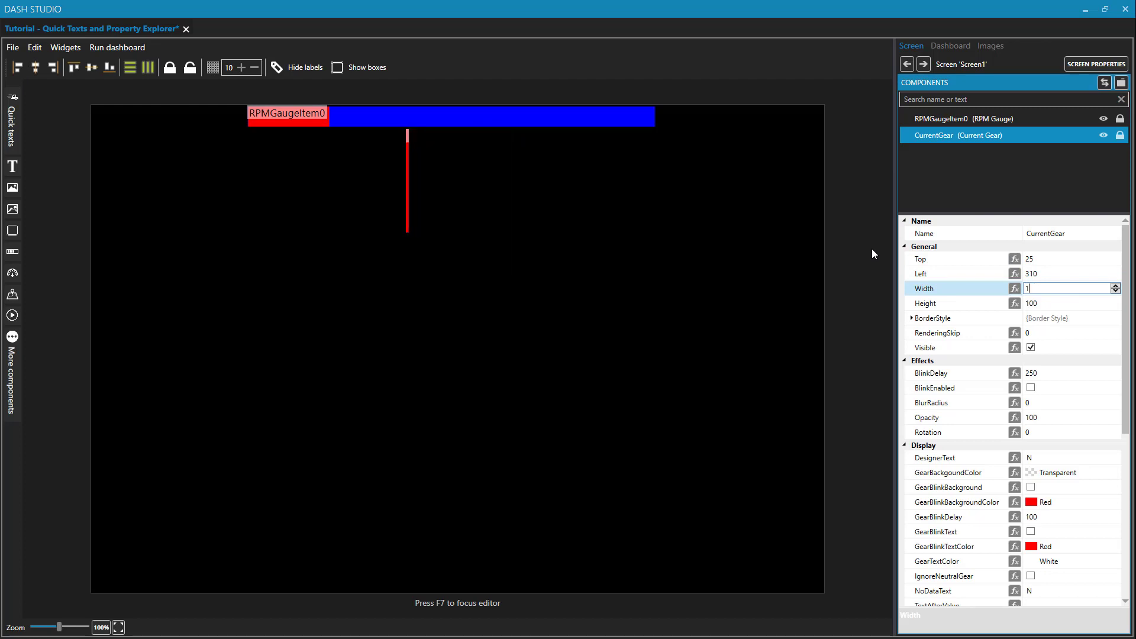
pyautogui.write('150')
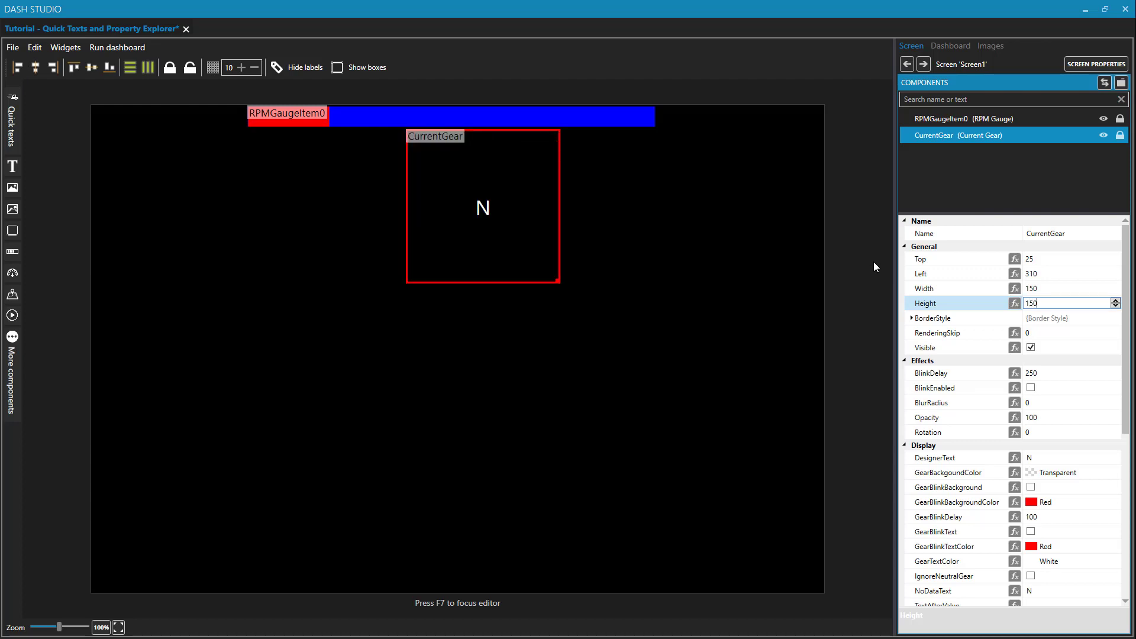
pyautogui.moveTo(862, 269)
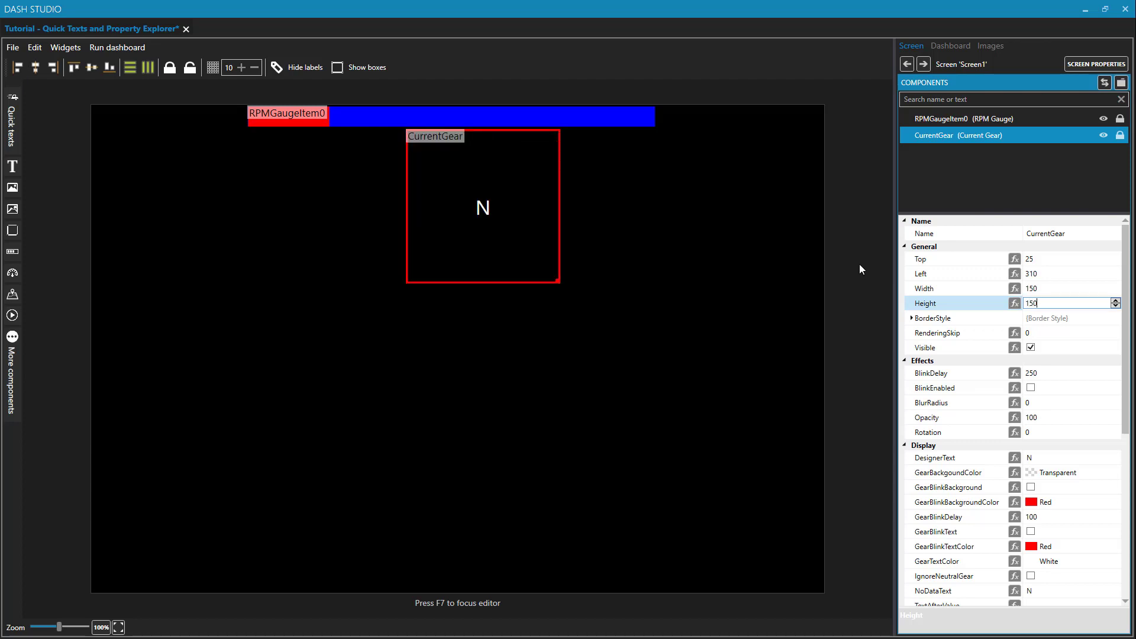
pyautogui.moveTo(870, 284)
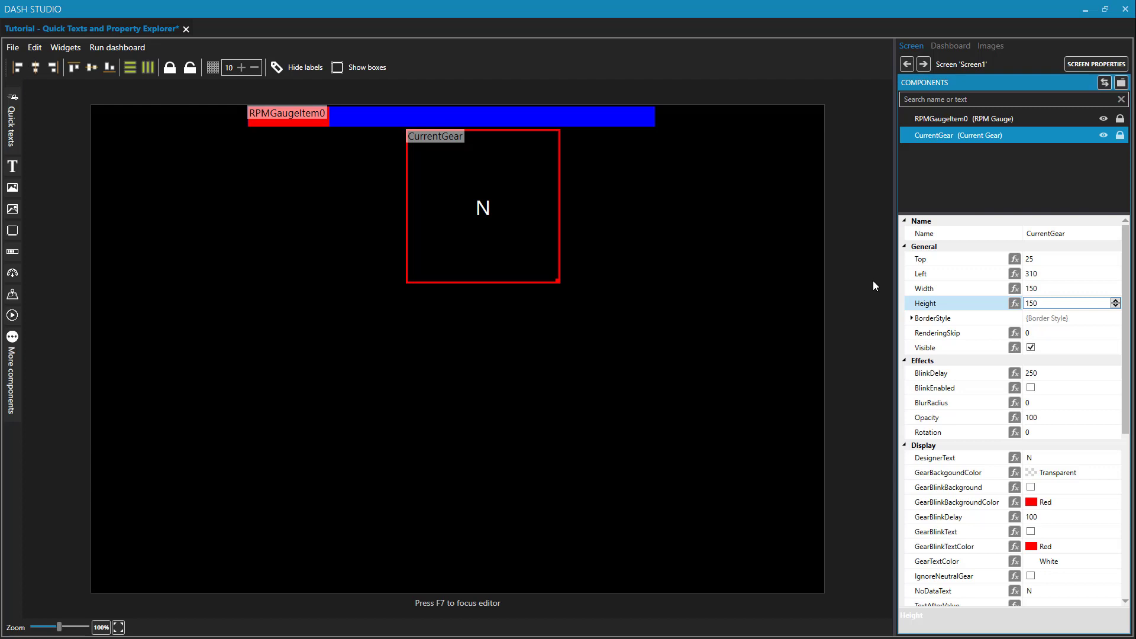
pyautogui.moveTo(780, 268)
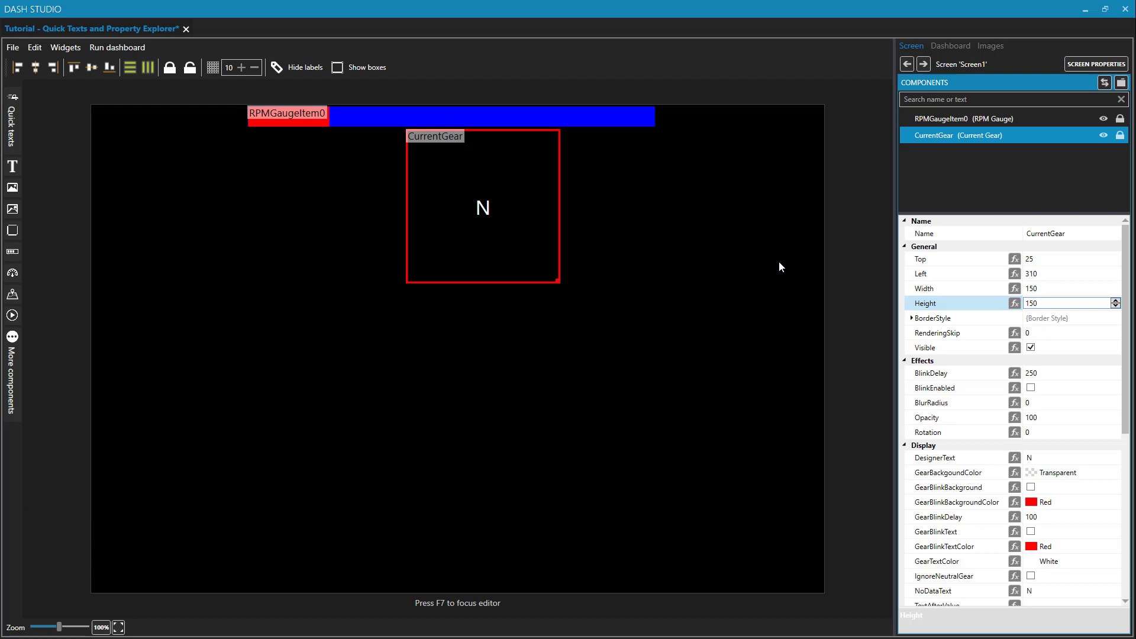
pyautogui.moveTo(481, 206); pyautogui.dragTo(442, 210)
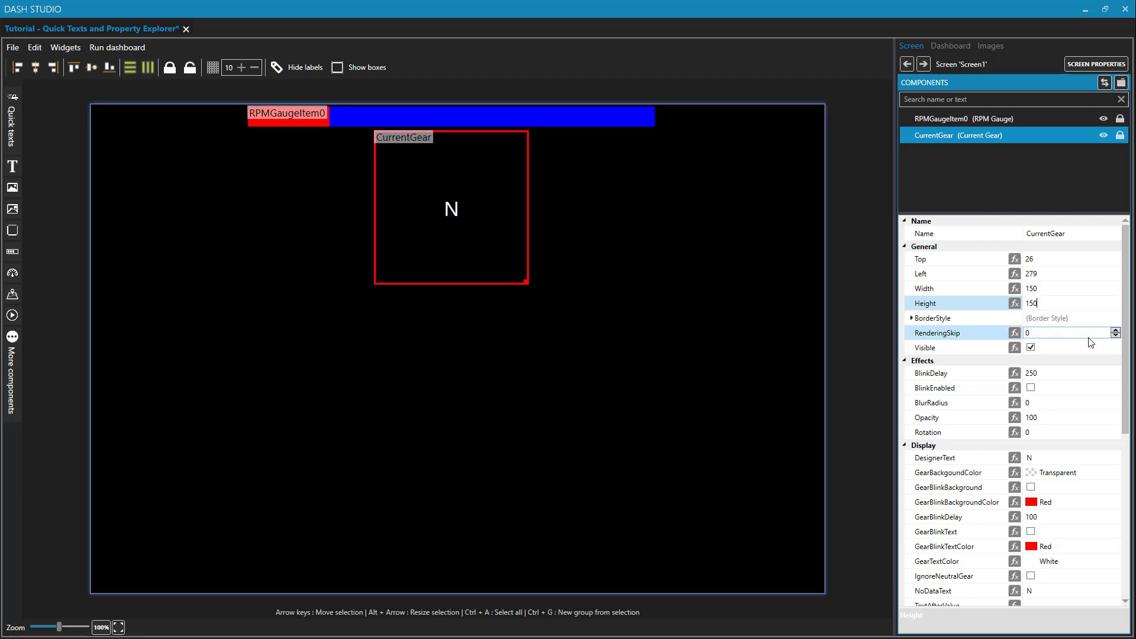
pyautogui.moveTo(958, 310)
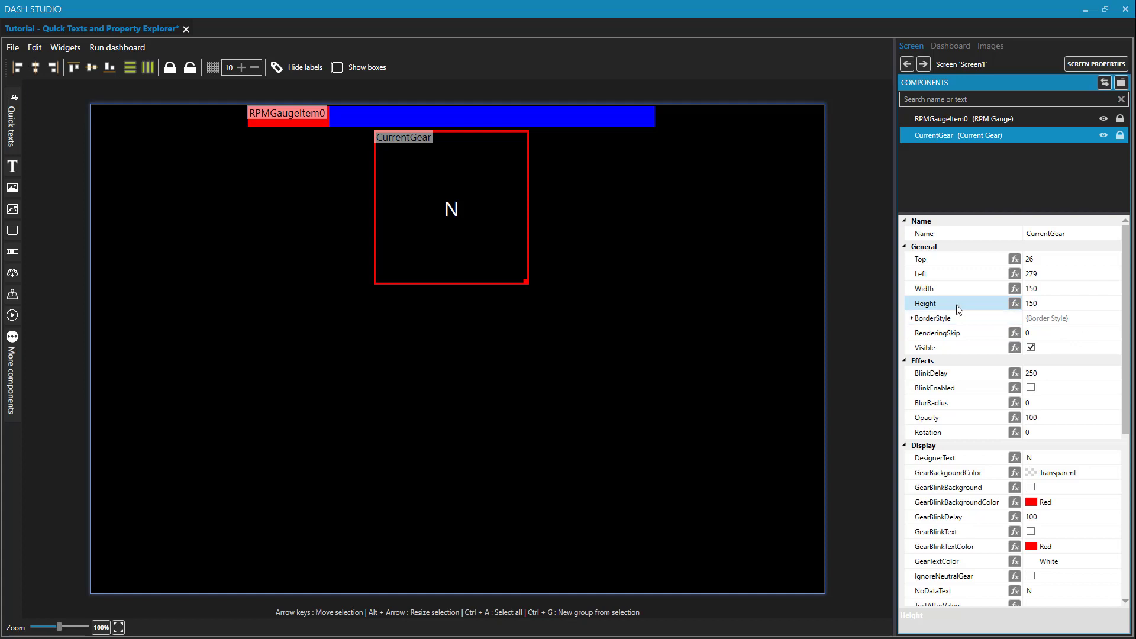
# Set the gear display's AllBorders to 5 and AllCornerRadius to 28.
pyautogui.click(913, 318)
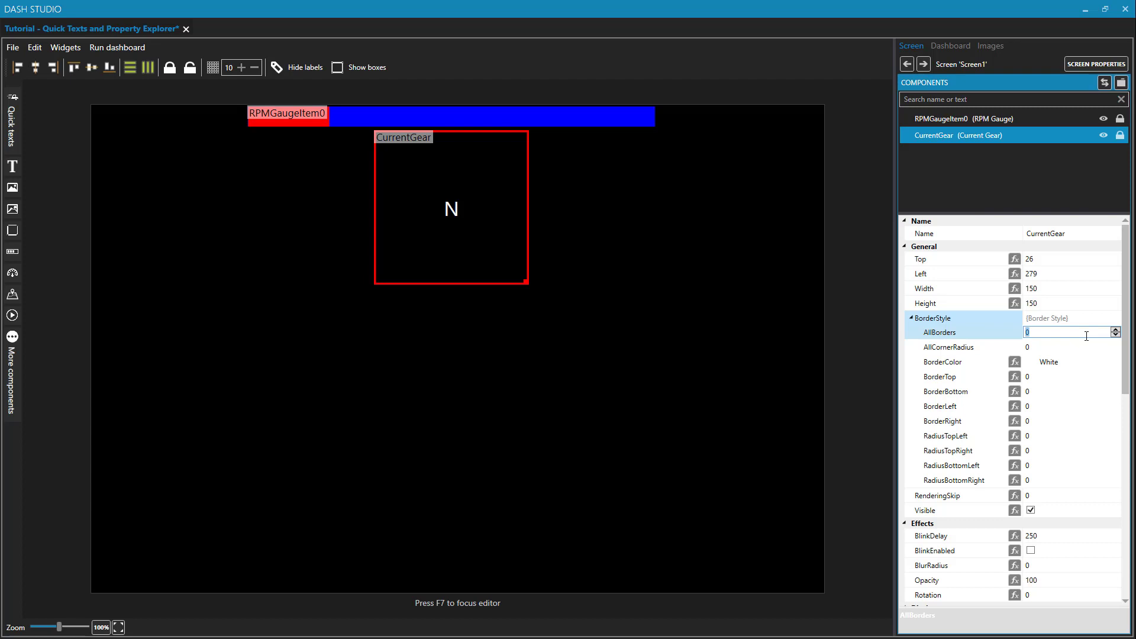
pyautogui.write('5')
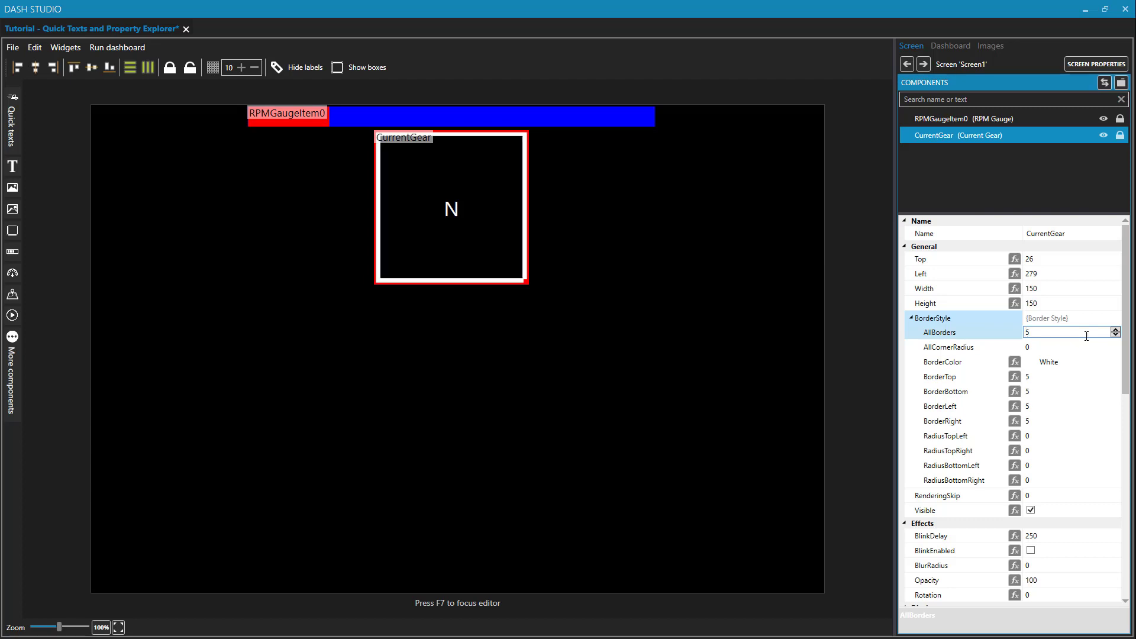
pyautogui.click(1065, 347)
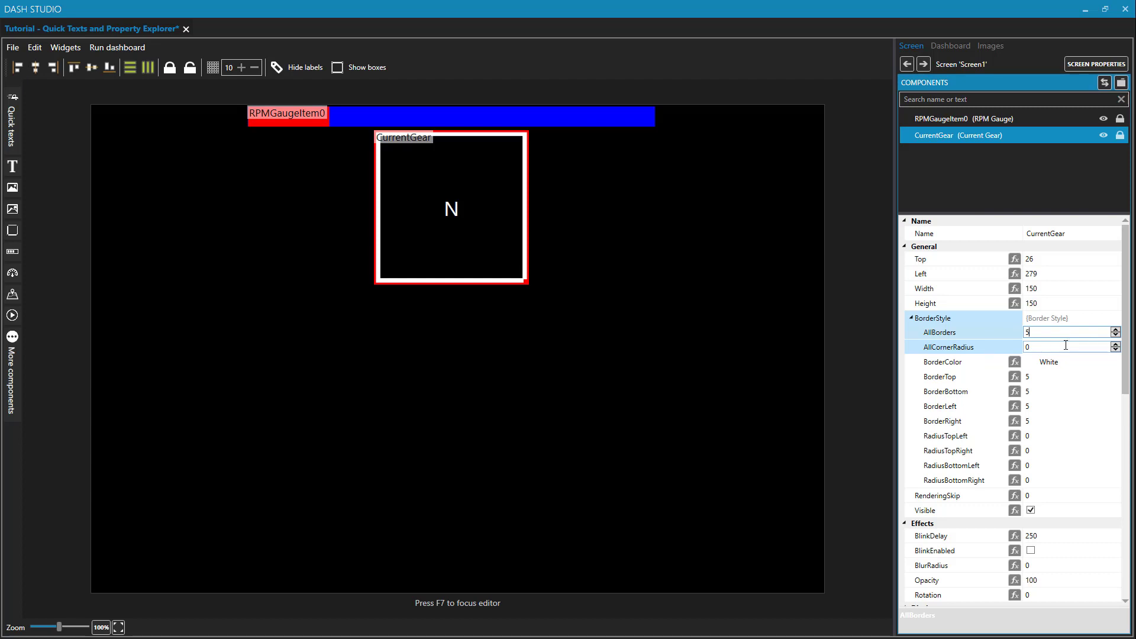
pyautogui.click(1066, 347)
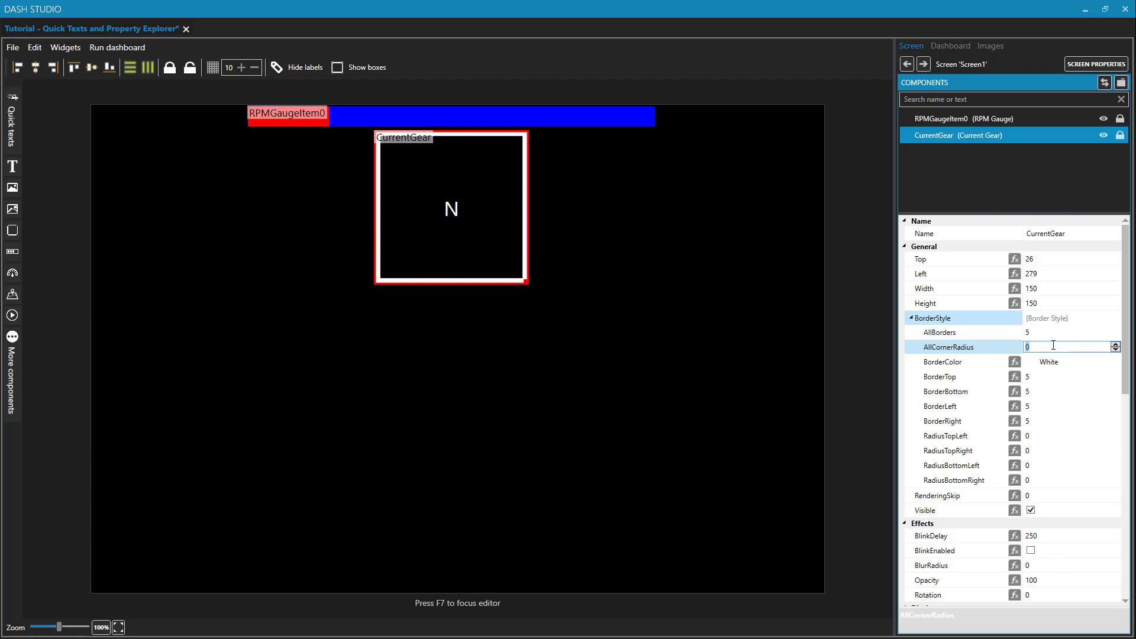
pyautogui.write('5')
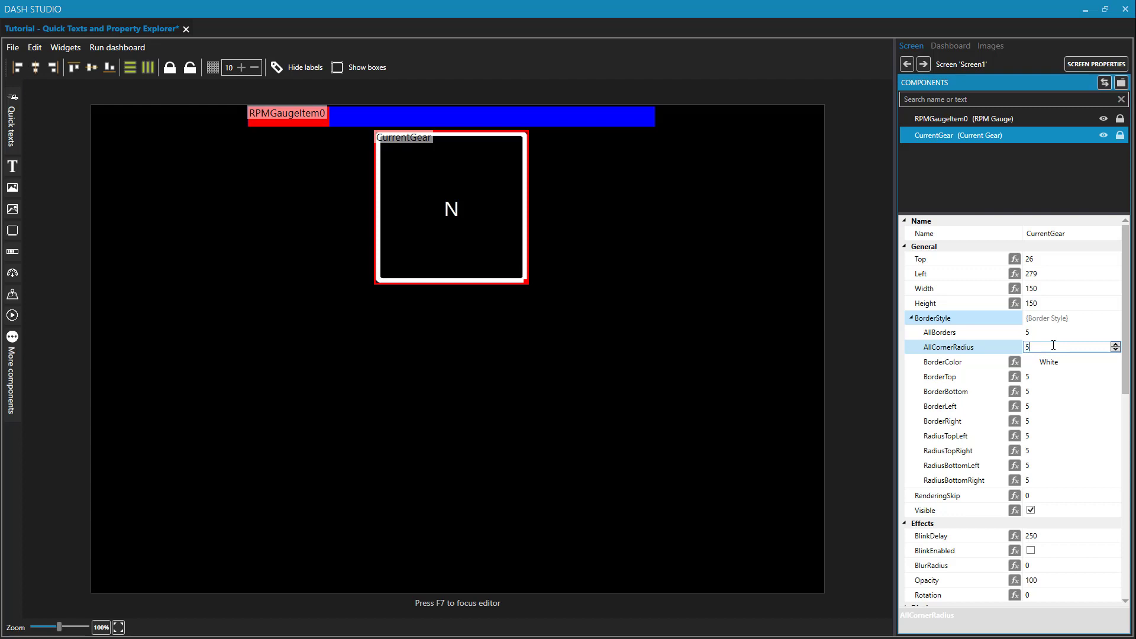
pyautogui.click(1116, 343)
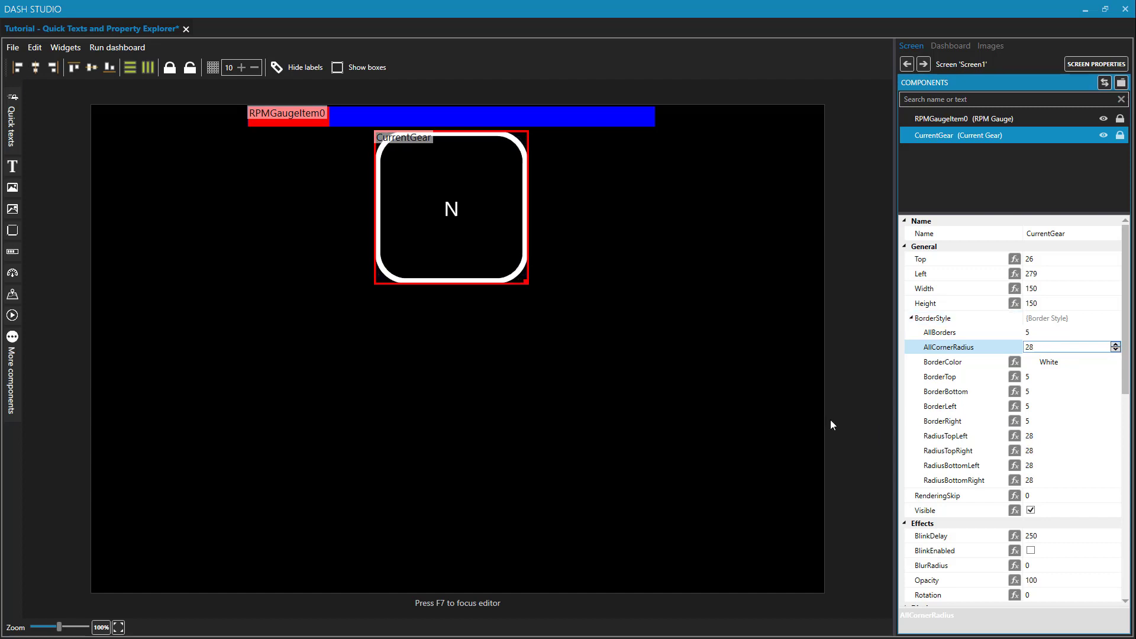
pyautogui.moveTo(522, 275)
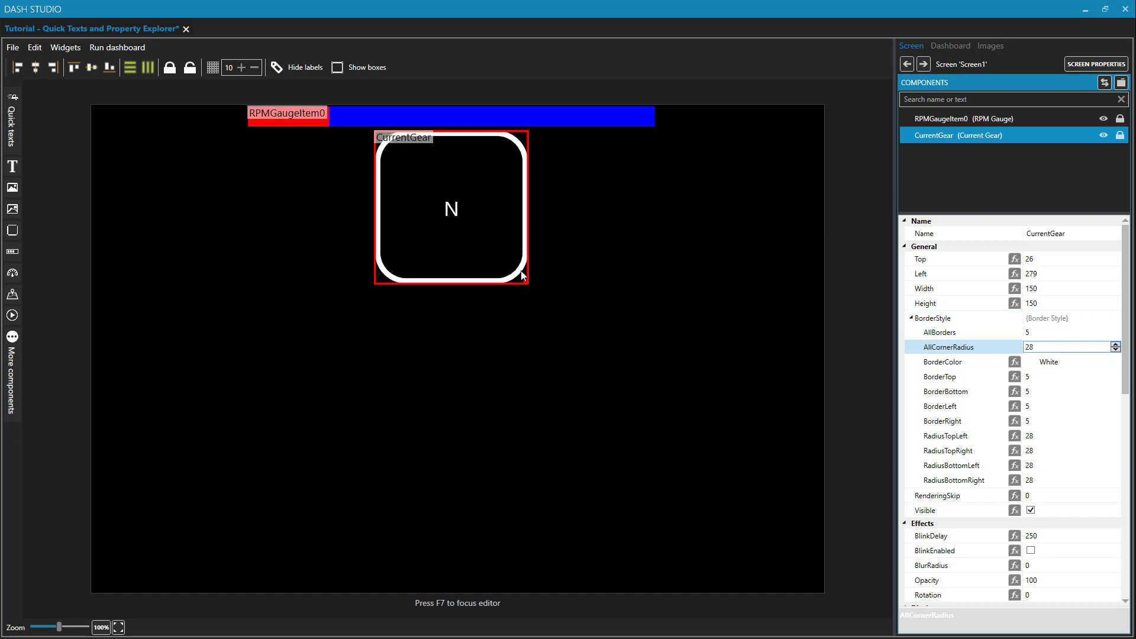
pyautogui.moveTo(535, 282)
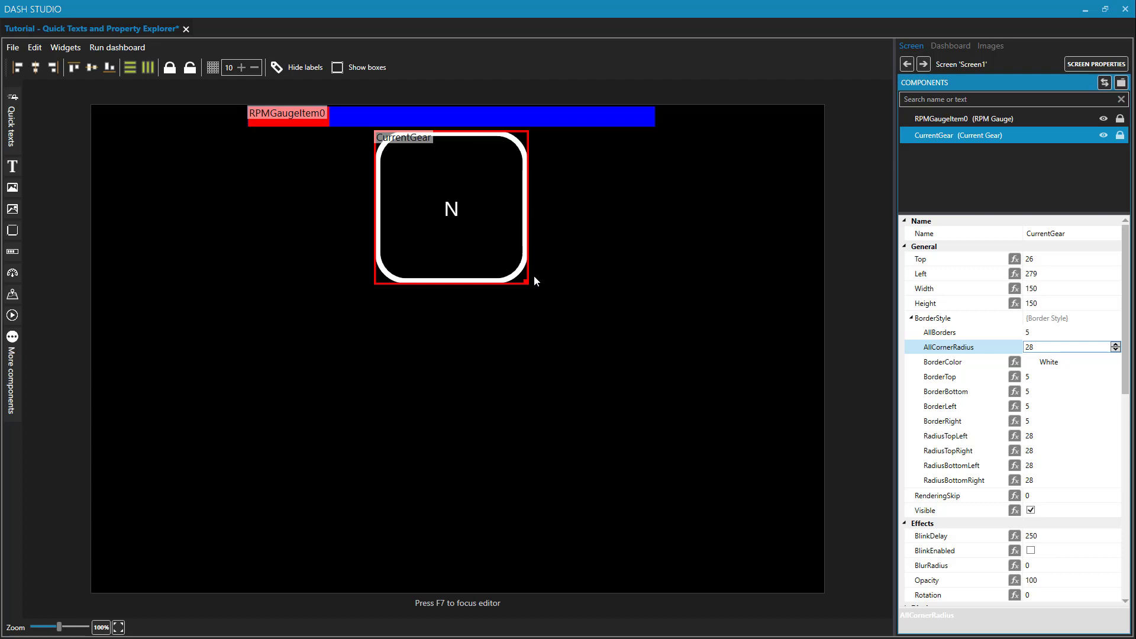
pyautogui.moveTo(468, 287)
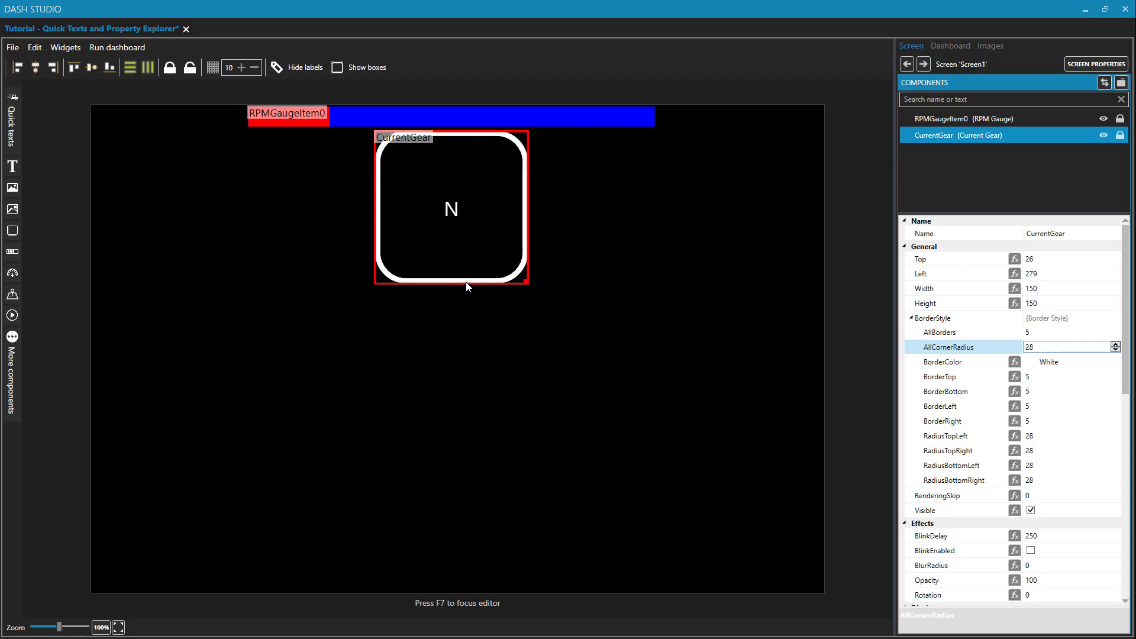
pyautogui.moveTo(987, 396)
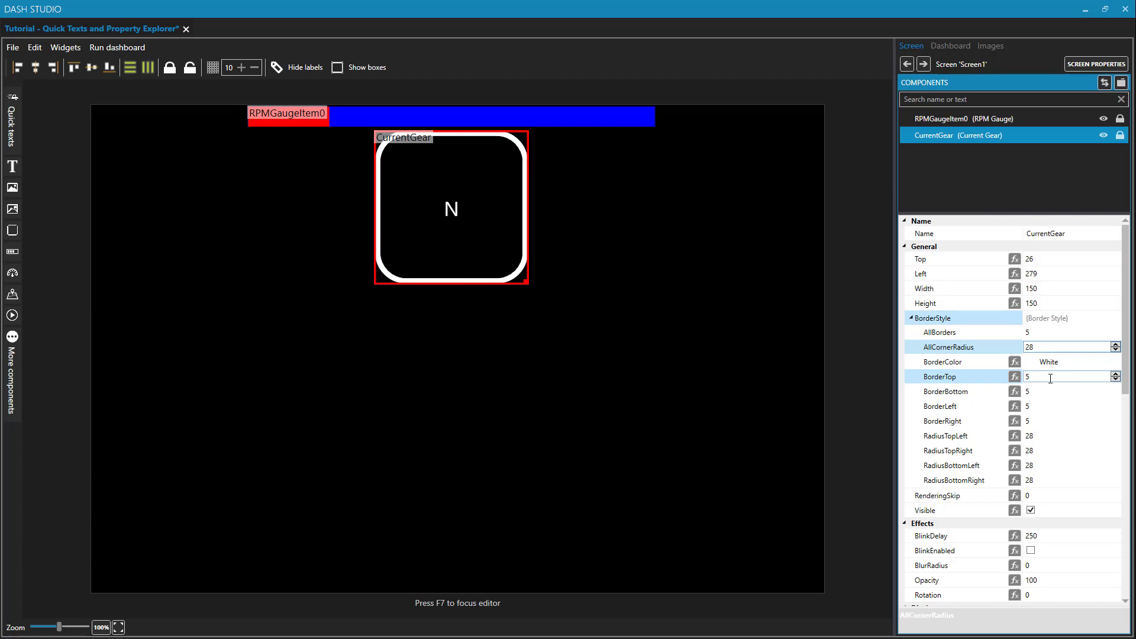
# Zero the top-right, bottom-left and bottom-right corner radii and hide component labels.
pyautogui.click(1044, 392)
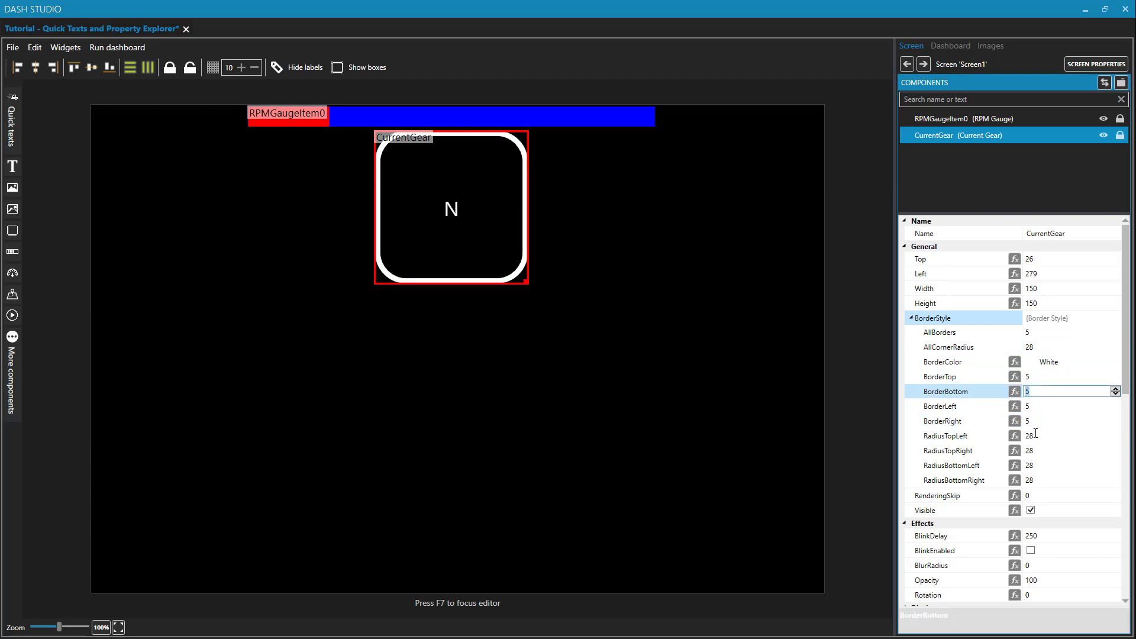
pyautogui.click(1051, 435)
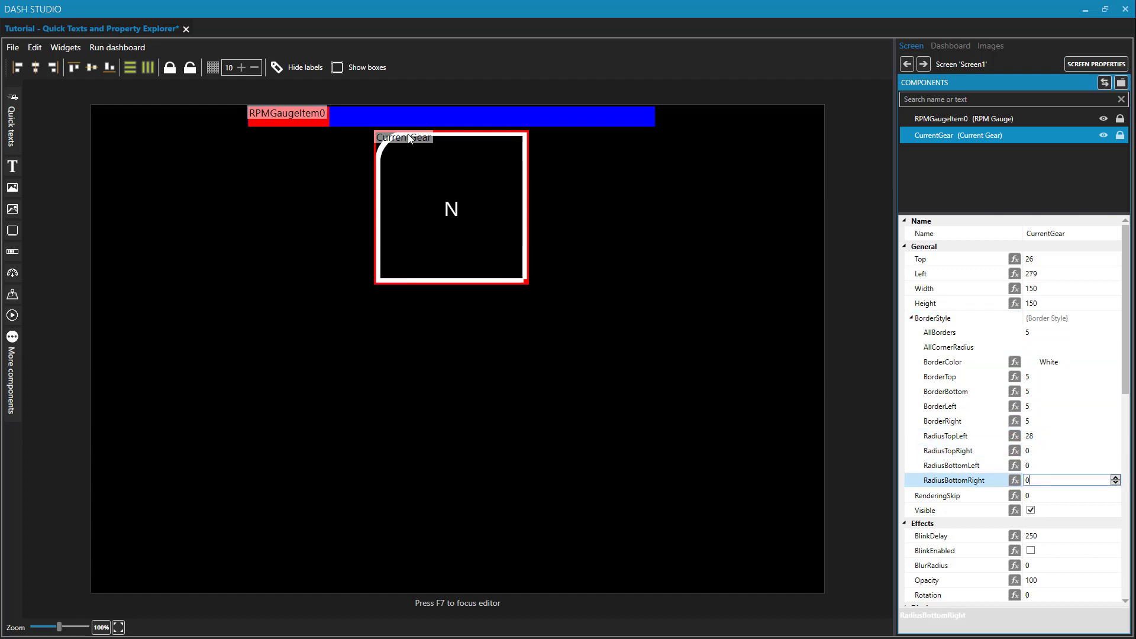
pyautogui.click(296, 67)
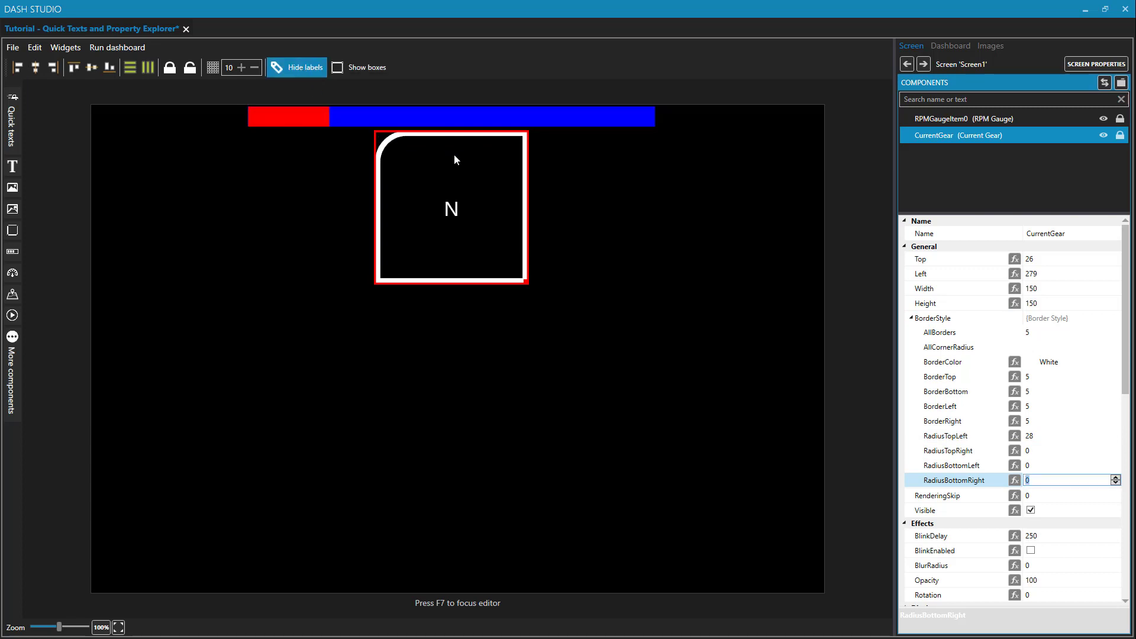
pyautogui.click(942, 119)
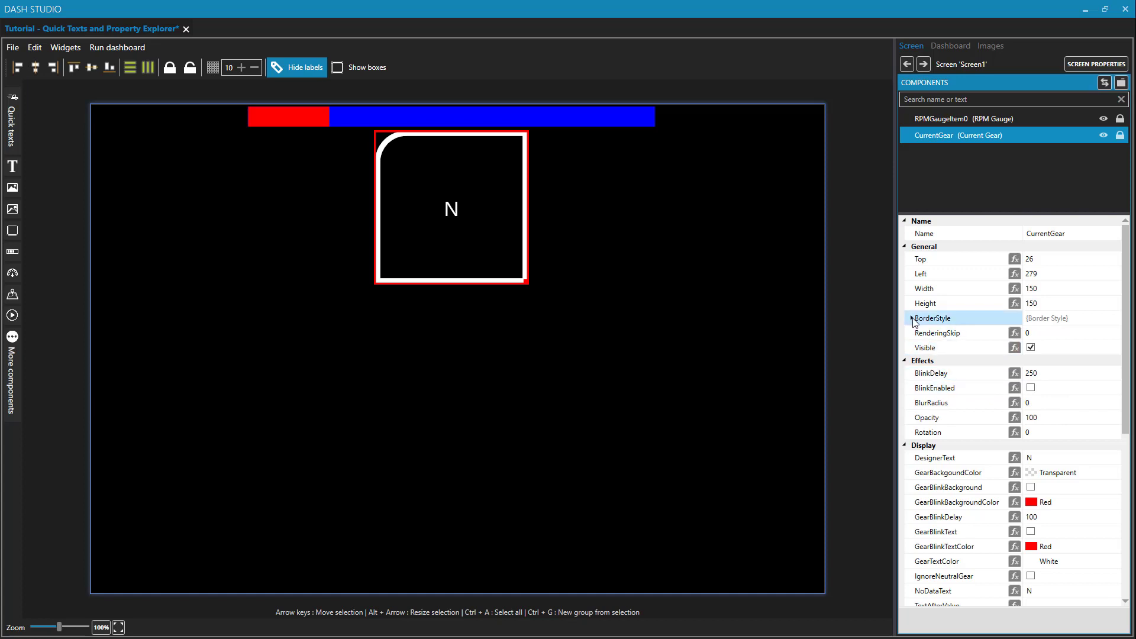
# Thicken the gear box's BorderTop to 15, leaving other border widths unchanged.
pyautogui.click(911, 319)
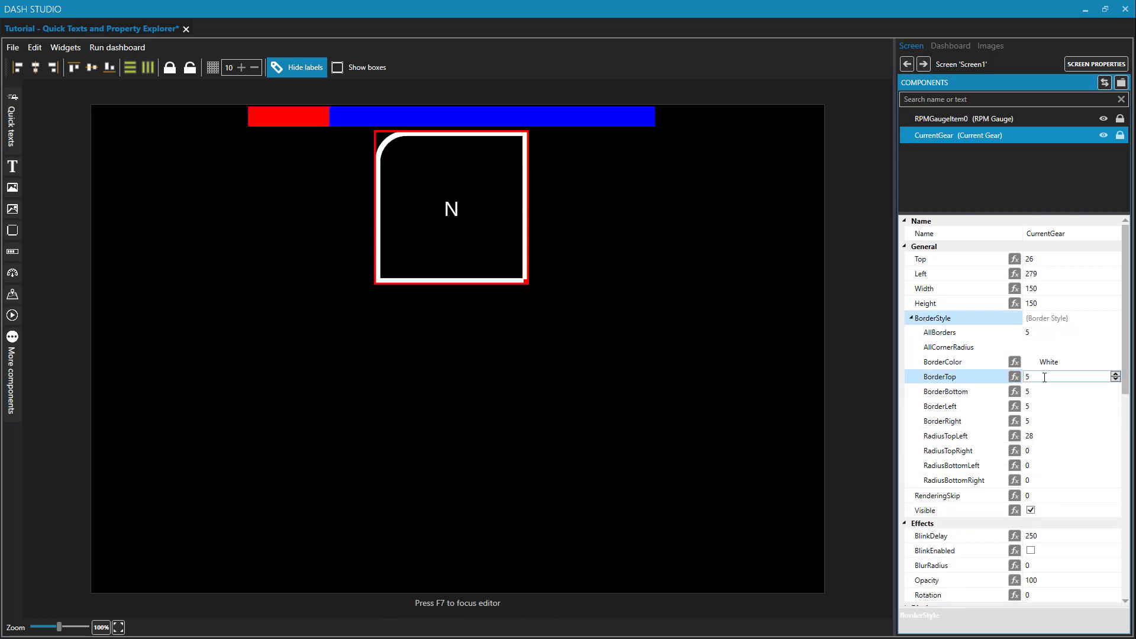
pyautogui.click(1072, 392)
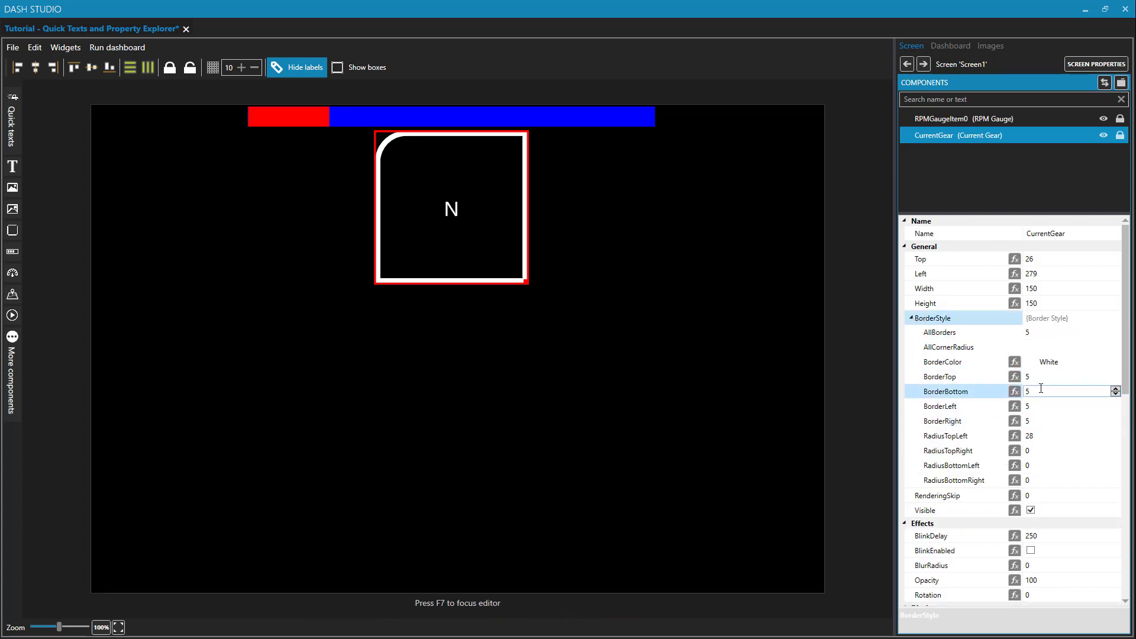
pyautogui.click(1065, 376)
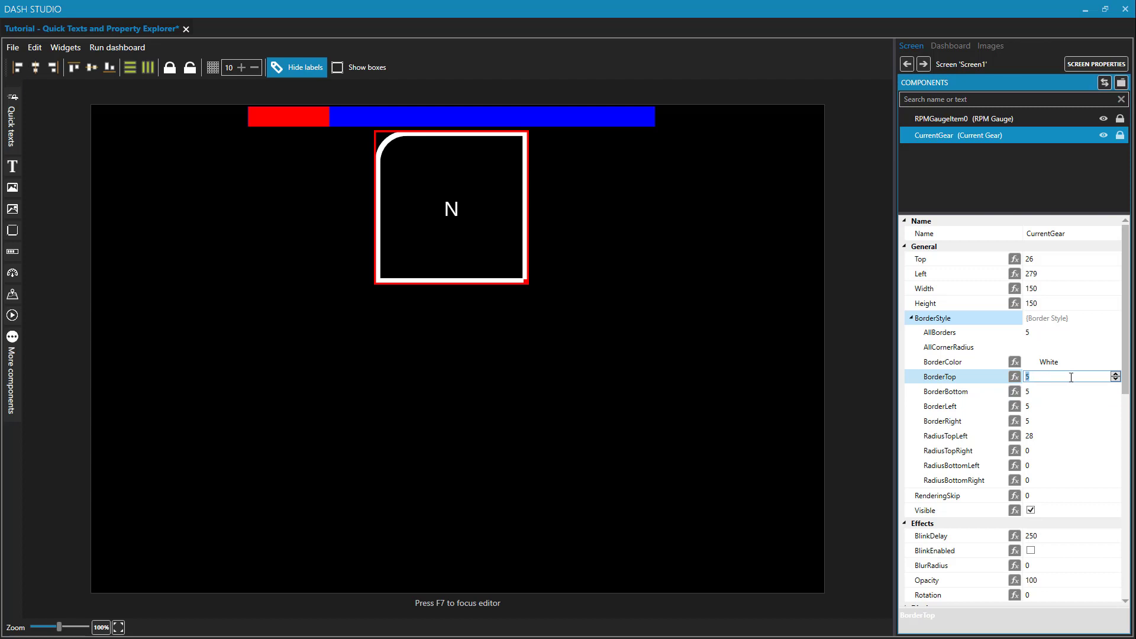
pyautogui.click(1116, 373)
pyautogui.write('15')
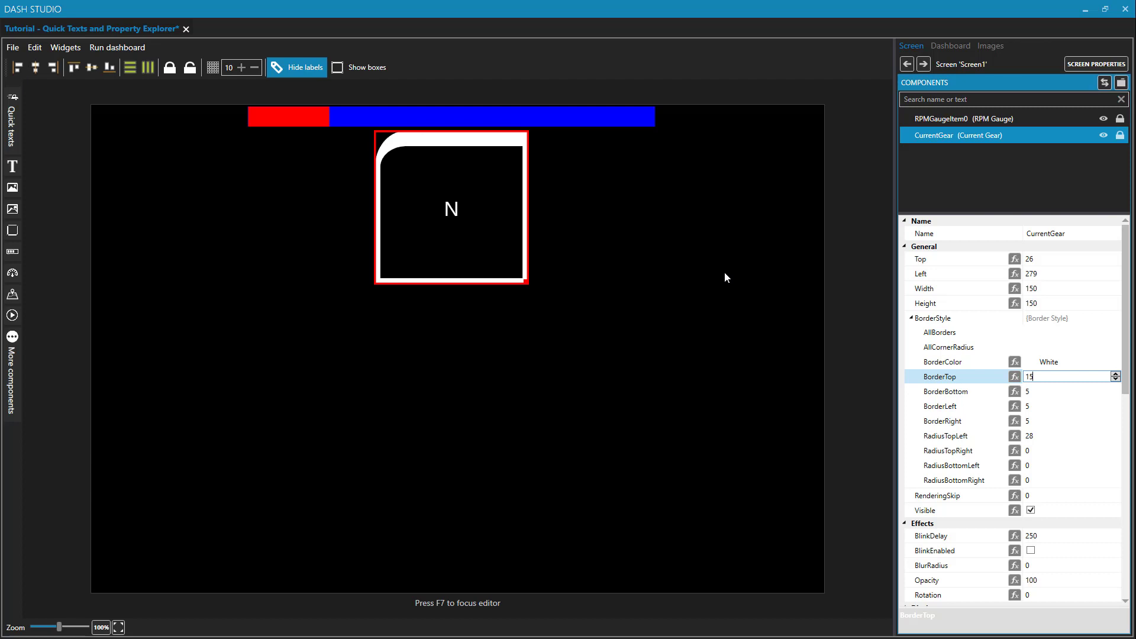
pyautogui.click(913, 318)
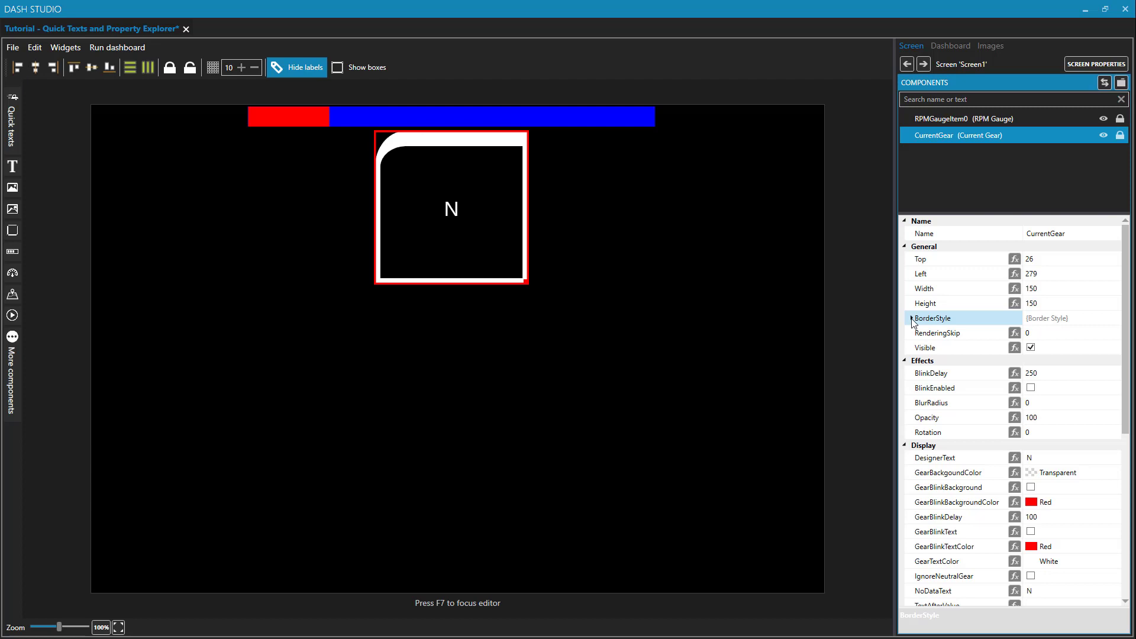
pyautogui.moveTo(926, 348)
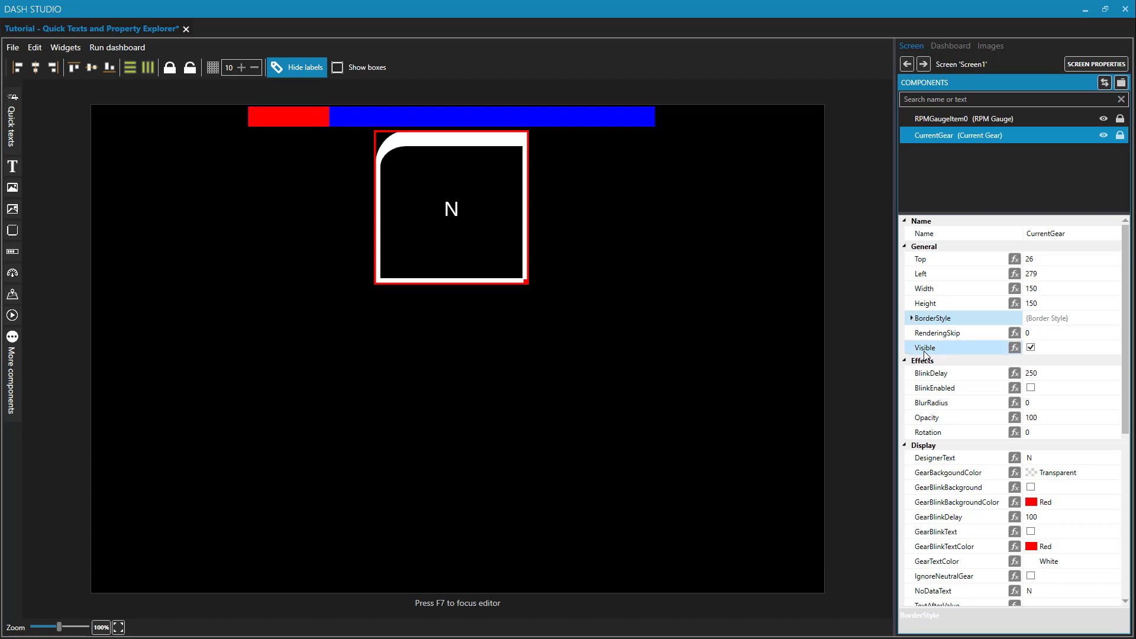
pyautogui.moveTo(962, 354)
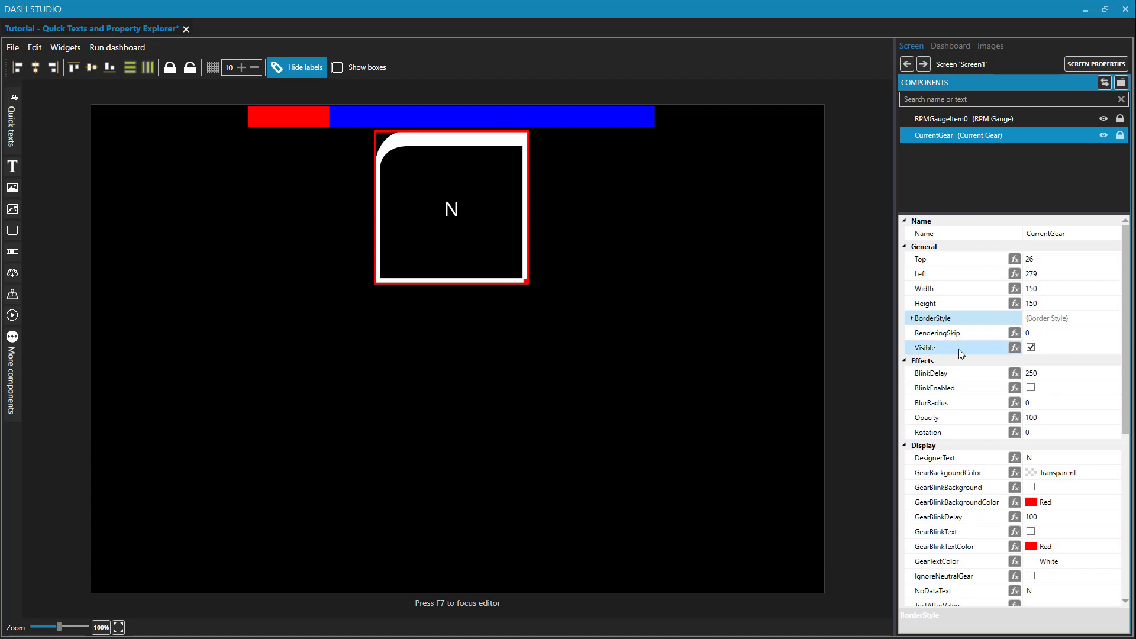
pyautogui.click(1032, 347)
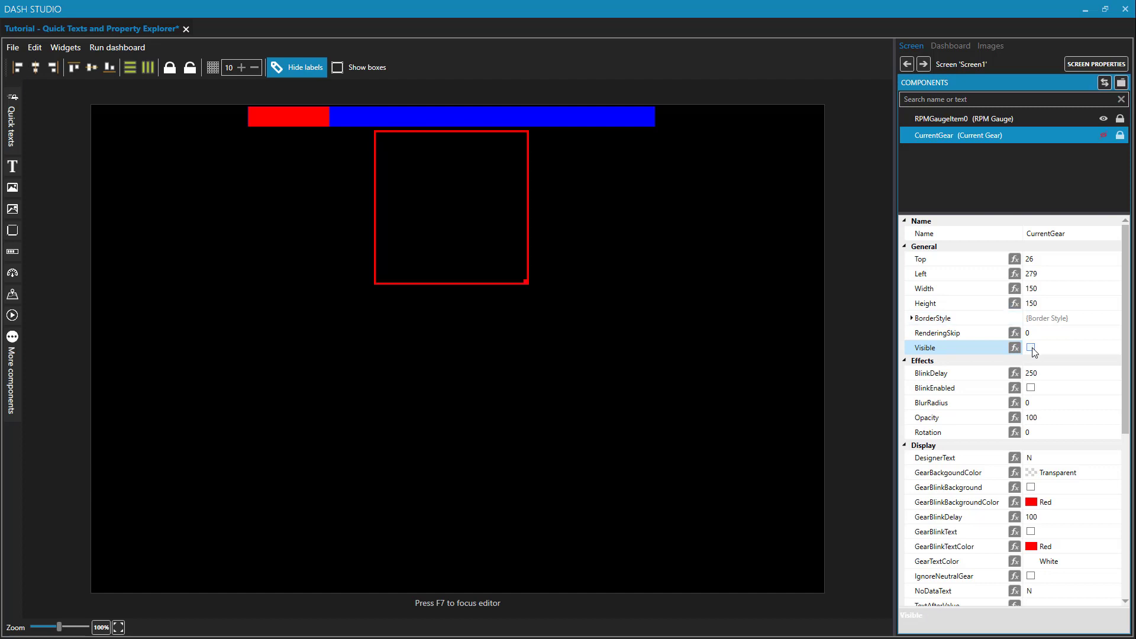
pyautogui.click(1031, 347)
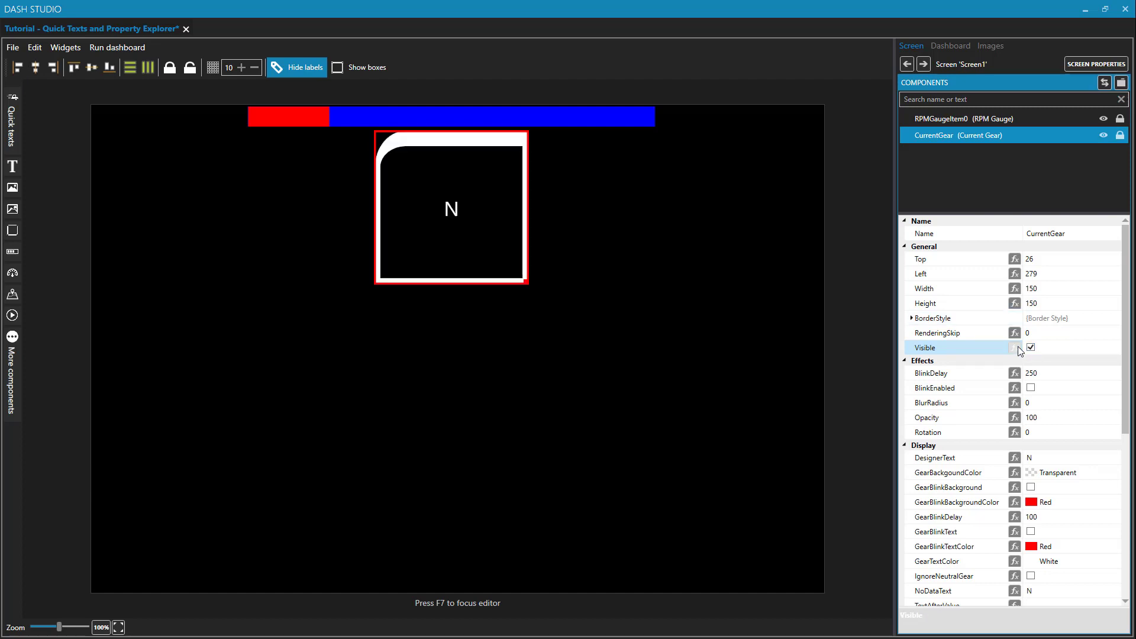
pyautogui.moveTo(1014, 352)
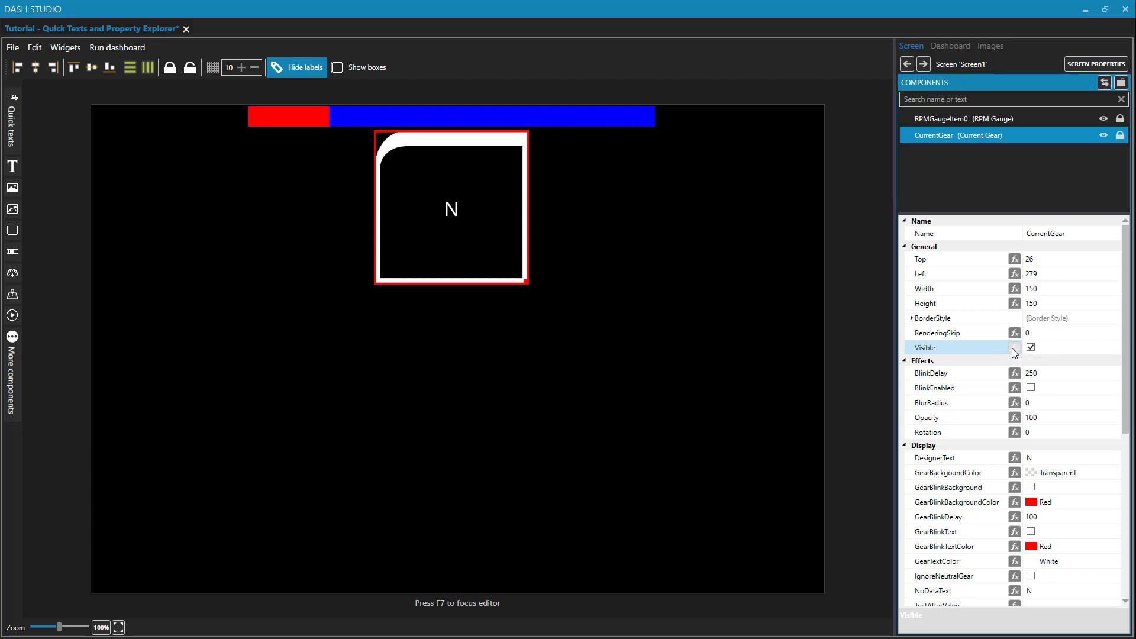
pyautogui.moveTo(926, 373)
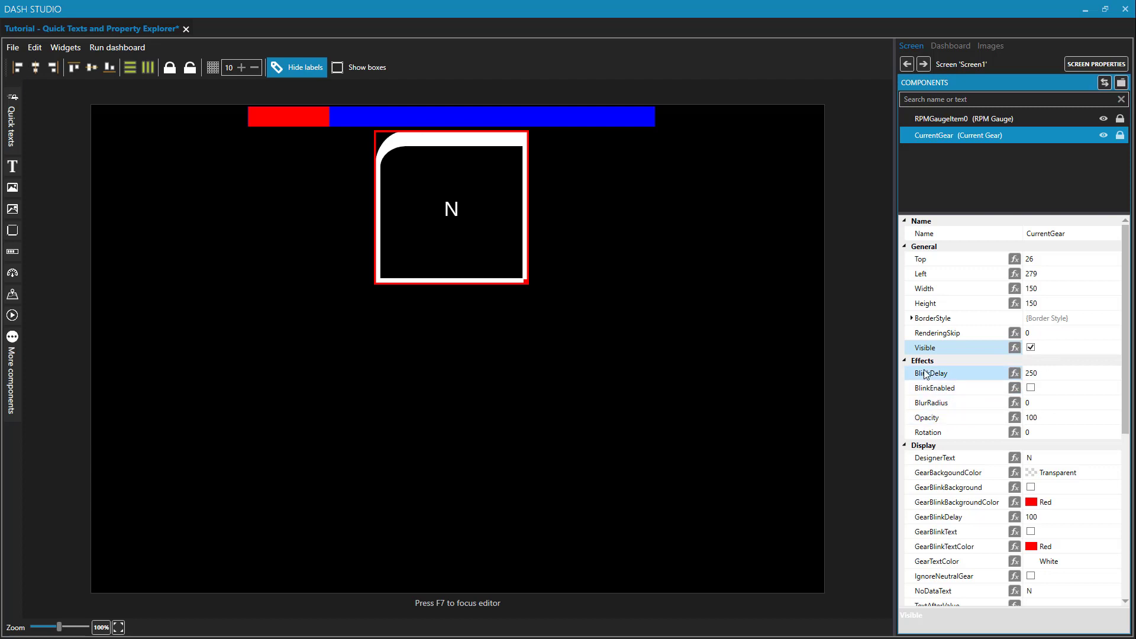
pyautogui.moveTo(934, 457)
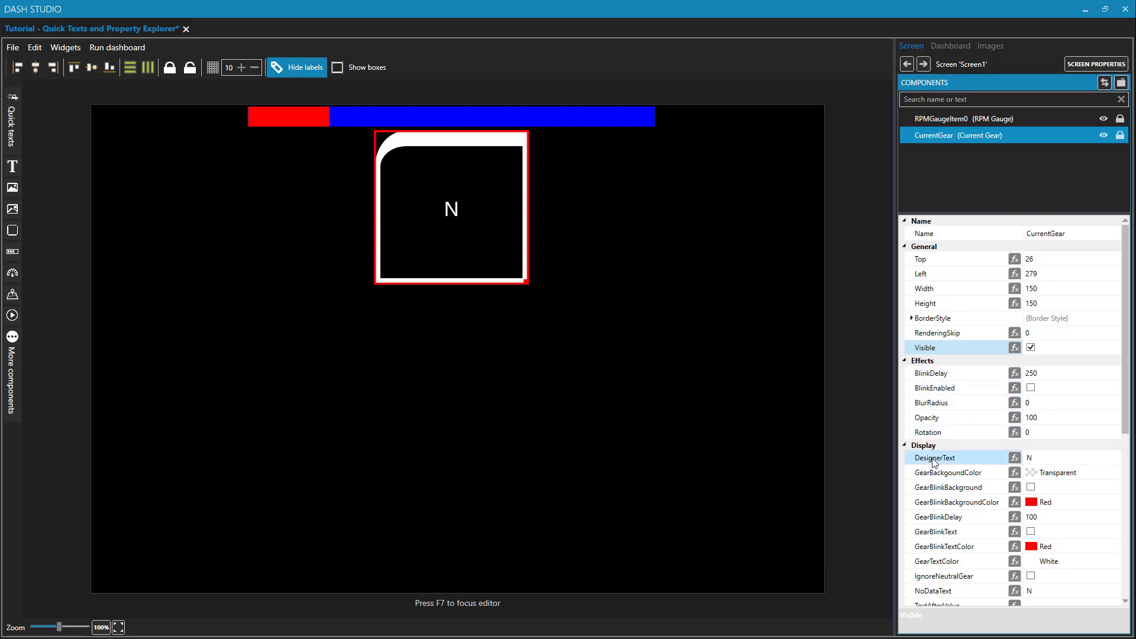
# Replace the gear display's DesignerText N with 2 so it previews gear 2.
pyautogui.click(1072, 457)
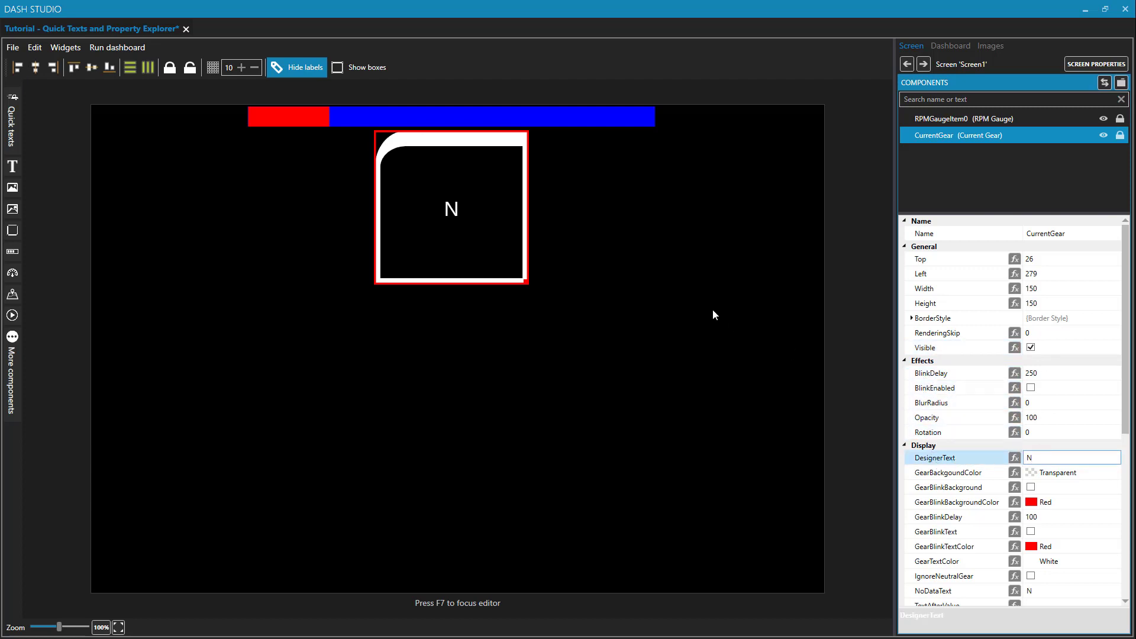
pyautogui.moveTo(466, 225)
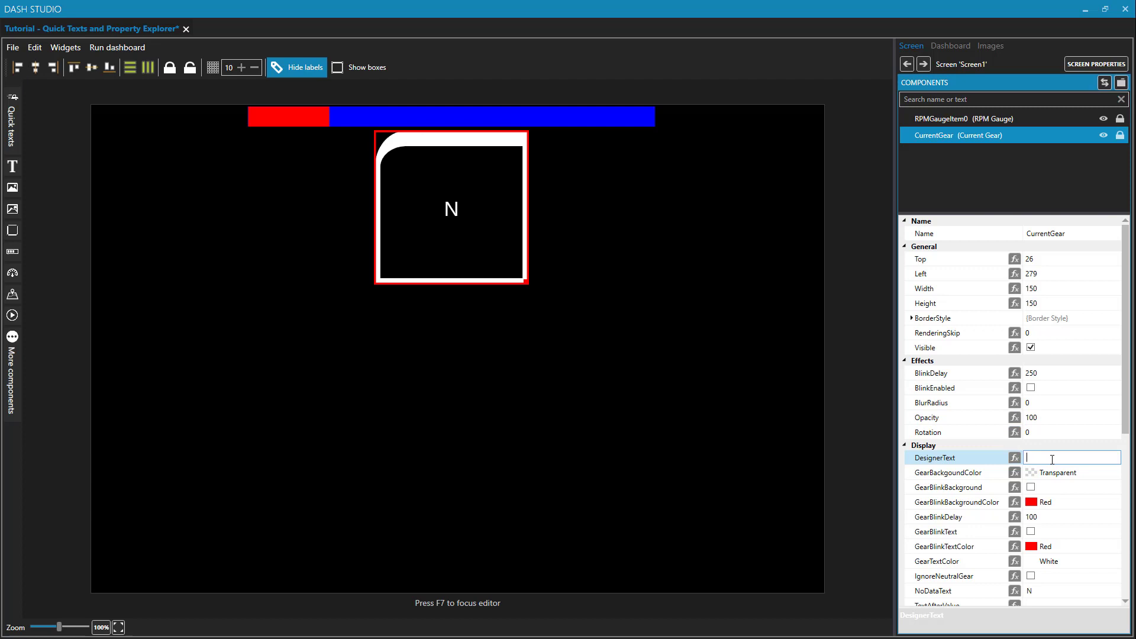
pyautogui.write('2')
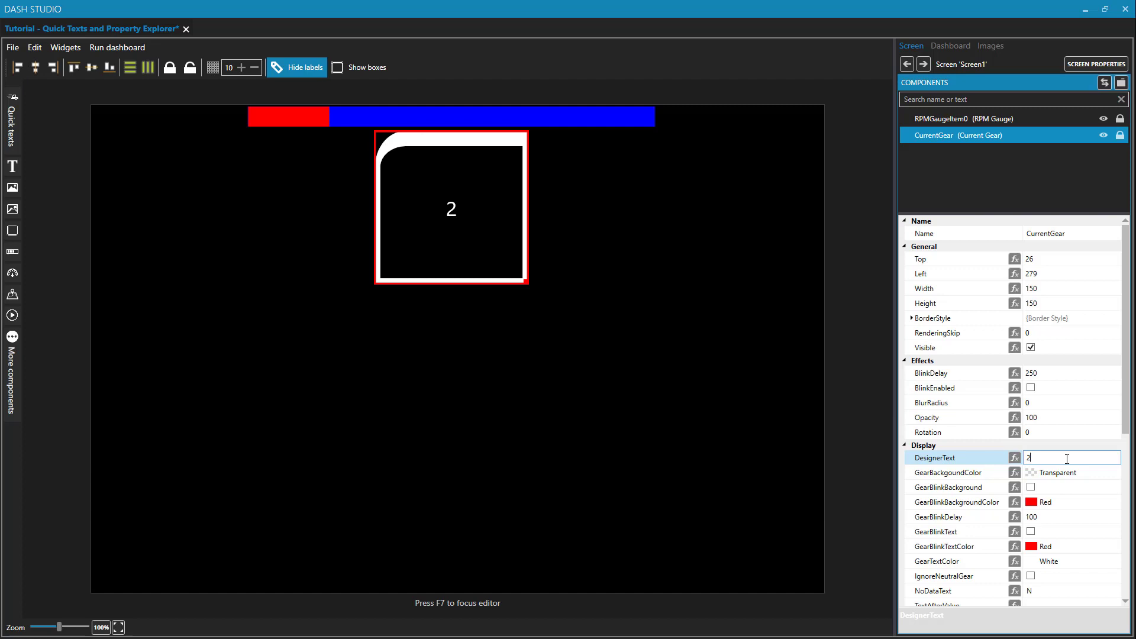
pyautogui.moveTo(479, 238)
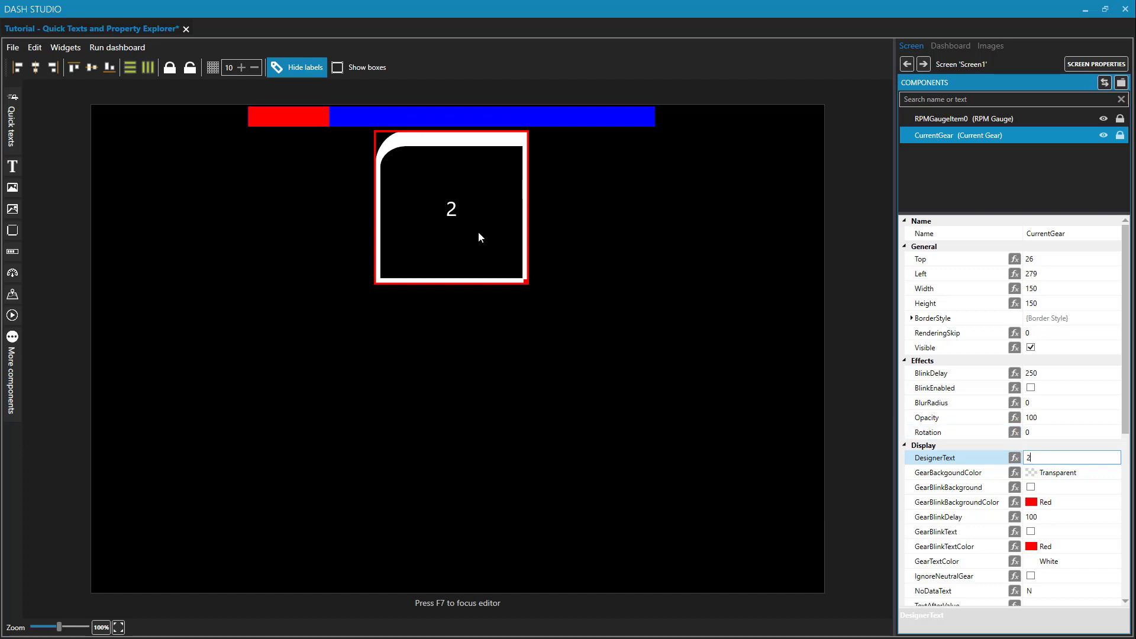
pyautogui.moveTo(491, 234)
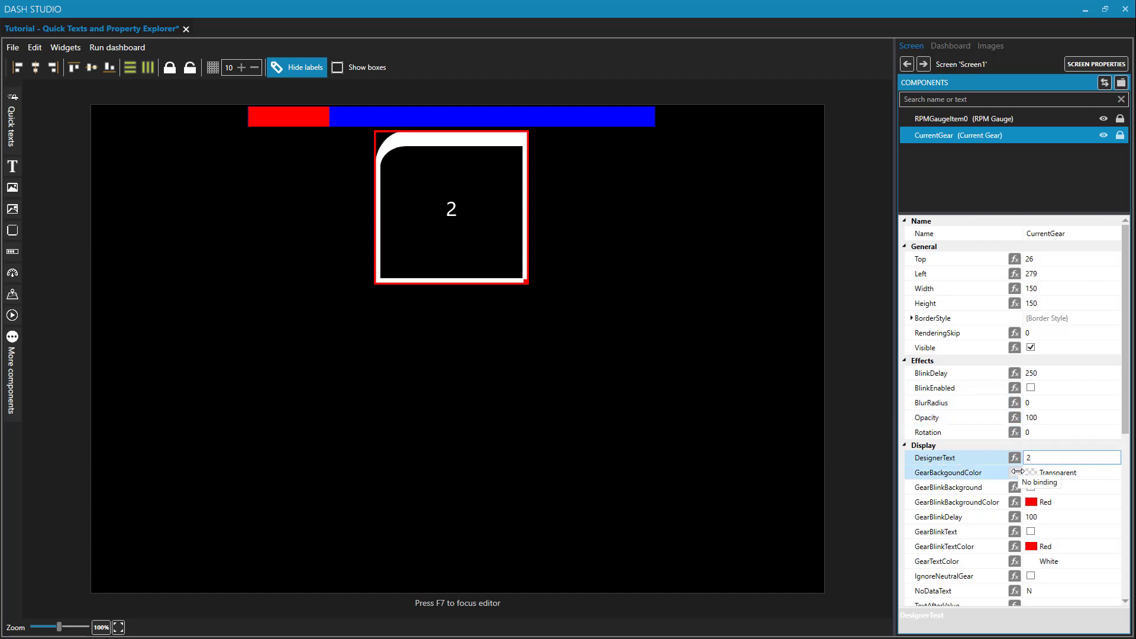
# Try left, bottom and top alignments, then leave the gear number centred horizontally and vertically.
pyautogui.scroll(-3)
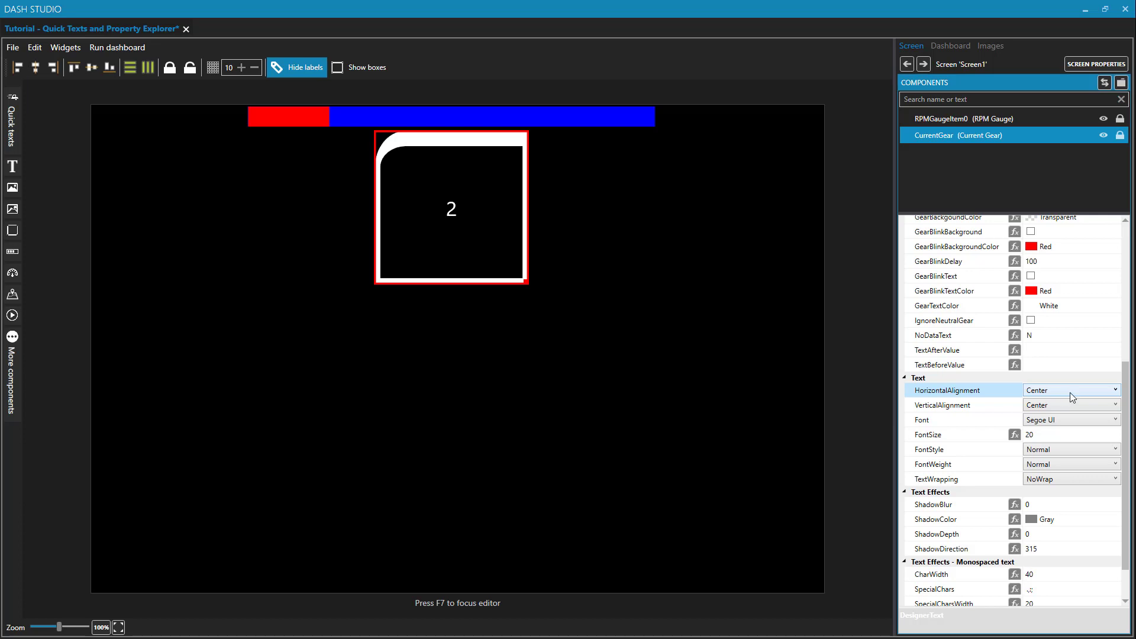
pyautogui.moveTo(1066, 398)
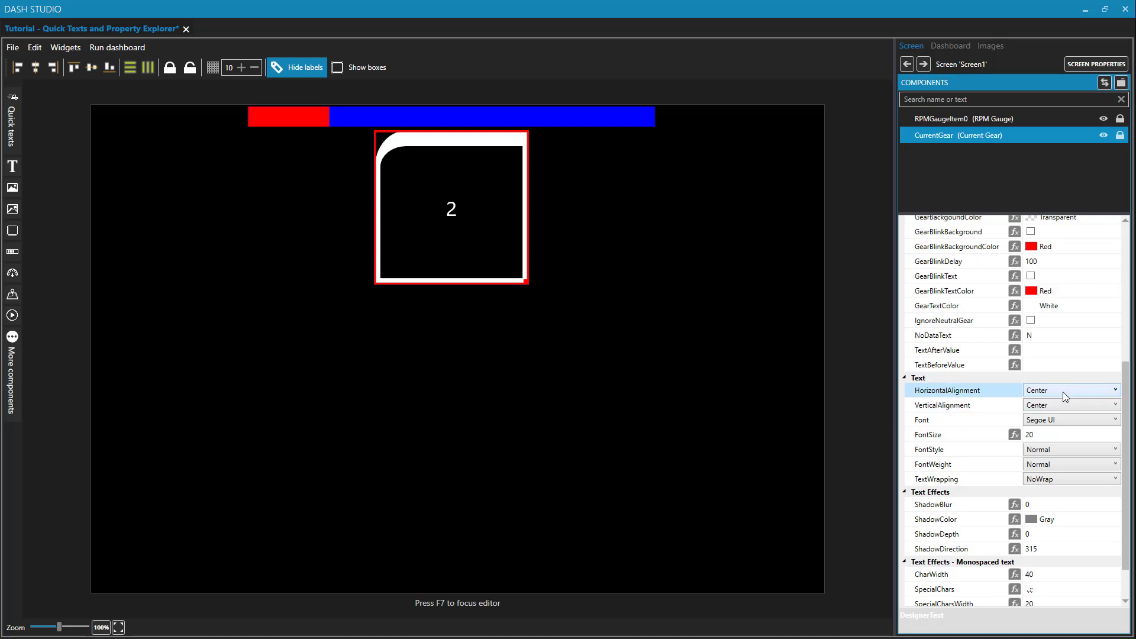
pyautogui.click(1071, 389)
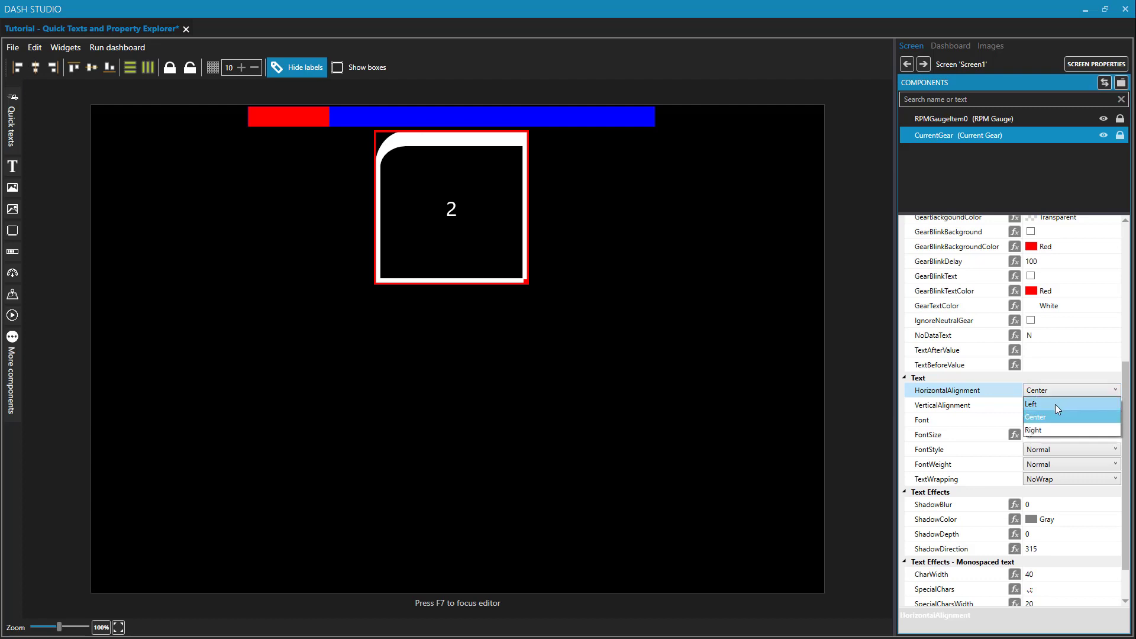
pyautogui.click(1032, 403)
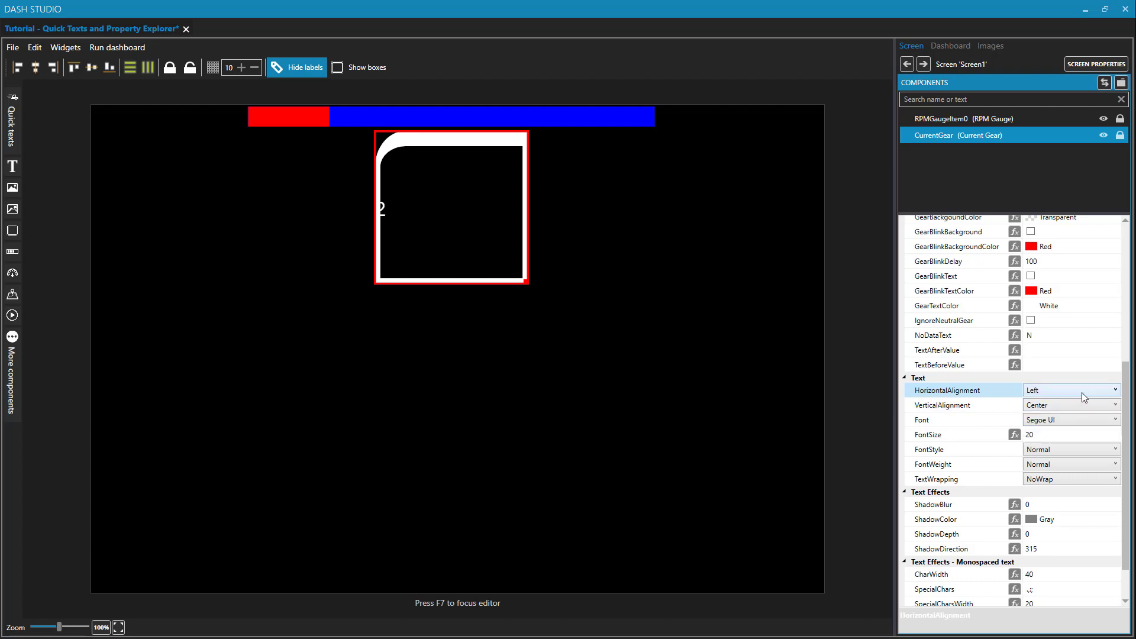
pyautogui.click(1071, 390)
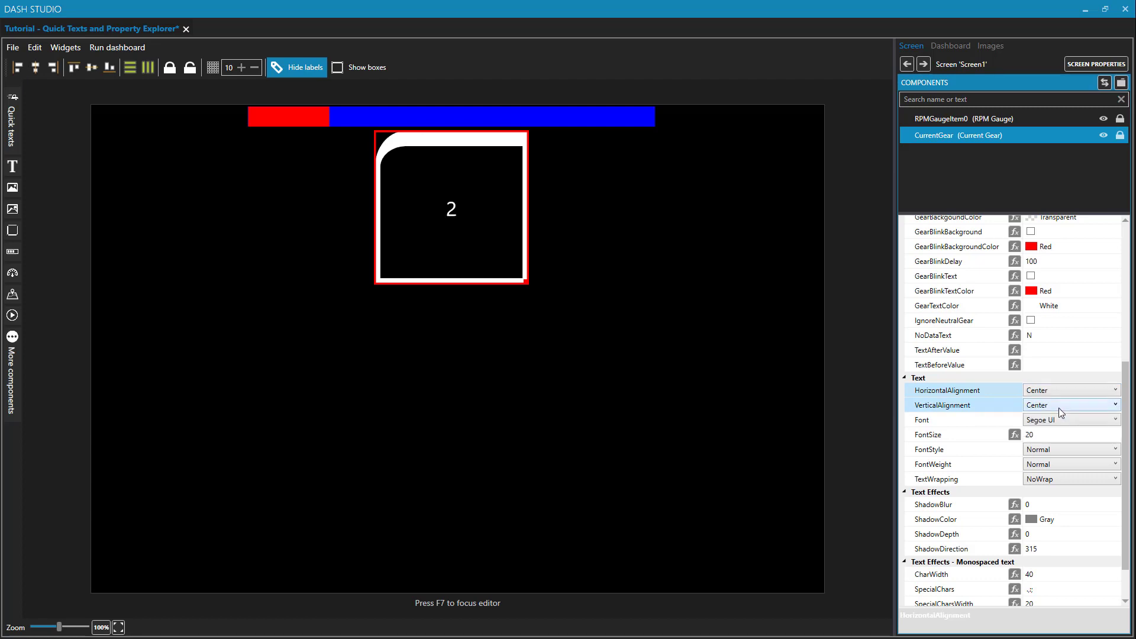
pyautogui.click(1071, 405)
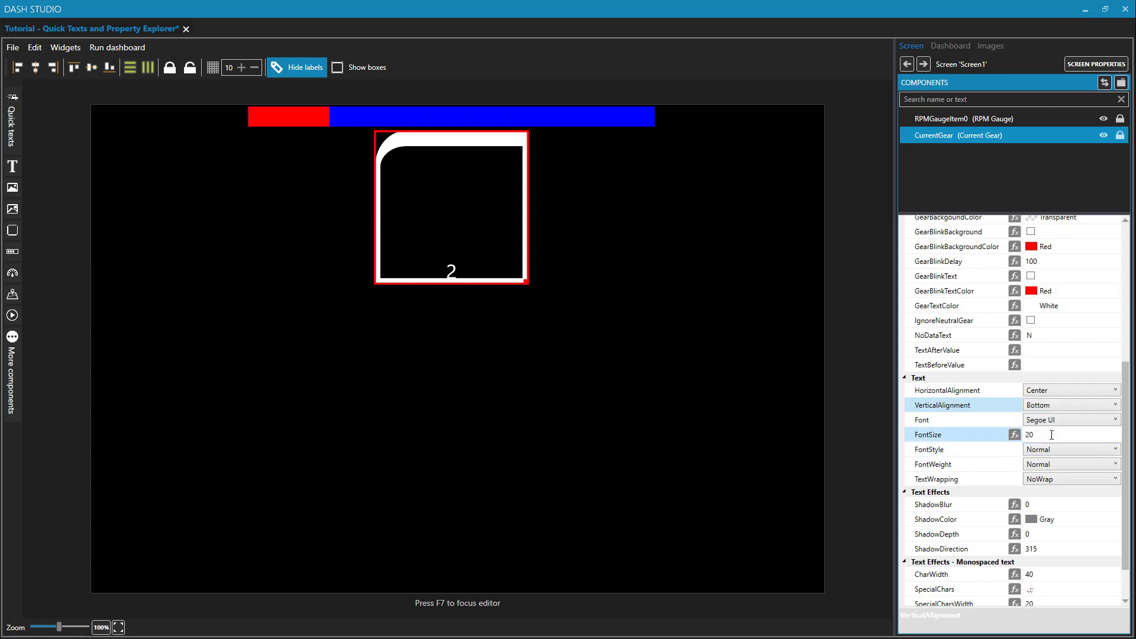
pyautogui.click(1071, 405)
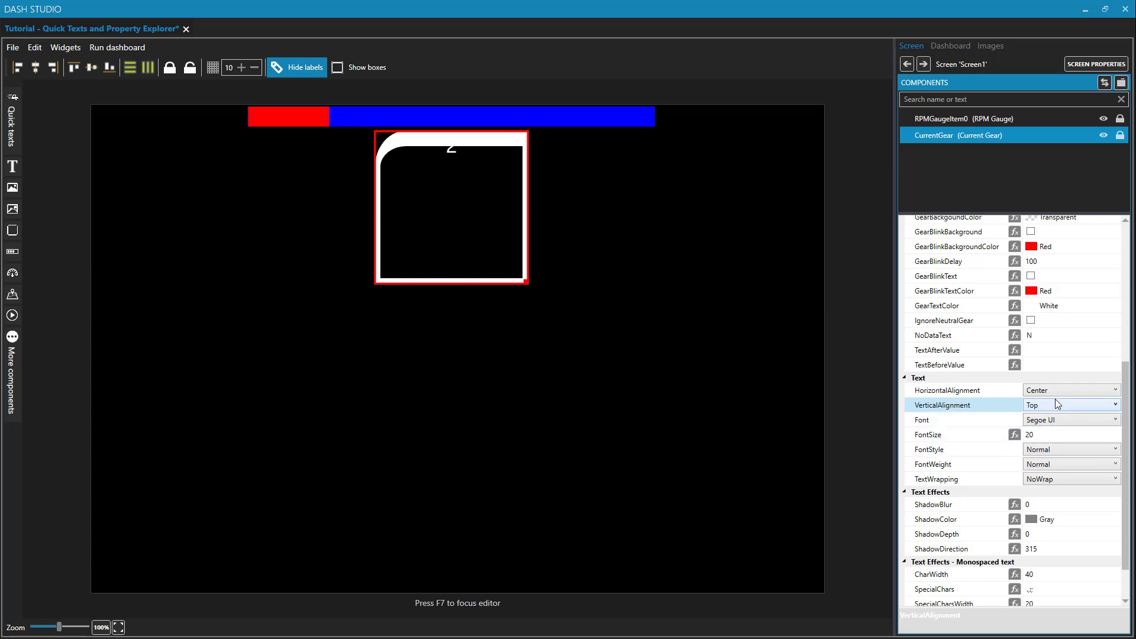
pyautogui.click(1071, 405)
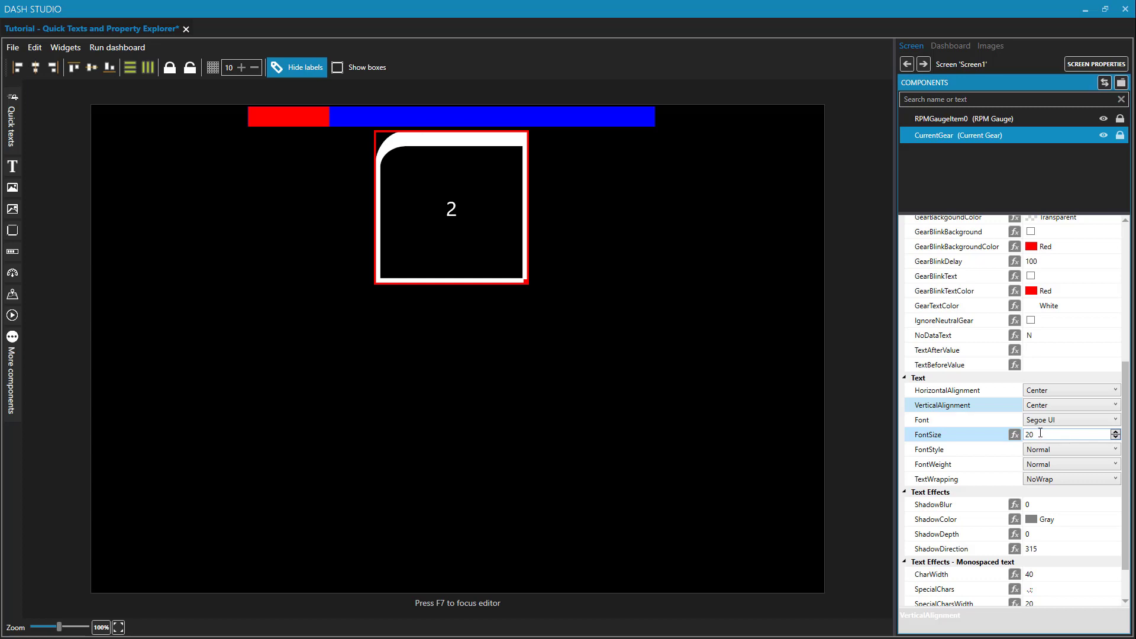
pyautogui.click(1071, 419)
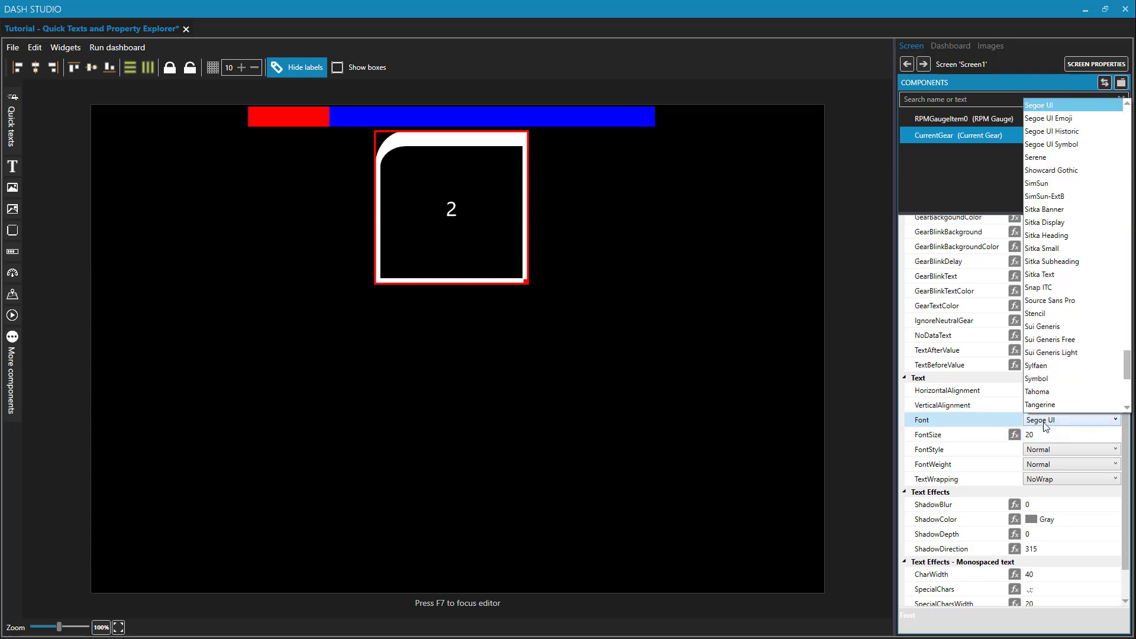
# Give the gear number the Eurostar font and raise its FontSize to 139.
pyautogui.scroll(3)
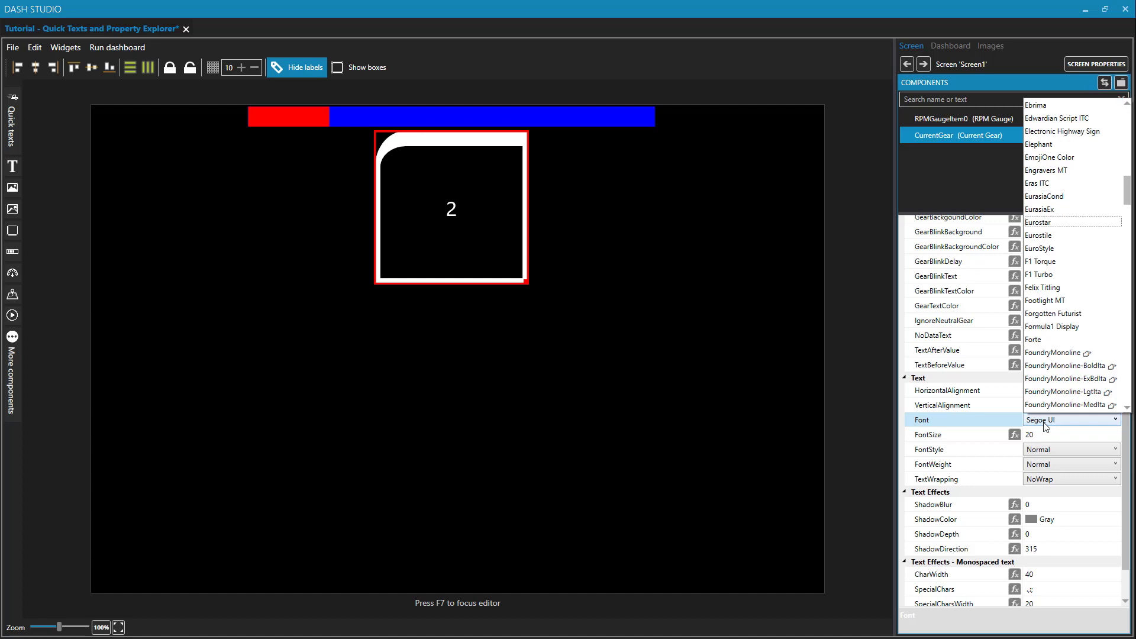
pyautogui.click(1038, 223)
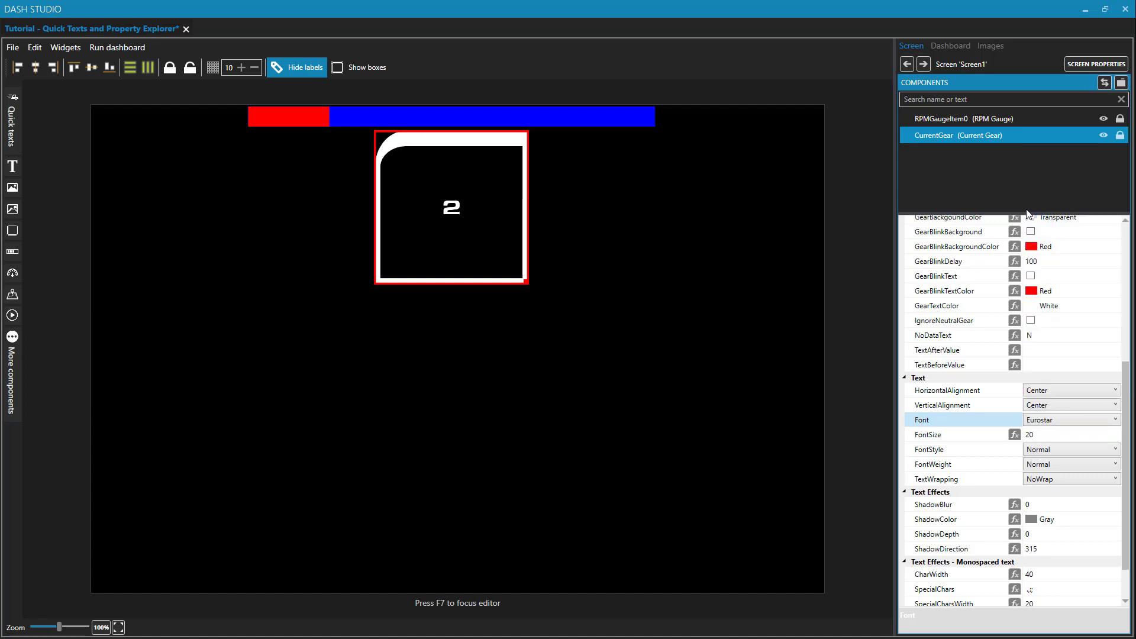
pyautogui.click(1065, 435)
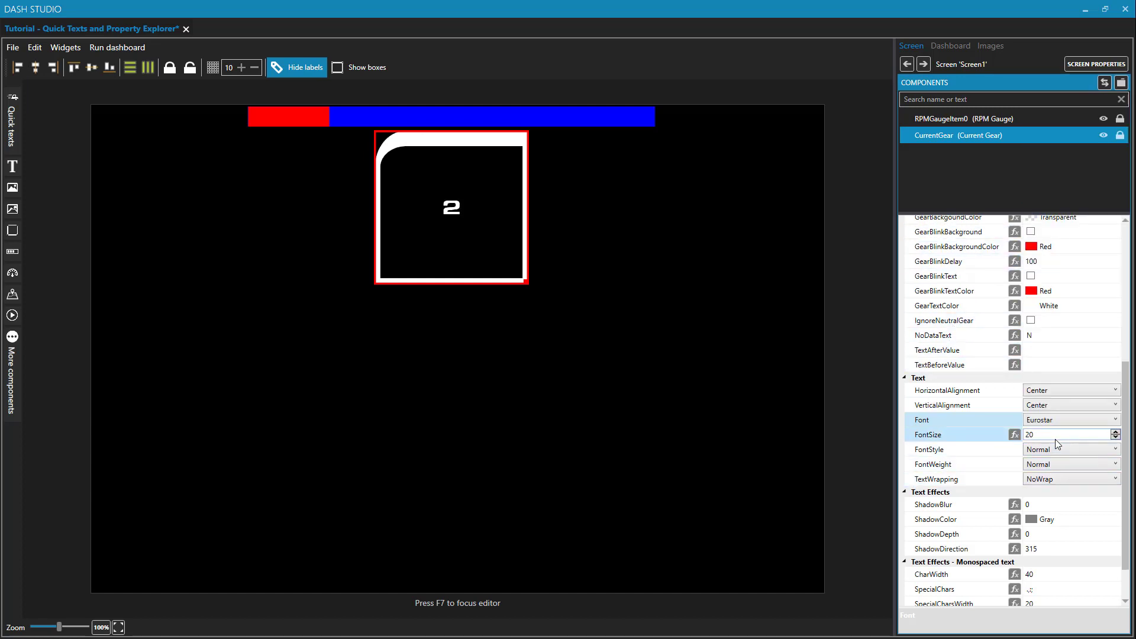
pyautogui.click(1116, 431)
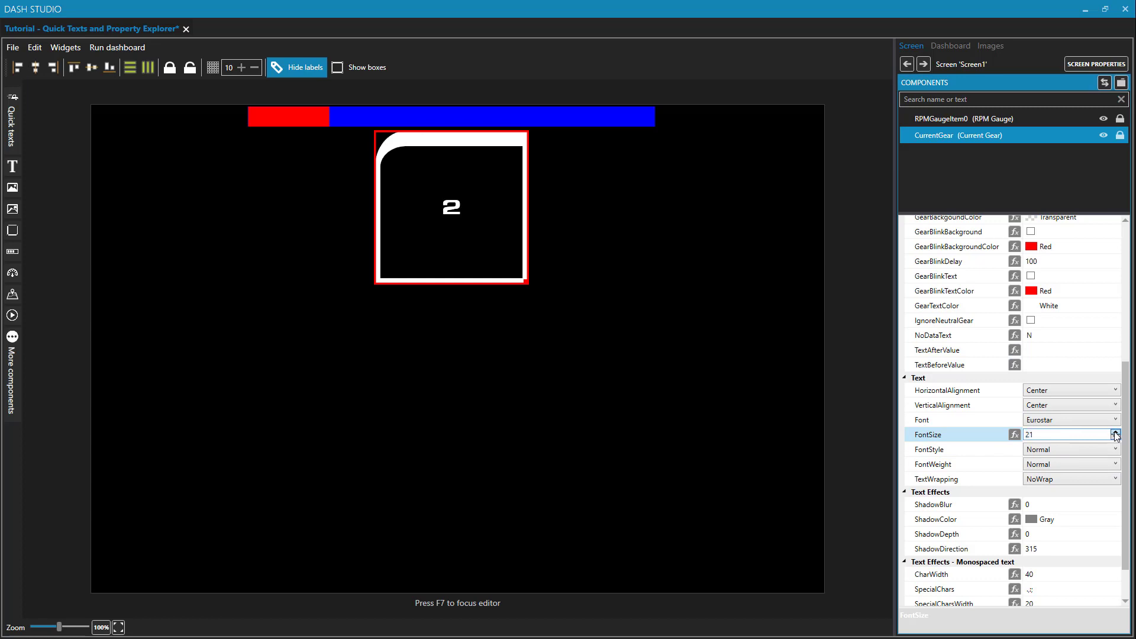
pyautogui.click(1117, 432)
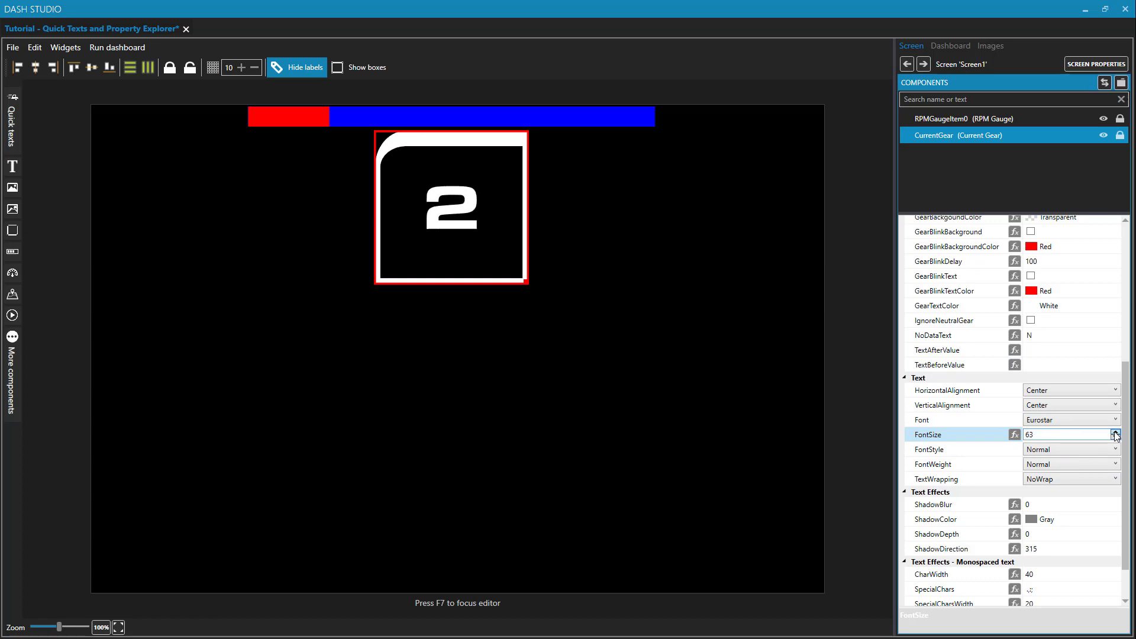
pyautogui.click(1116, 431)
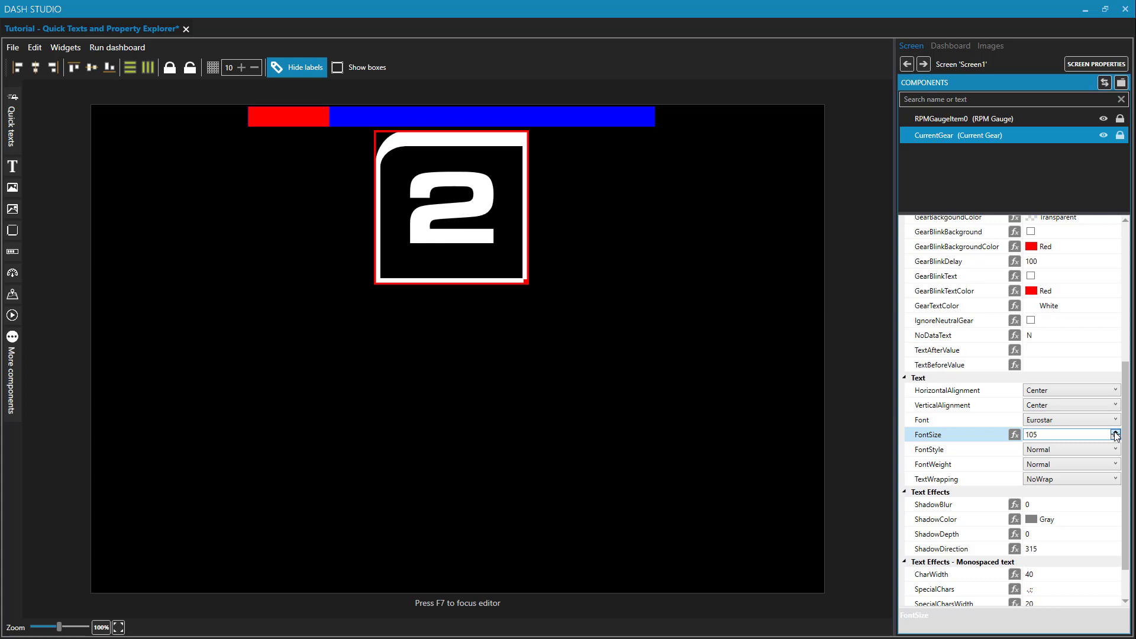
pyautogui.click(1122, 431)
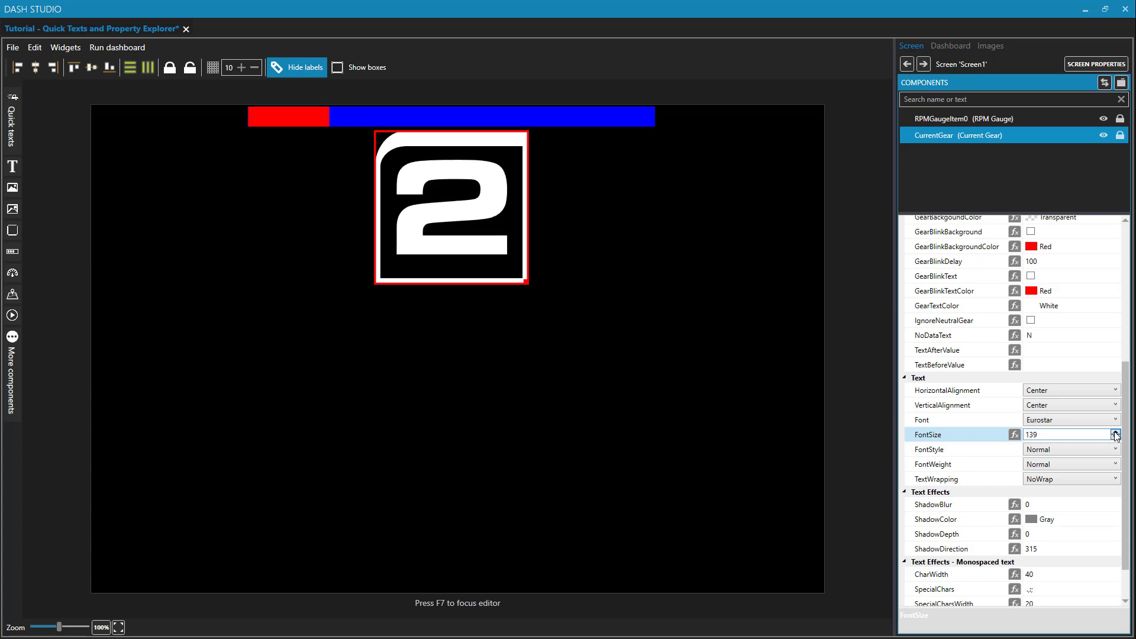
pyautogui.moveTo(640, 363)
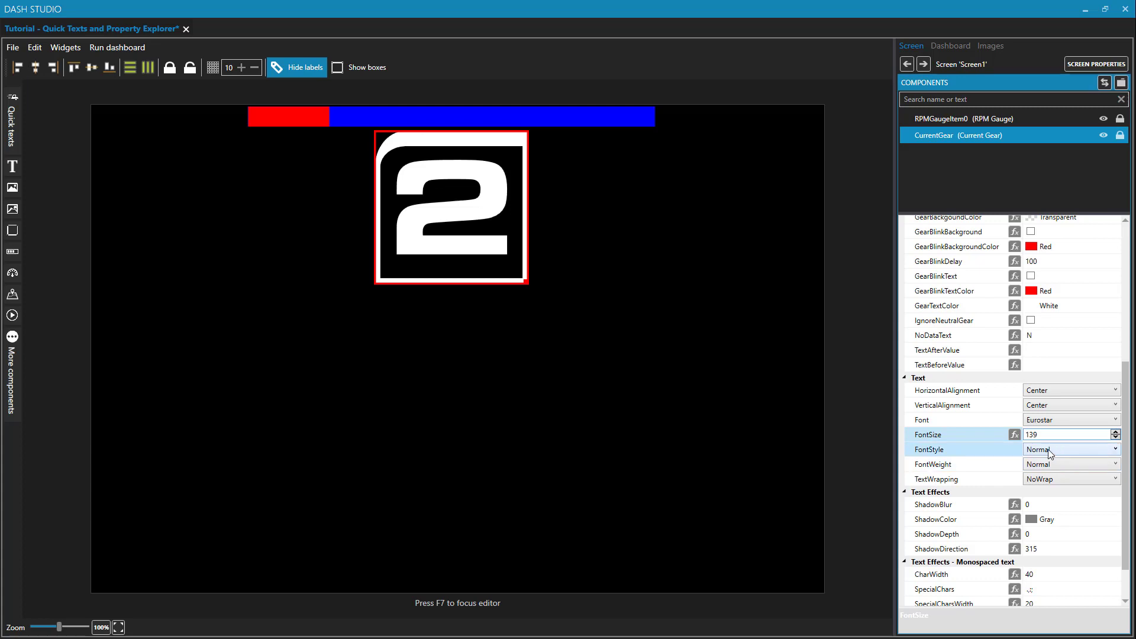
pyautogui.moveTo(1039, 484)
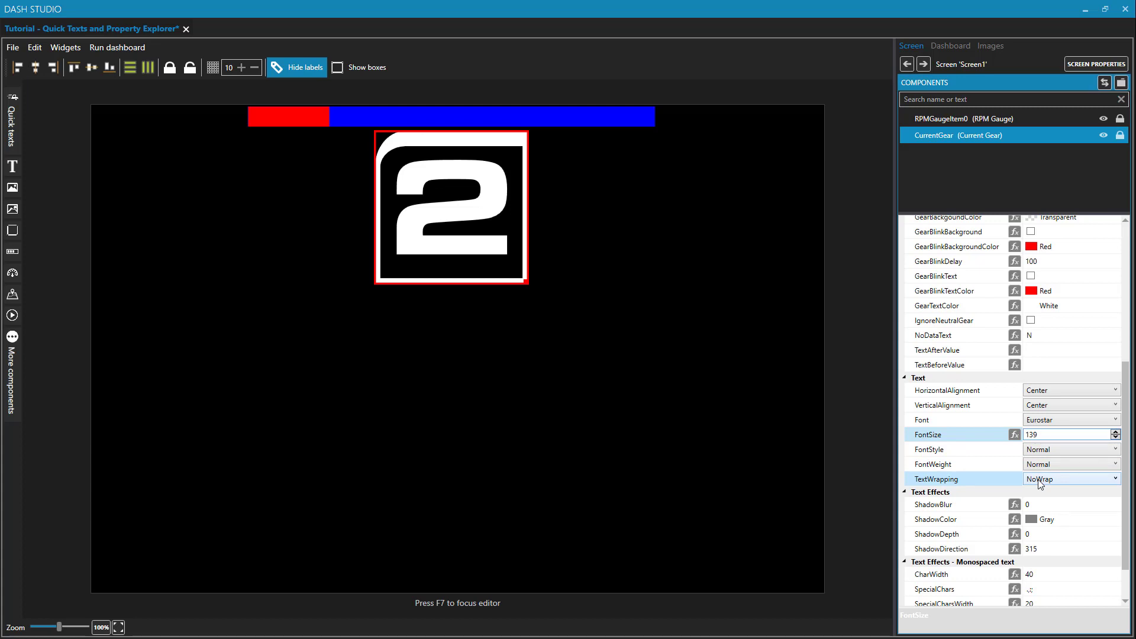
pyautogui.moveTo(1074, 486)
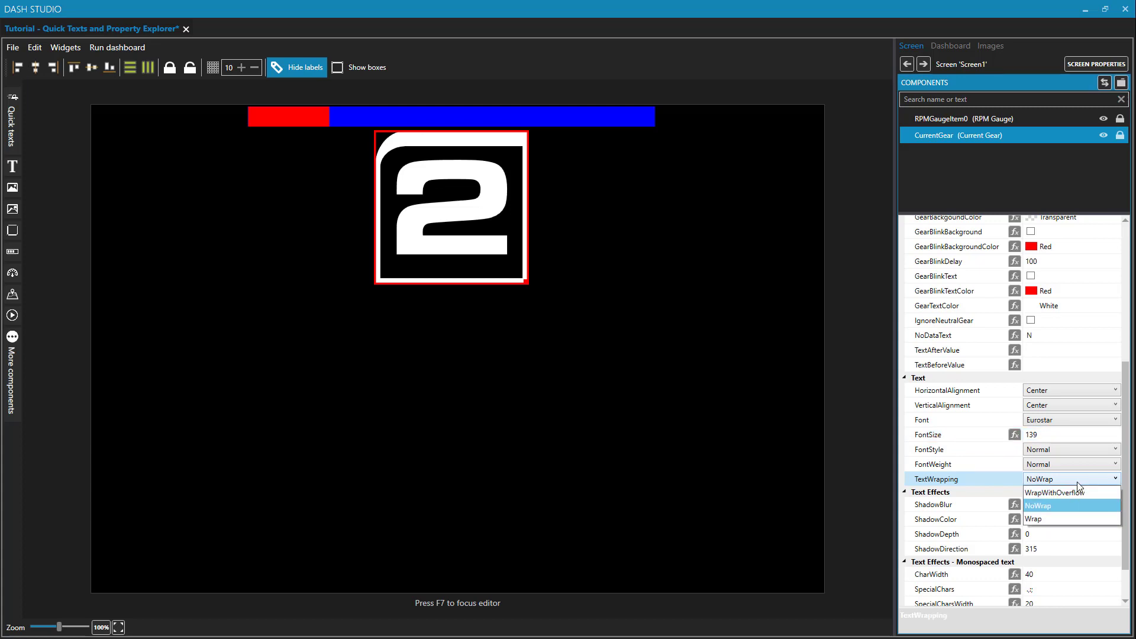
pyautogui.click(1038, 505)
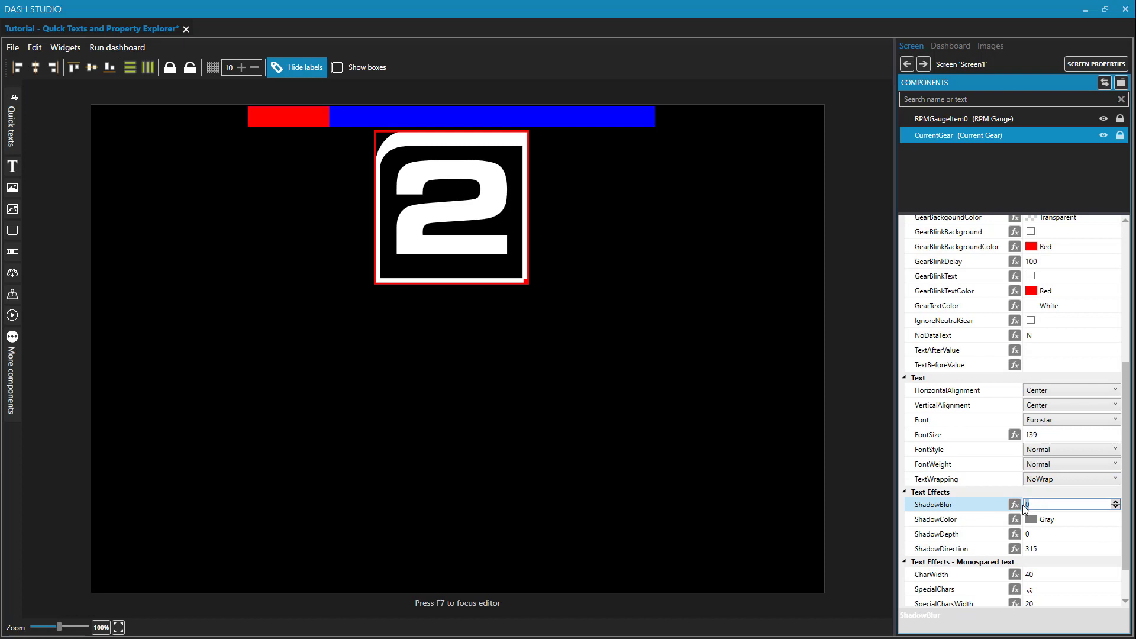
# Give the gear number a shadow with a depth offset and DeepPink shadow colour.
pyautogui.click(1065, 534)
pyautogui.write('5')
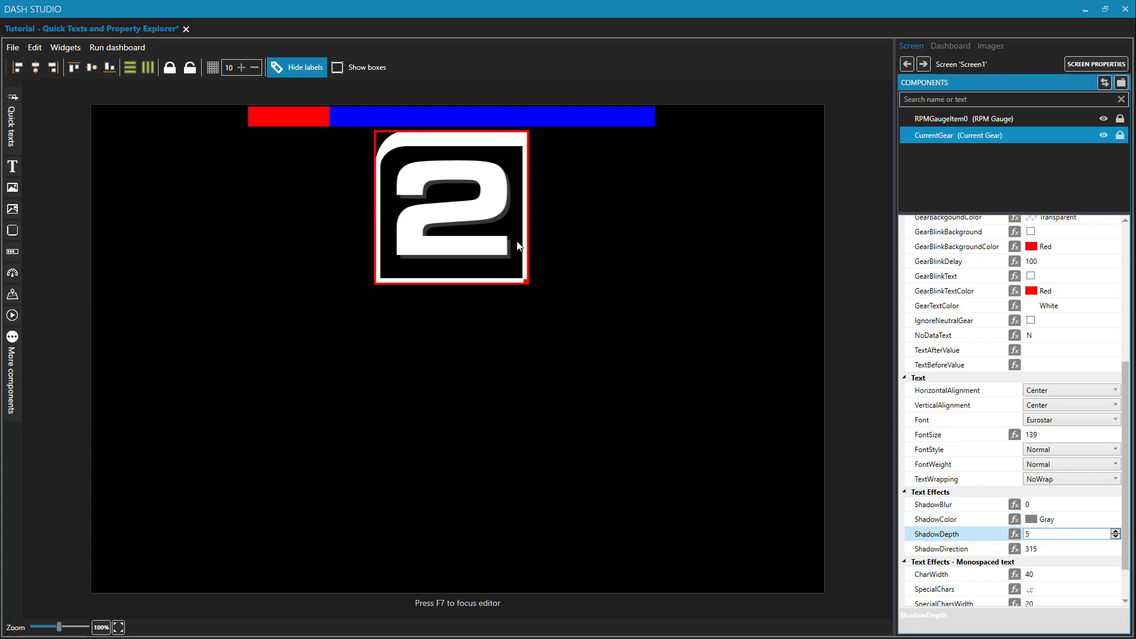
pyautogui.moveTo(749, 376)
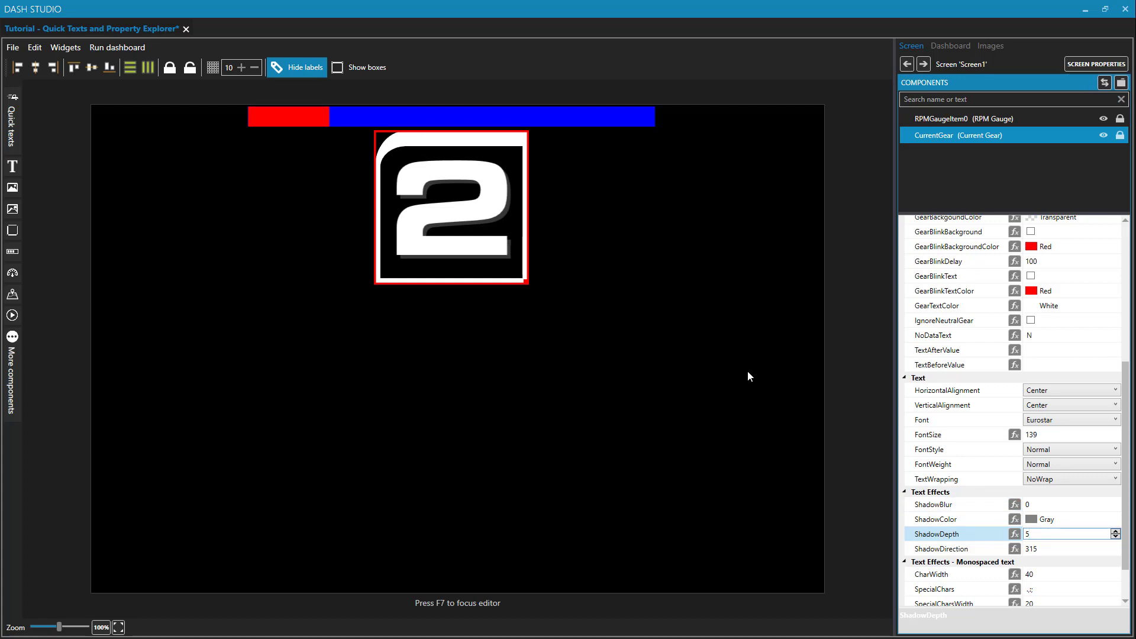
pyautogui.click(1118, 520)
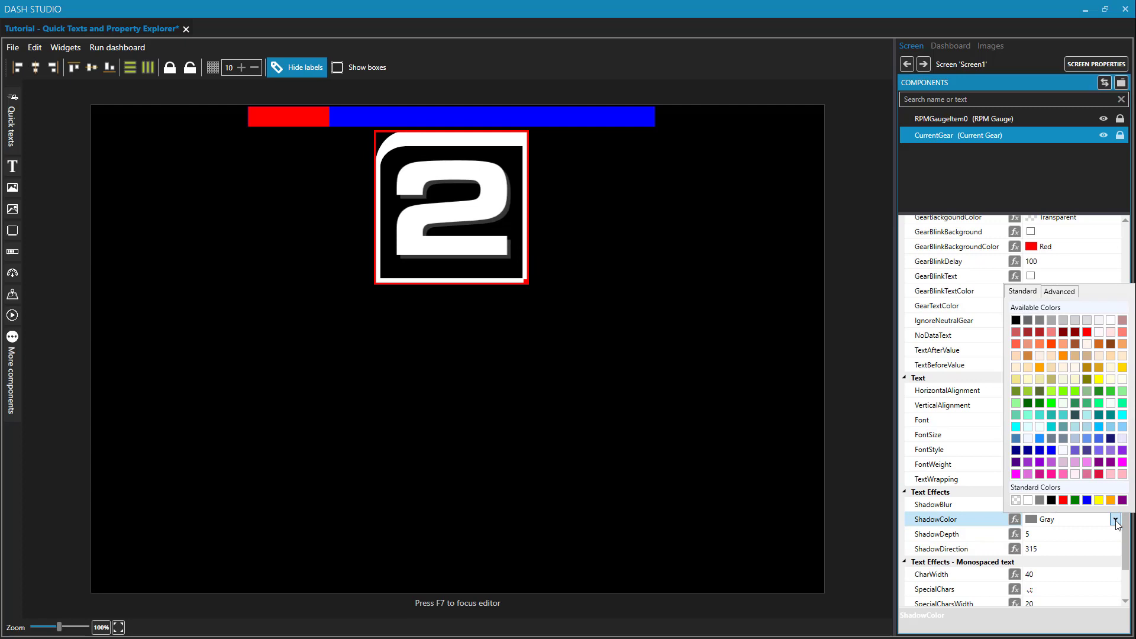
pyautogui.moveTo(1052, 475)
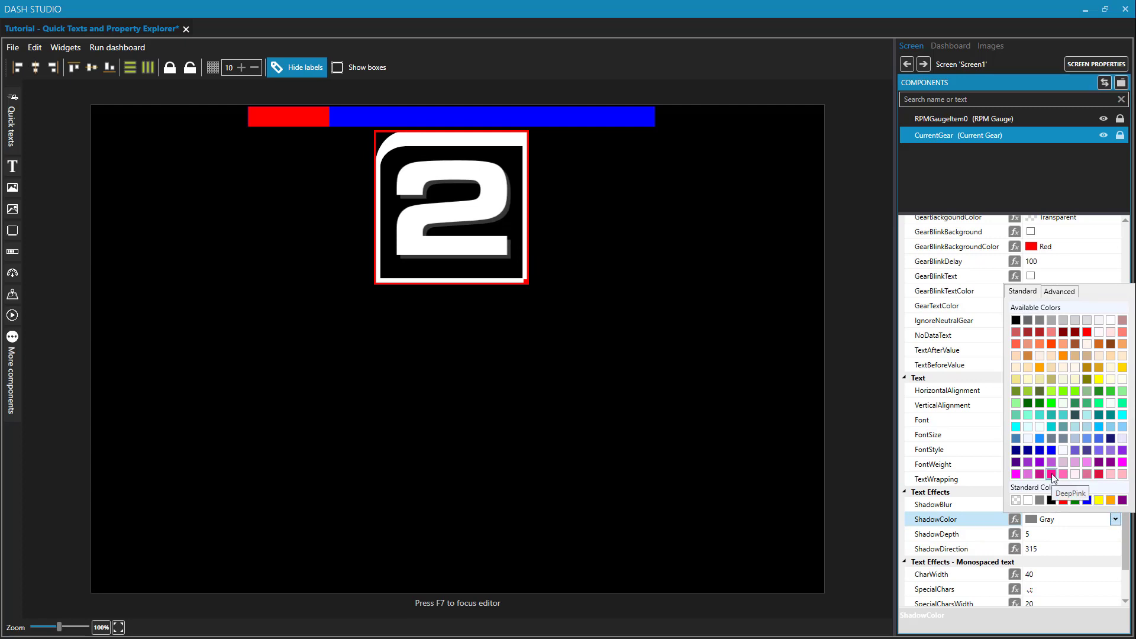
pyautogui.click(1051, 473)
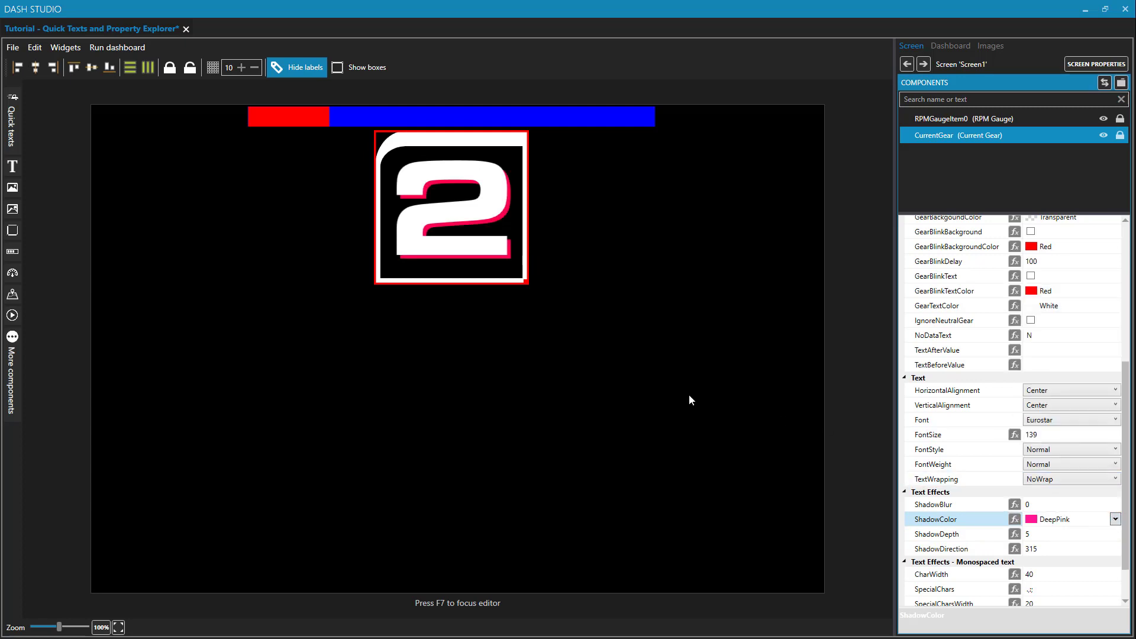
pyautogui.moveTo(942, 505)
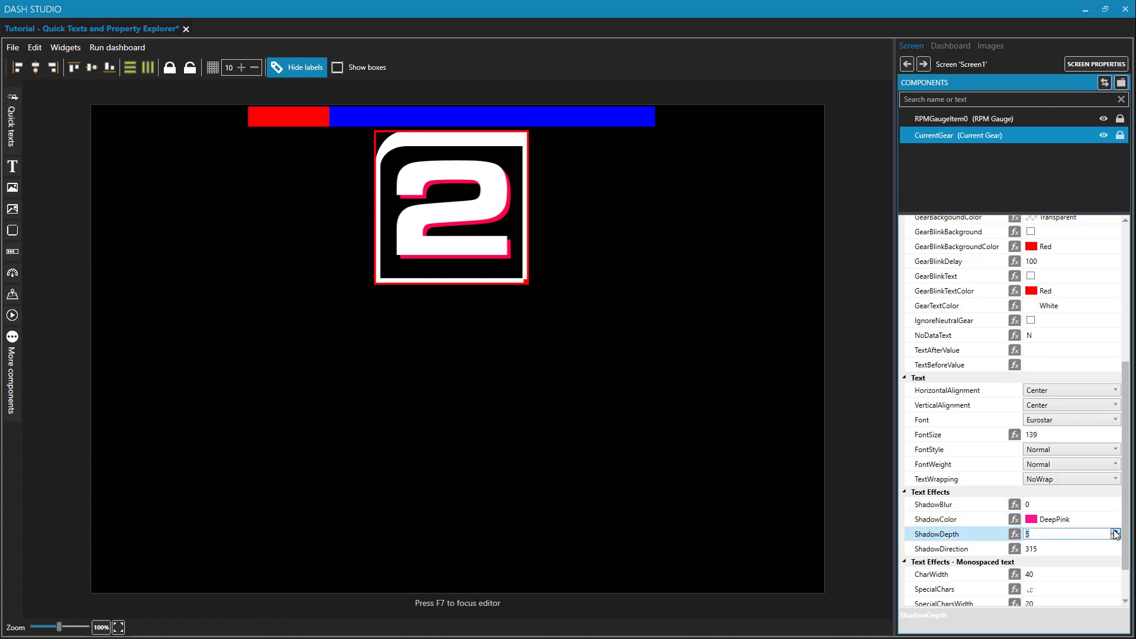
# Try larger ShadowDepth values with the spinner, then bring it back to 5.
pyautogui.click(1119, 532)
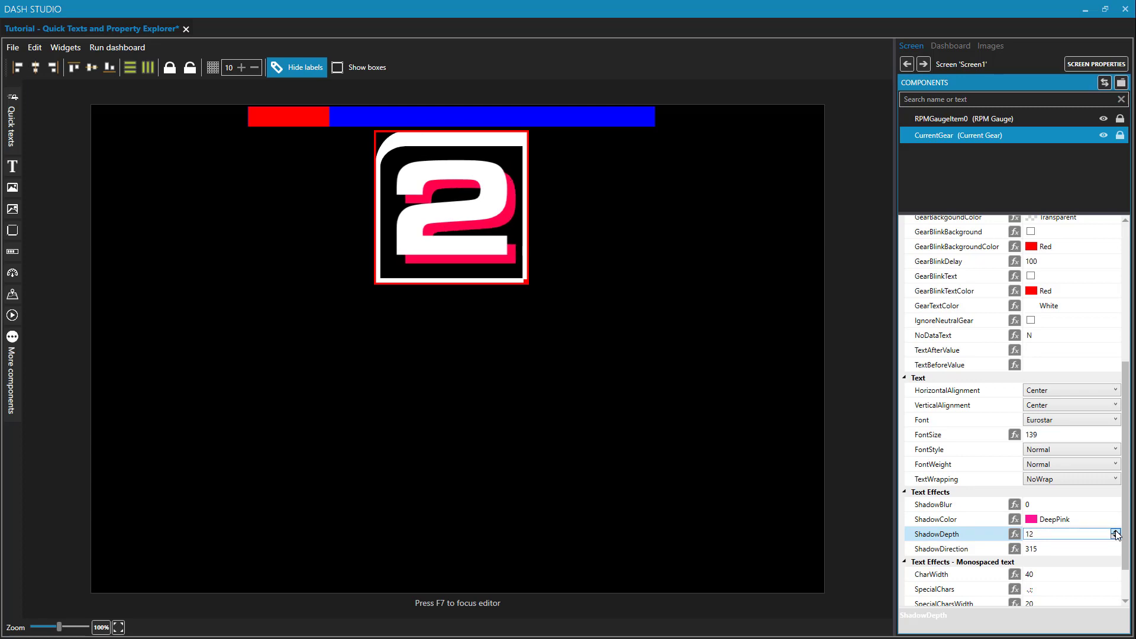
pyautogui.click(1116, 531)
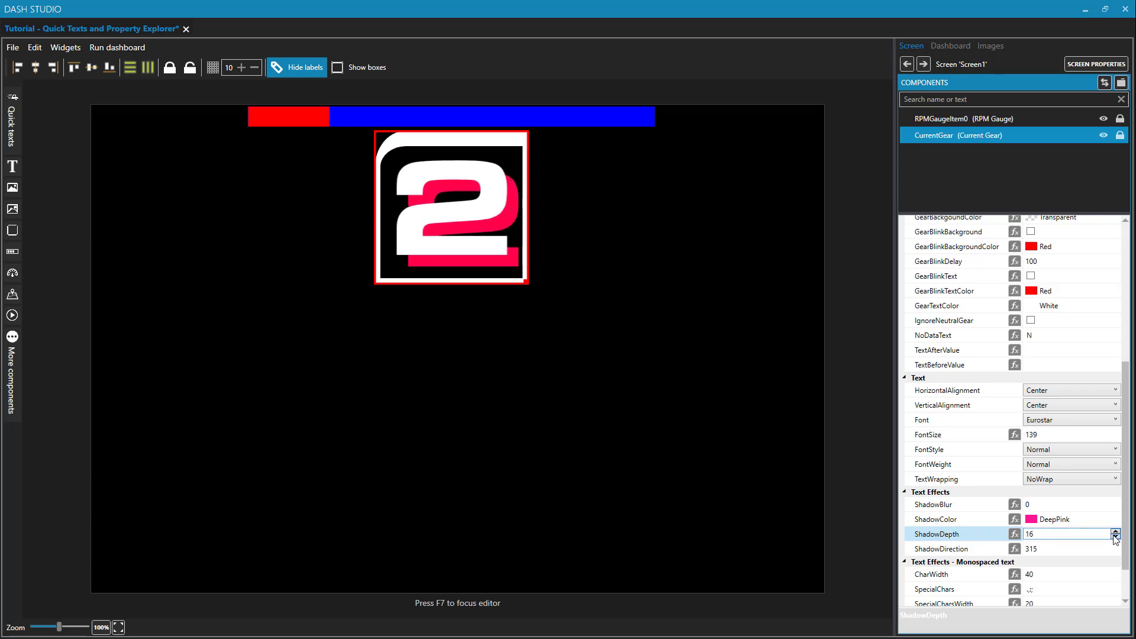
pyautogui.click(1116, 537)
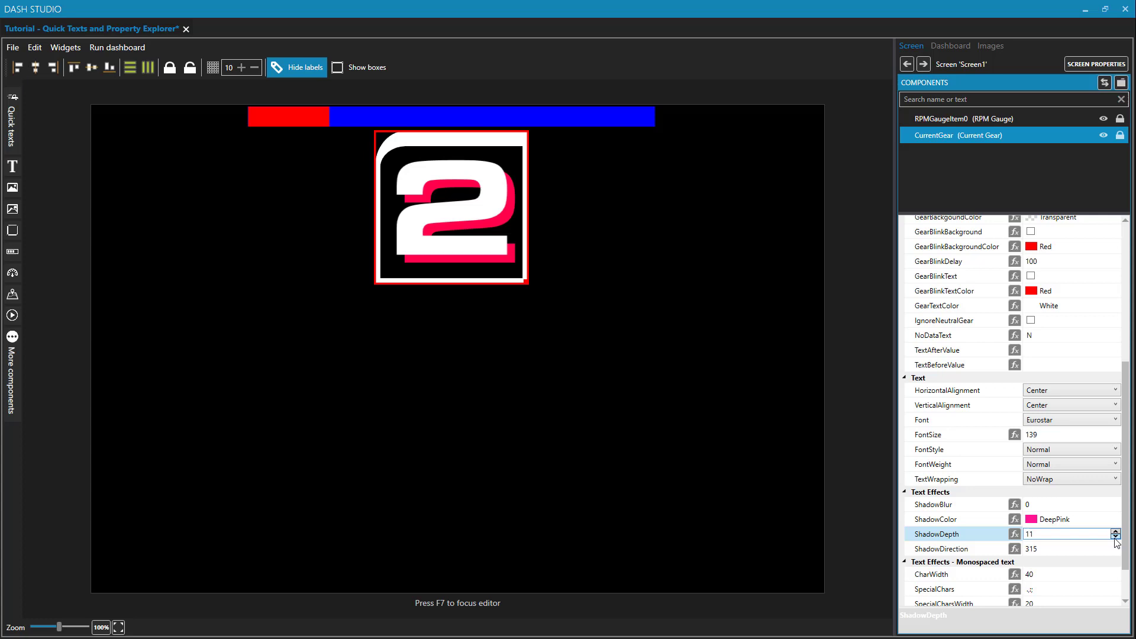
pyautogui.click(1116, 537)
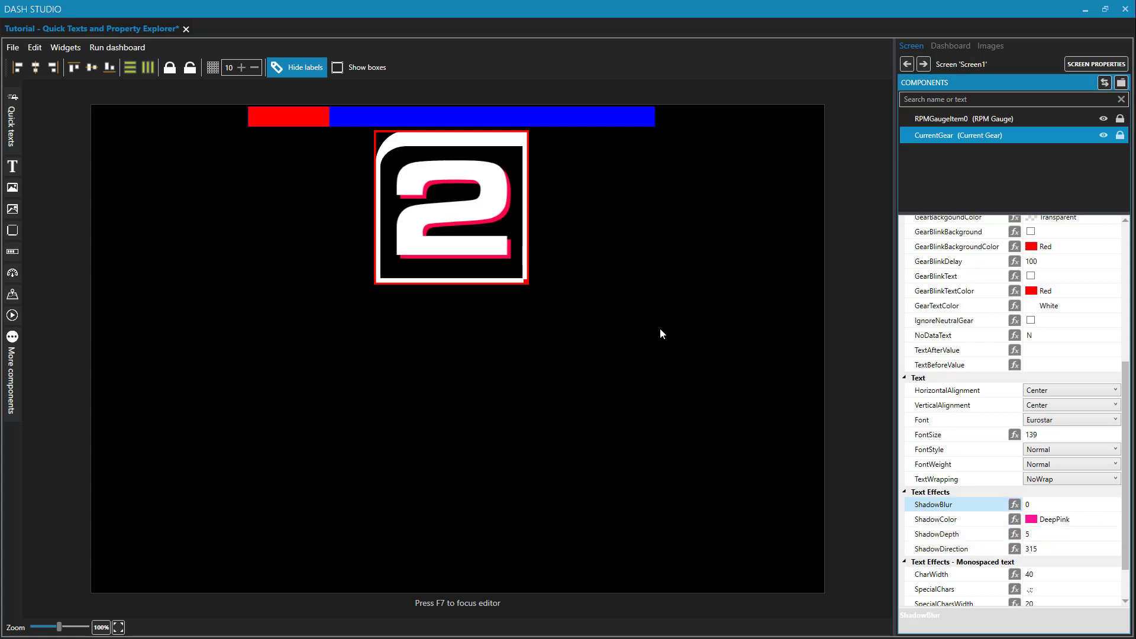
pyautogui.moveTo(435, 198)
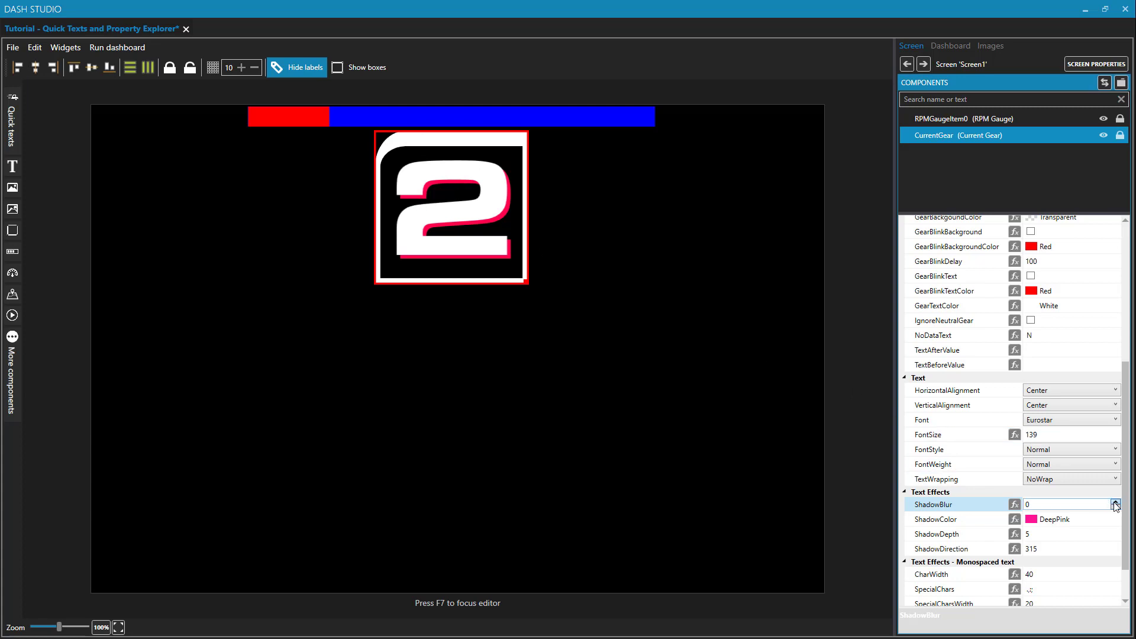
# Soften the gear number's shadow with a ShadowBlur of 5.
pyautogui.click(1117, 502)
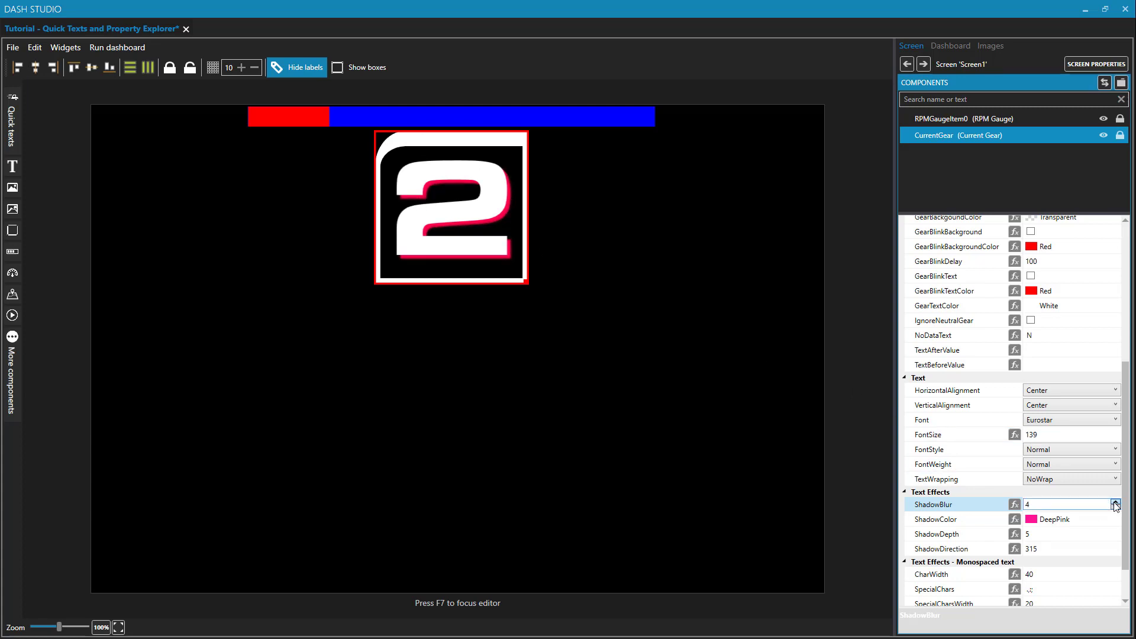
pyautogui.click(1116, 502)
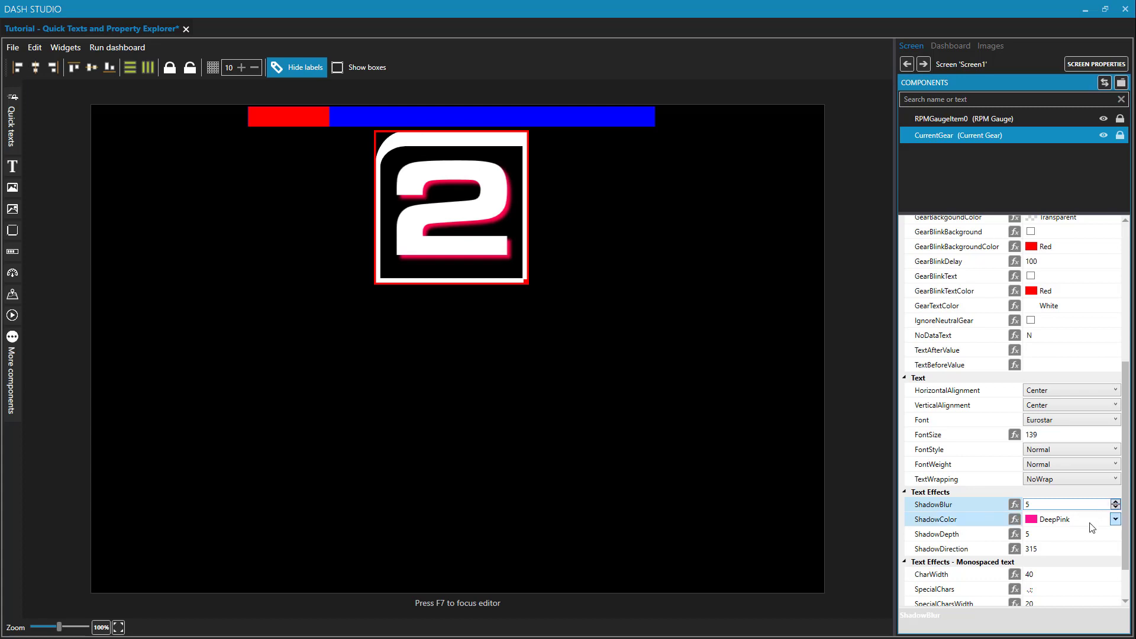
pyautogui.click(1065, 548)
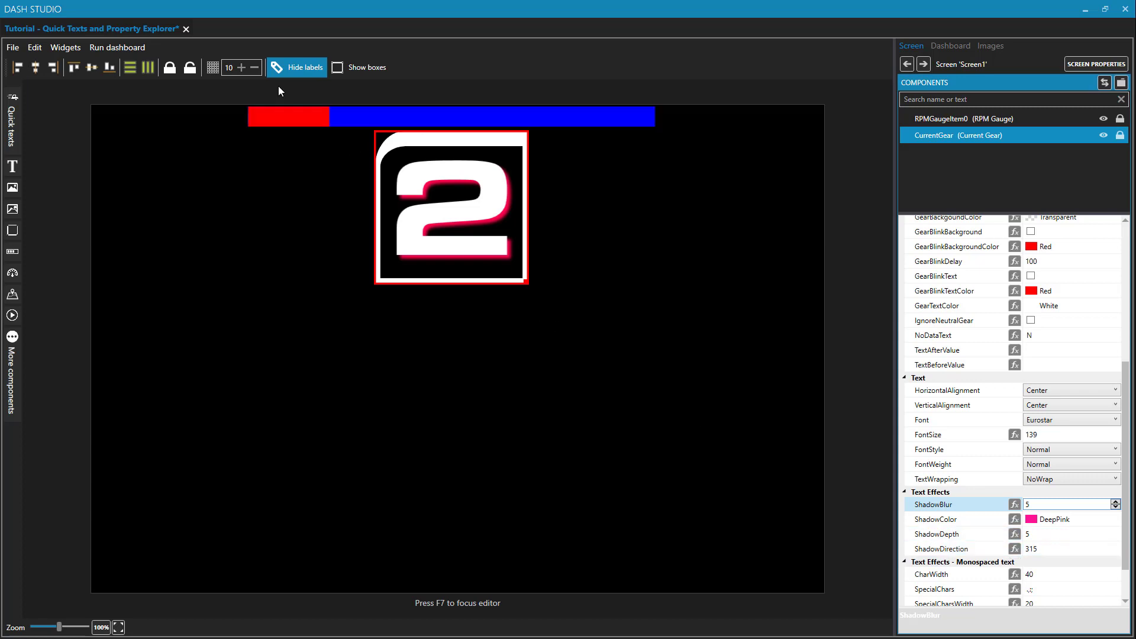
pyautogui.moveTo(514, 272)
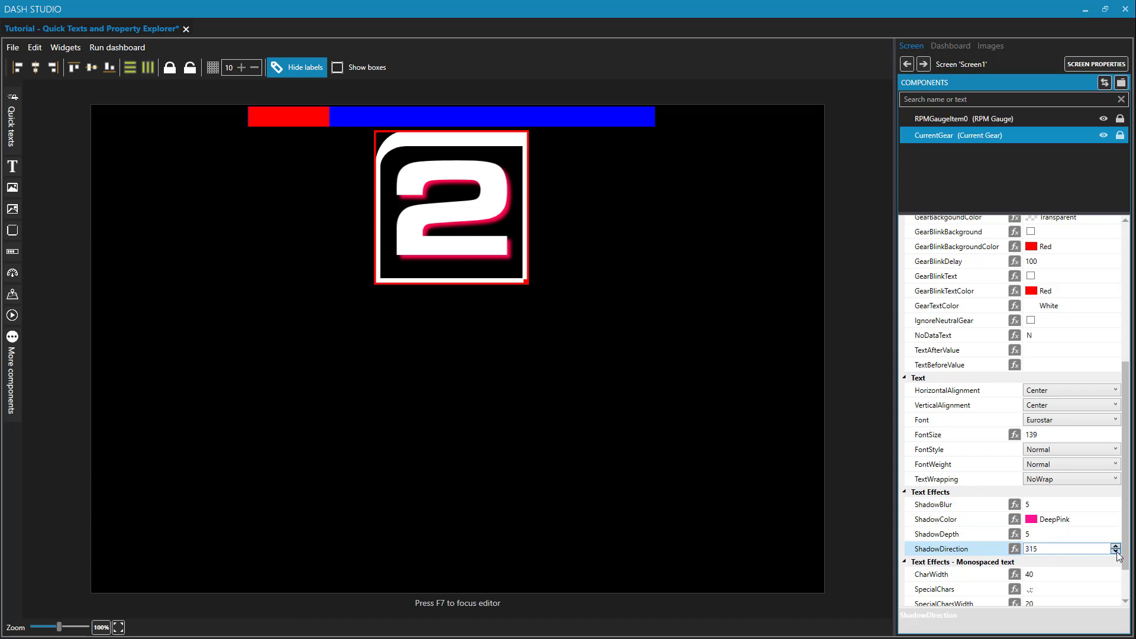
# Lower the gear shadow's ShadowDirection to 231 for a pink outline glow.
pyautogui.click(1118, 553)
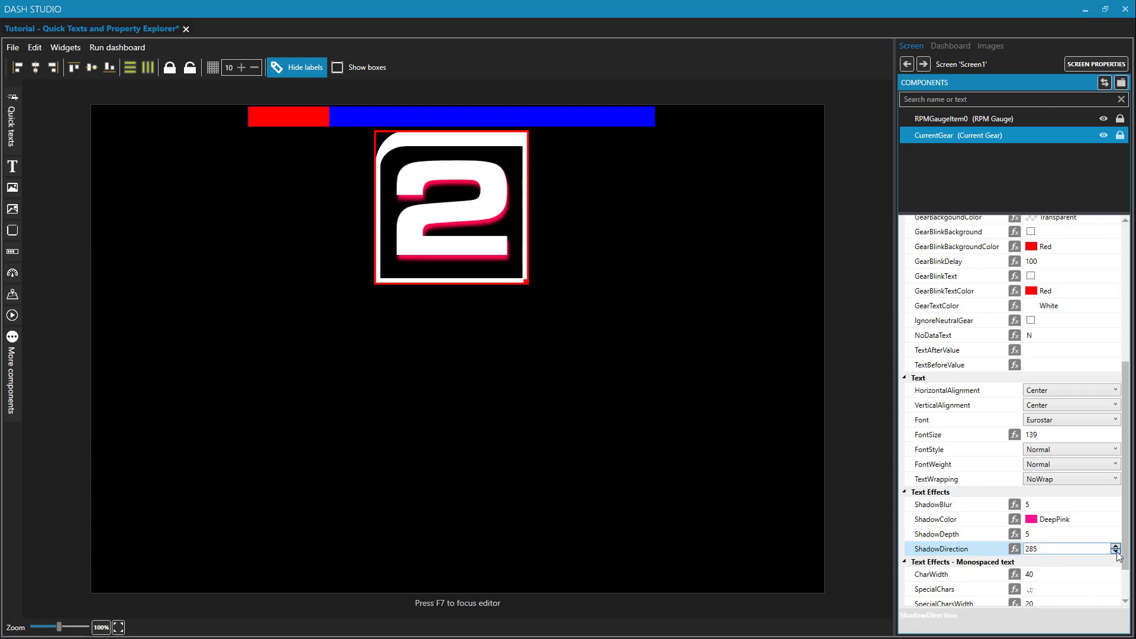
pyautogui.click(1117, 552)
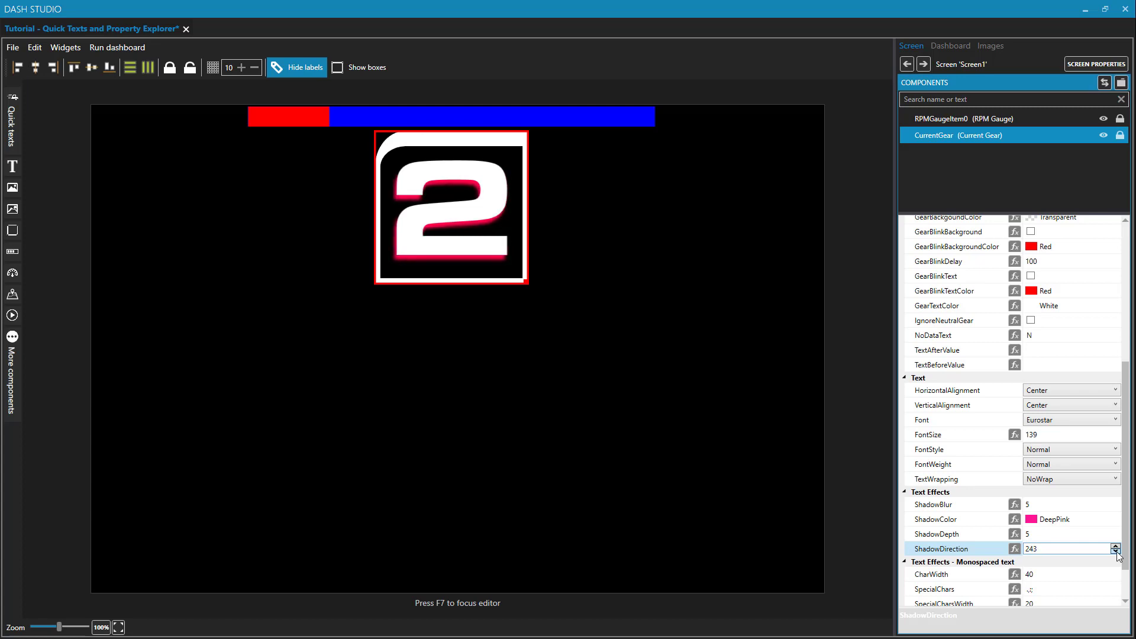
pyautogui.click(1116, 553)
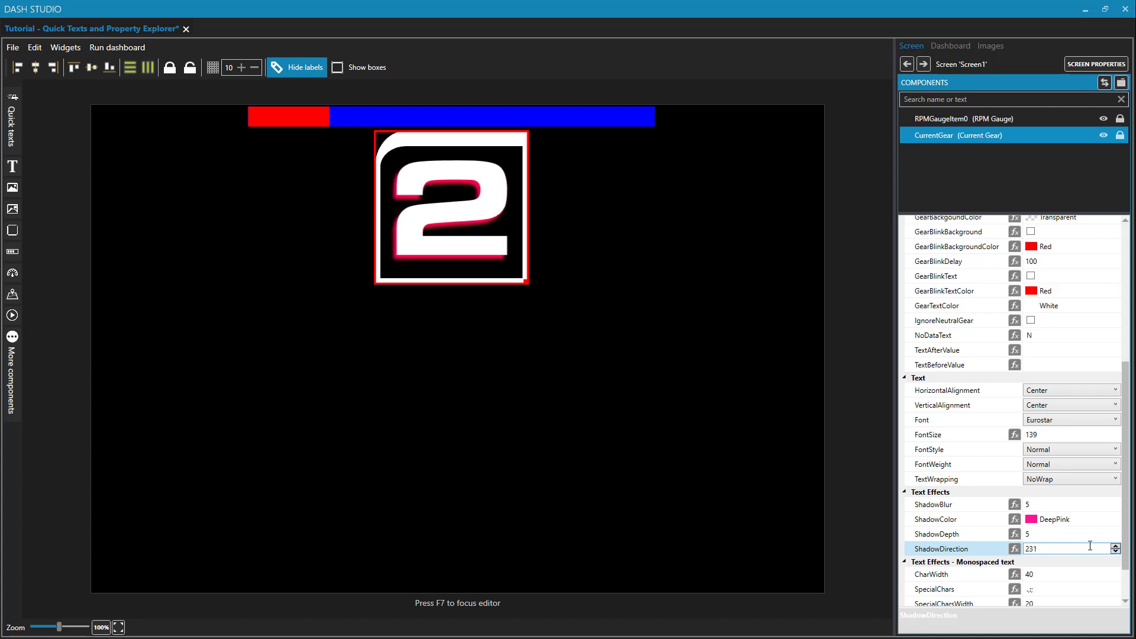
pyautogui.click(1065, 534)
pyautogui.write('0')
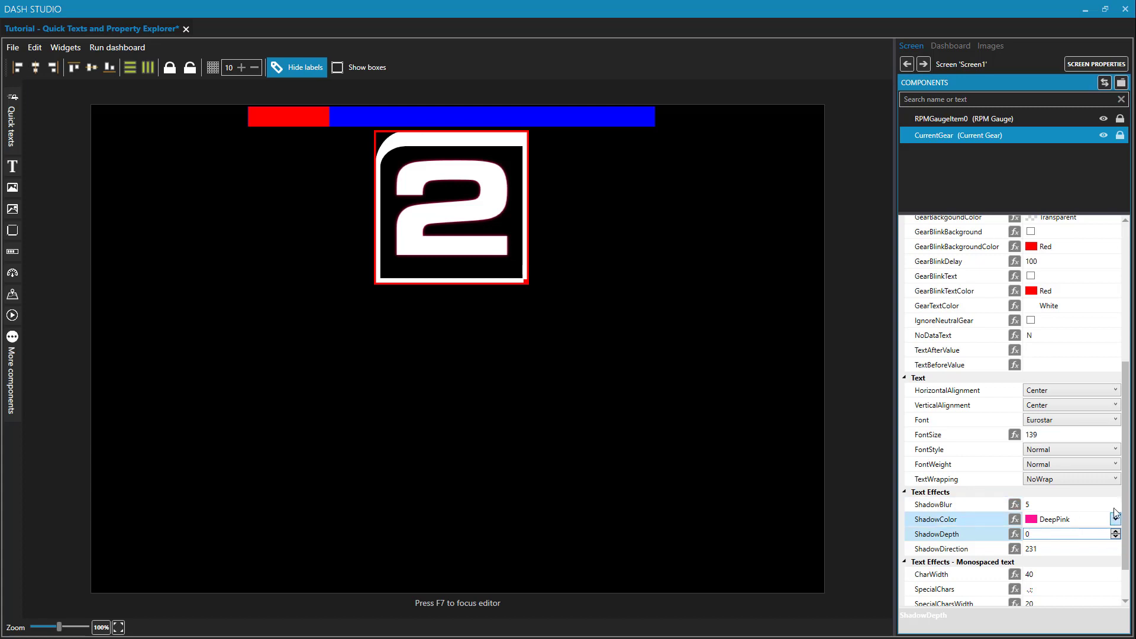
# Bring the gear shadow's blur down to 0, leaving a plain white digit.
pyautogui.click(1115, 508)
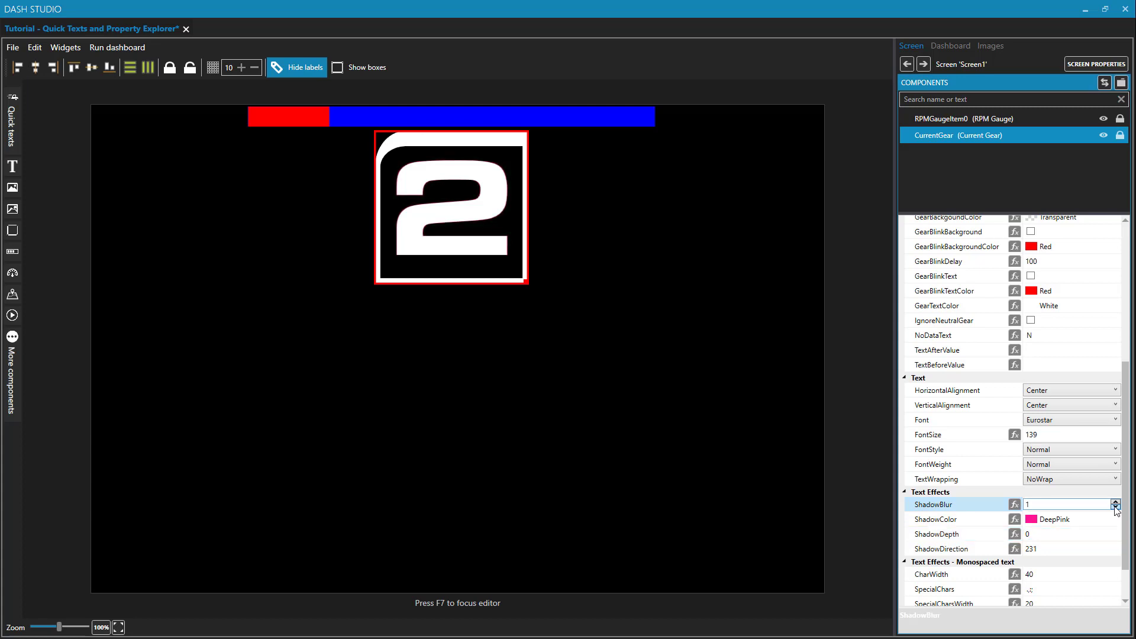
pyautogui.click(1116, 508)
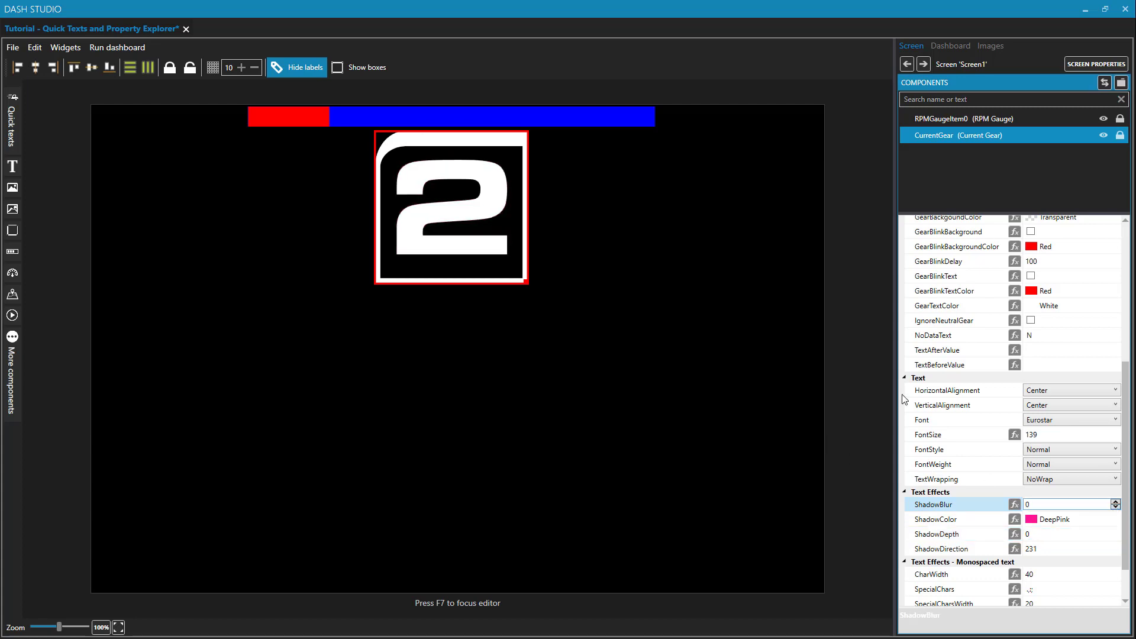
pyautogui.moveTo(950, 435)
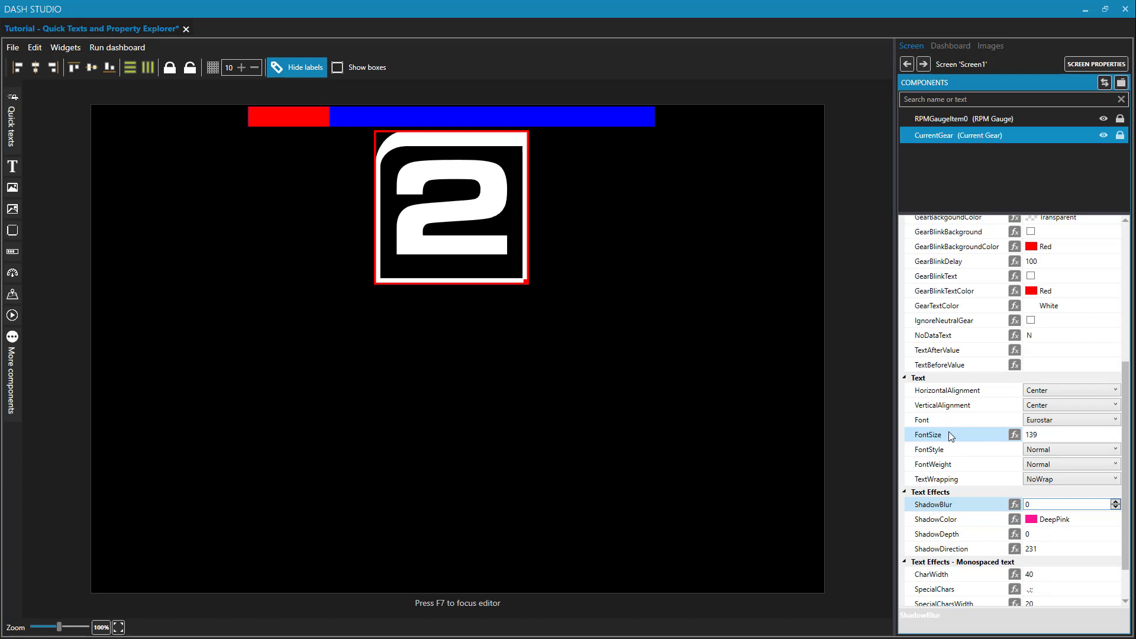
pyautogui.moveTo(33, 163)
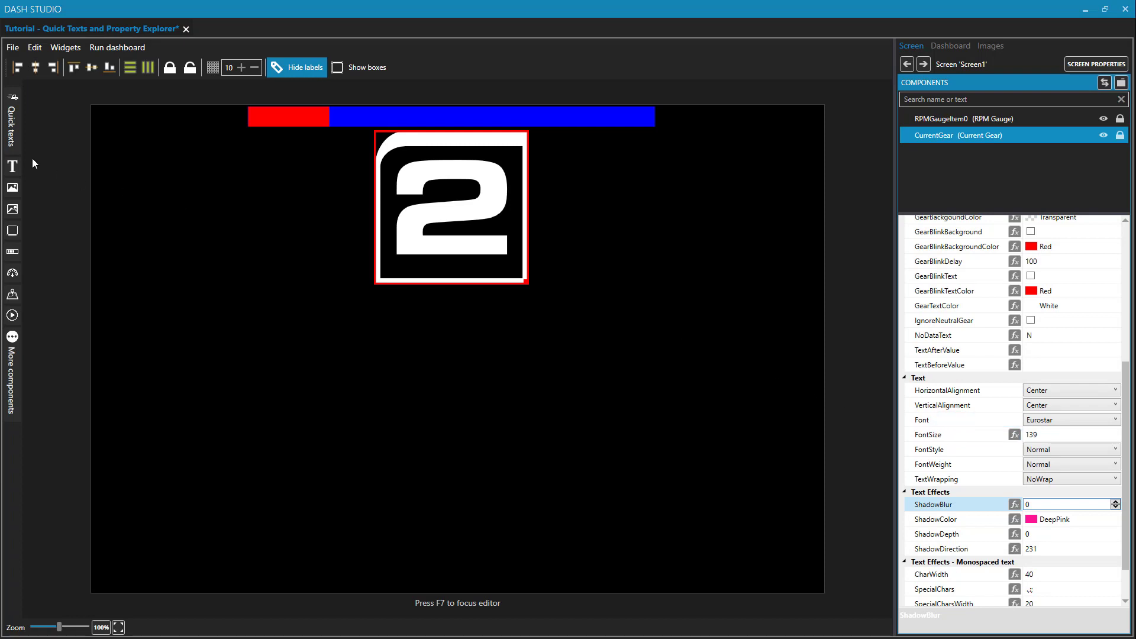
pyautogui.click(12, 138)
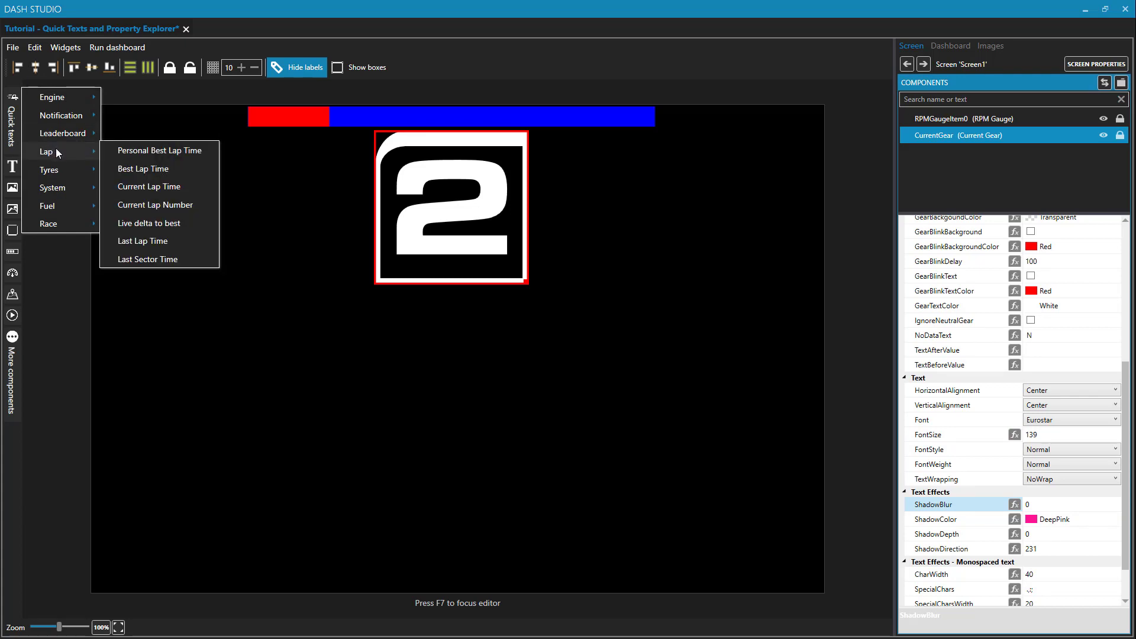
# Add a Current Lap Time readout from the Lap quick texts, left of the gear.
pyautogui.click(149, 186)
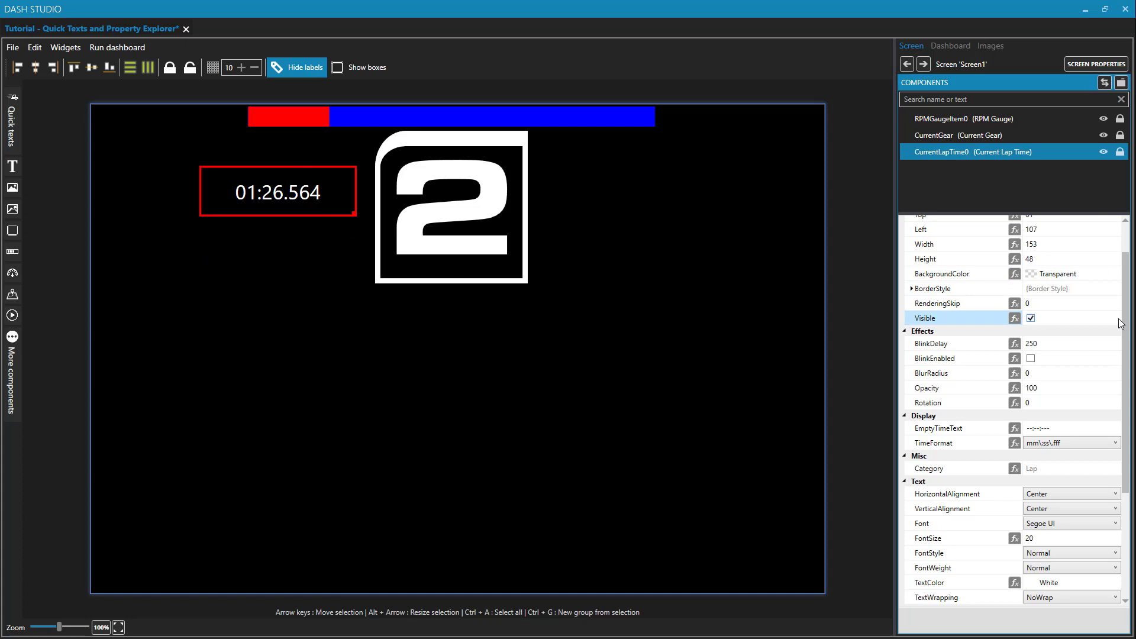
pyautogui.scroll(3)
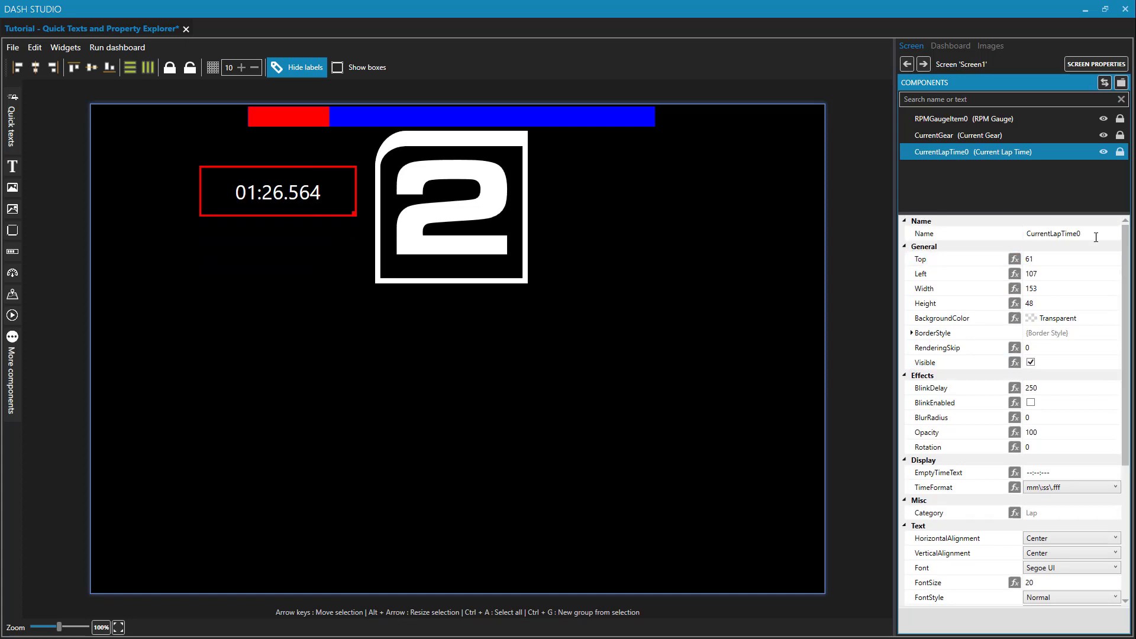
pyautogui.click(1065, 233)
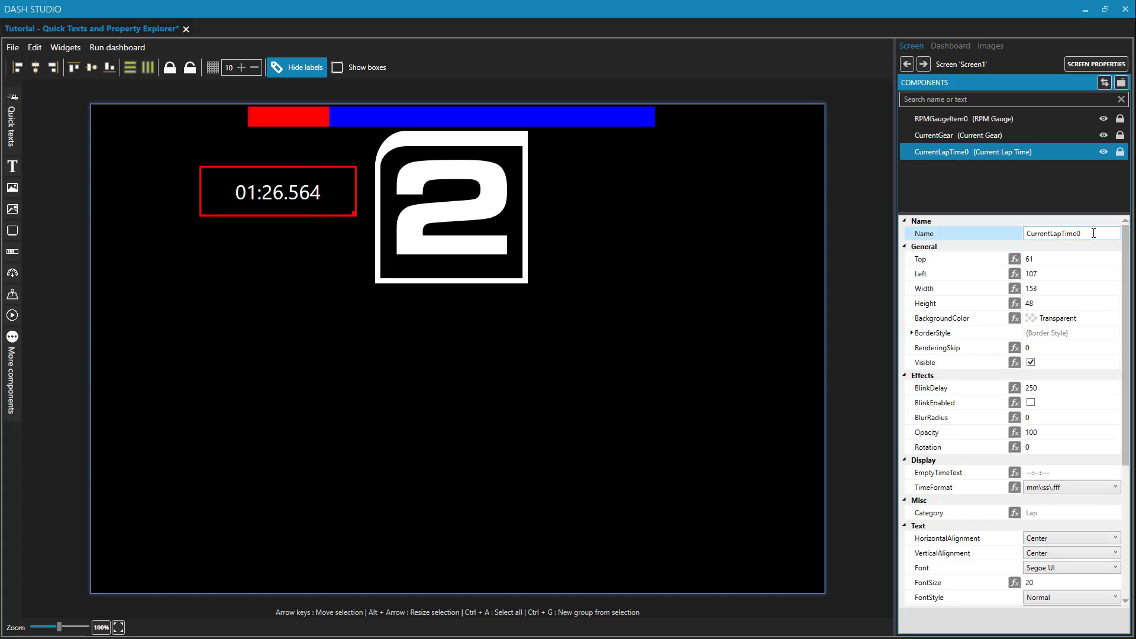
pyautogui.moveTo(974, 487)
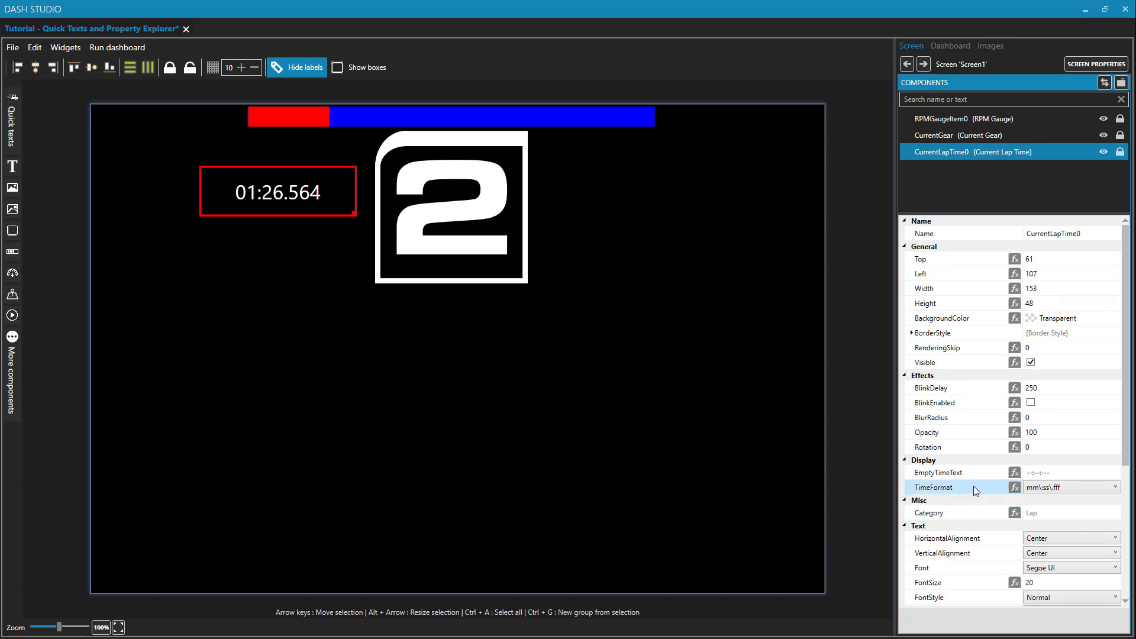
# Try a one-decimal TimeFormat, then keep mm\:ss\.fff so it reads 01:26.564.
pyautogui.click(1115, 486)
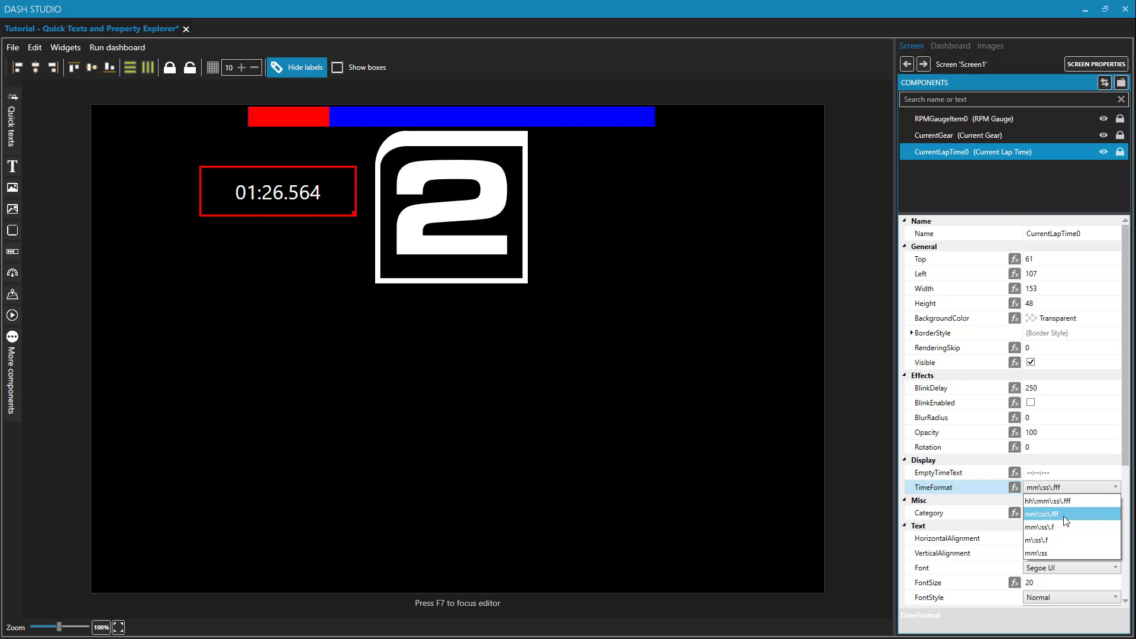
pyautogui.moveTo(1060, 526)
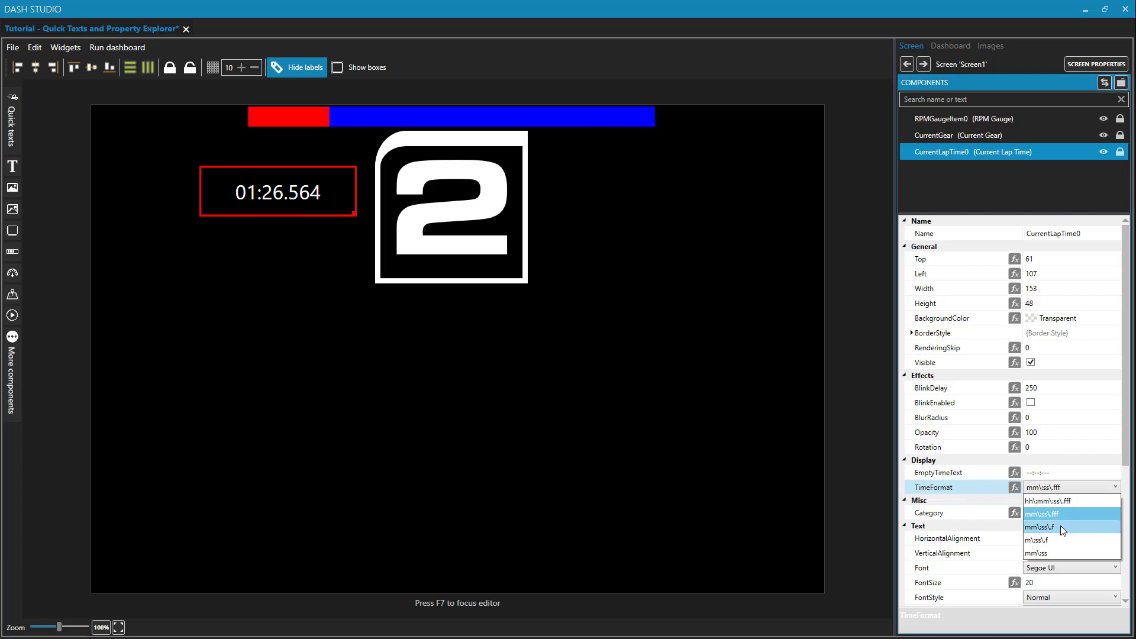
pyautogui.click(1047, 526)
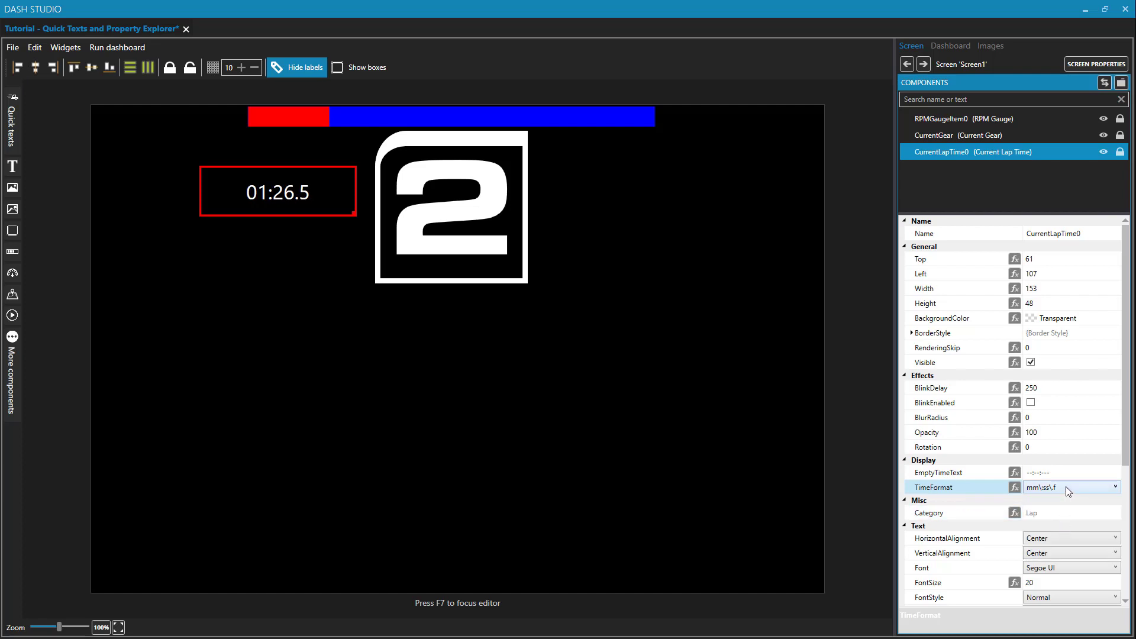
pyautogui.click(1115, 486)
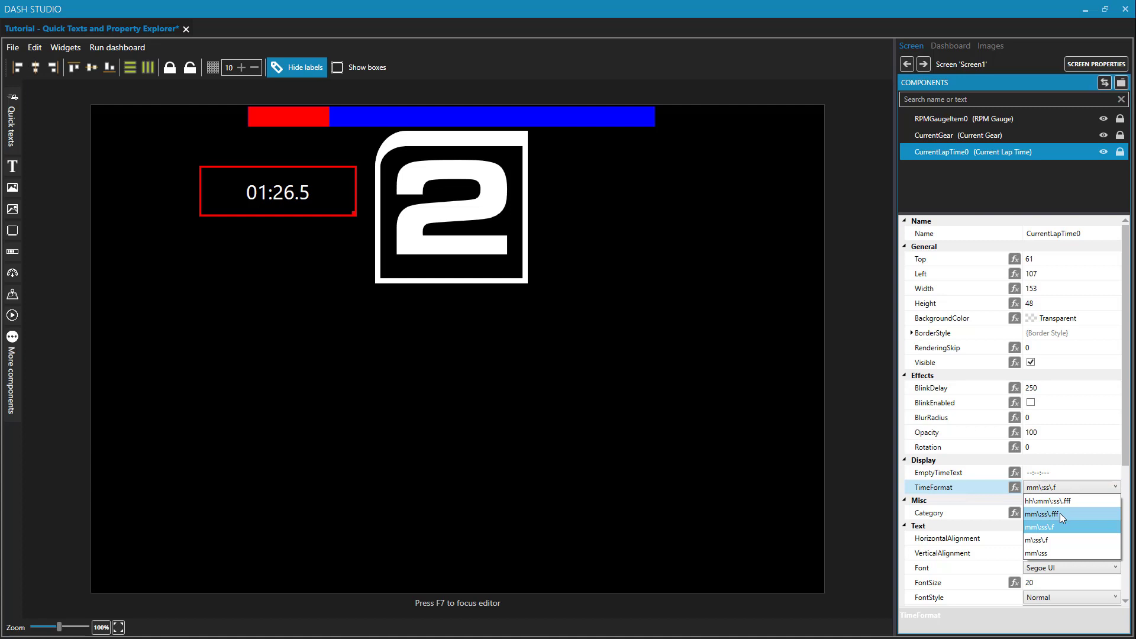
pyautogui.click(1041, 512)
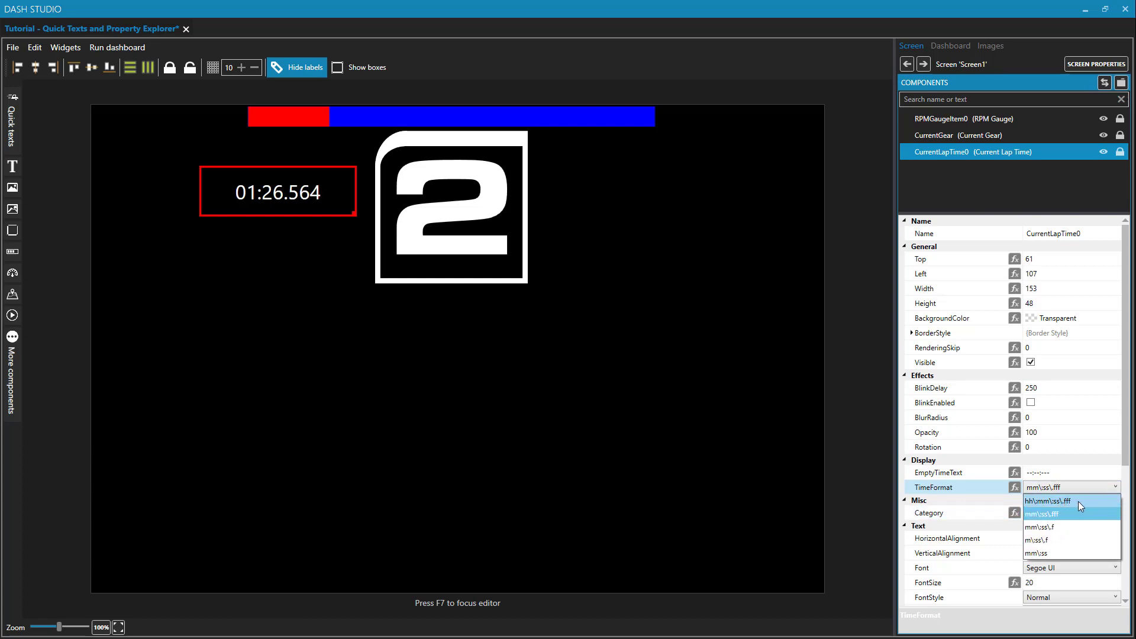
pyautogui.moveTo(1076, 507)
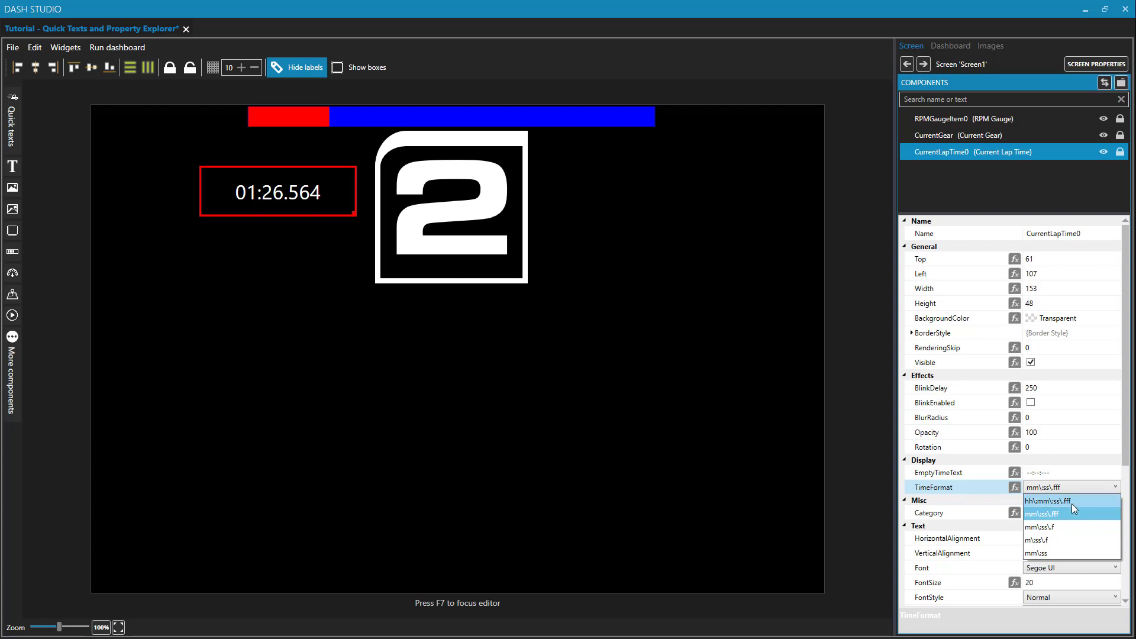
pyautogui.moveTo(1079, 507)
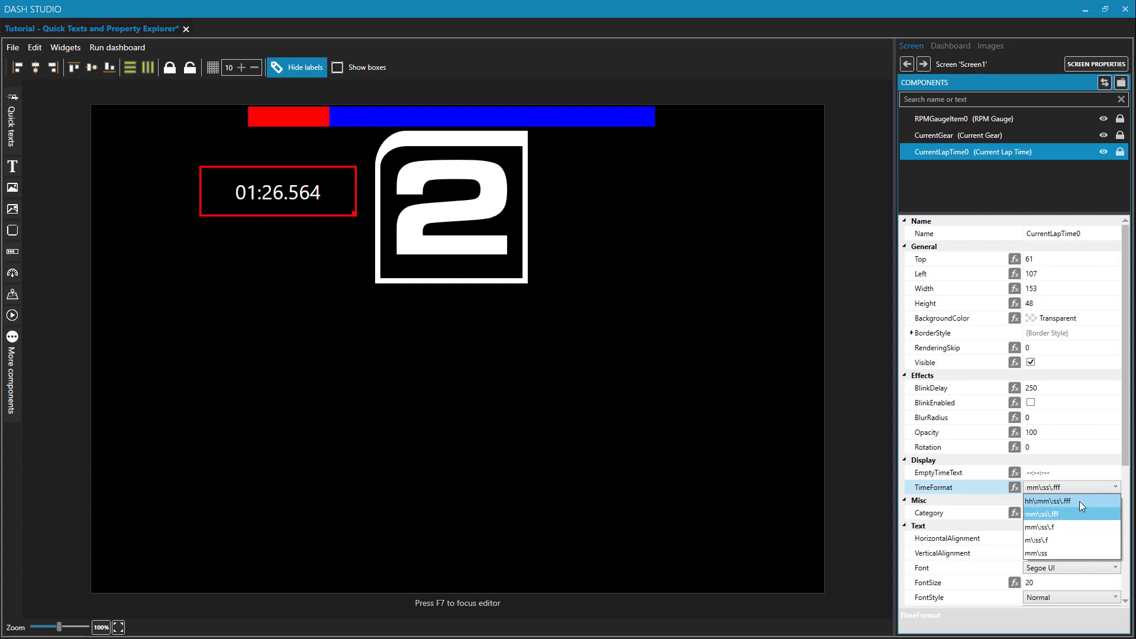
pyautogui.moveTo(1070, 513)
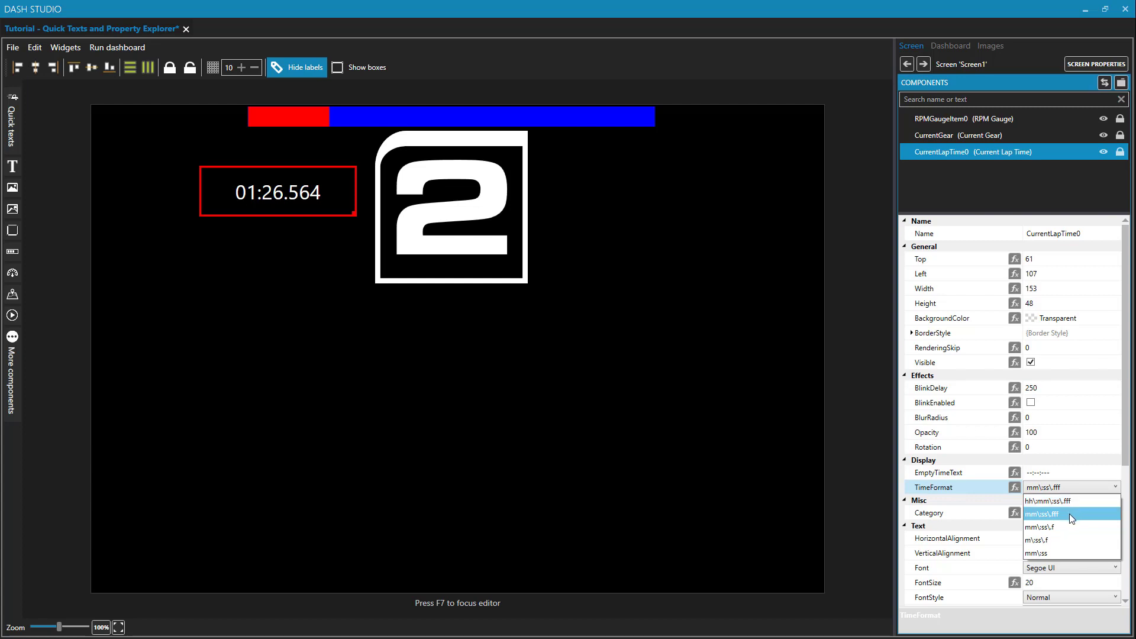
pyautogui.click(1045, 514)
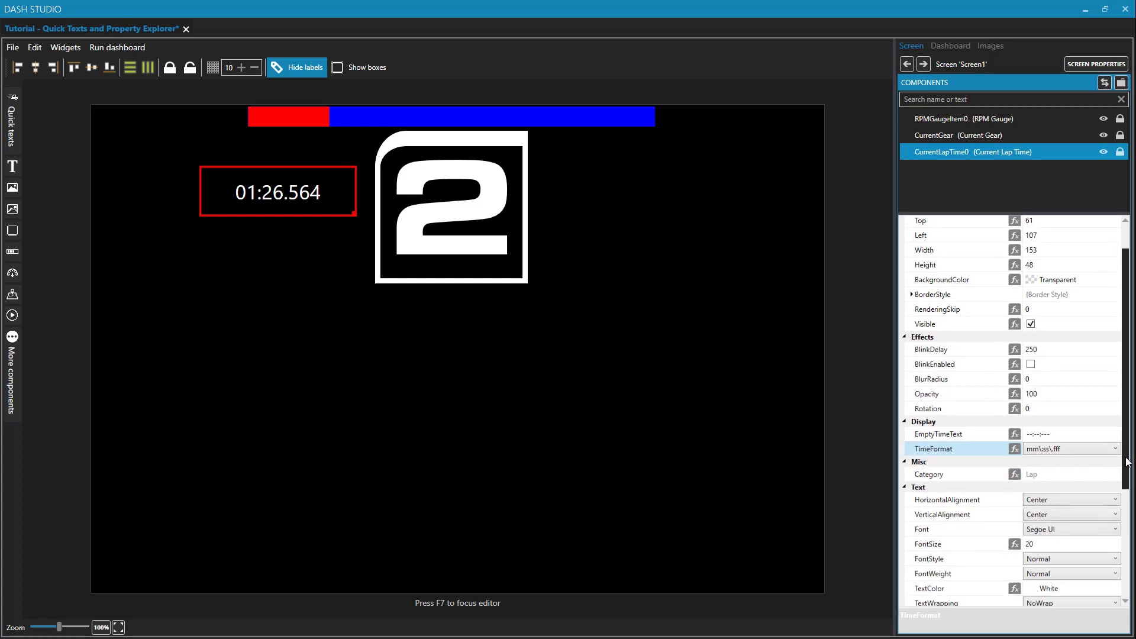
pyautogui.scroll(-3)
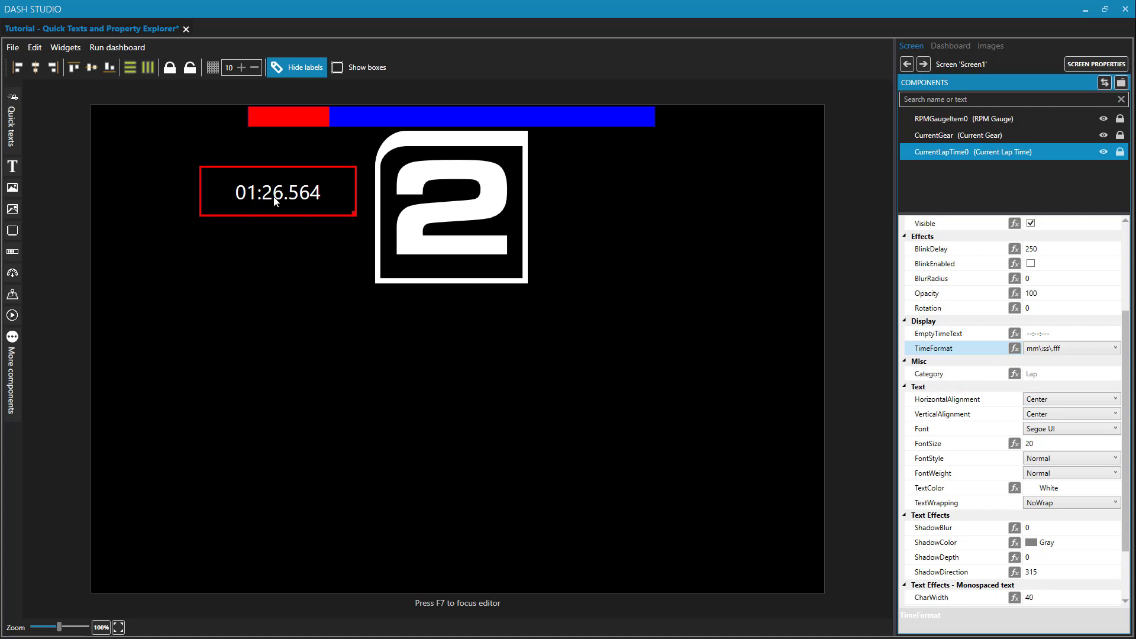
pyautogui.moveTo(533, 443)
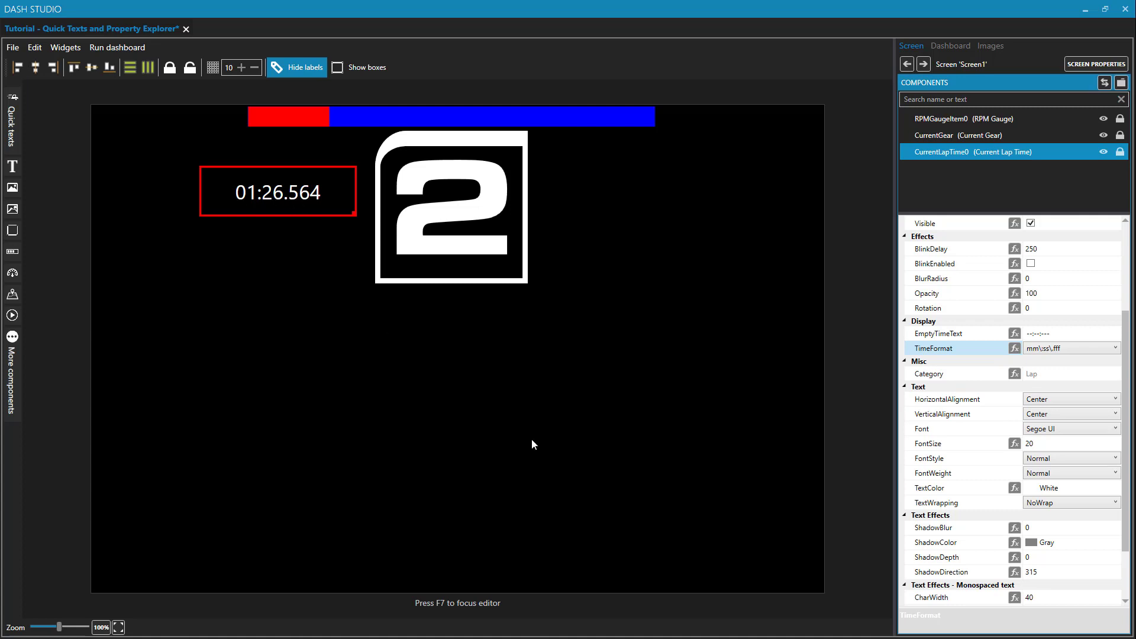
pyautogui.moveTo(605, 504)
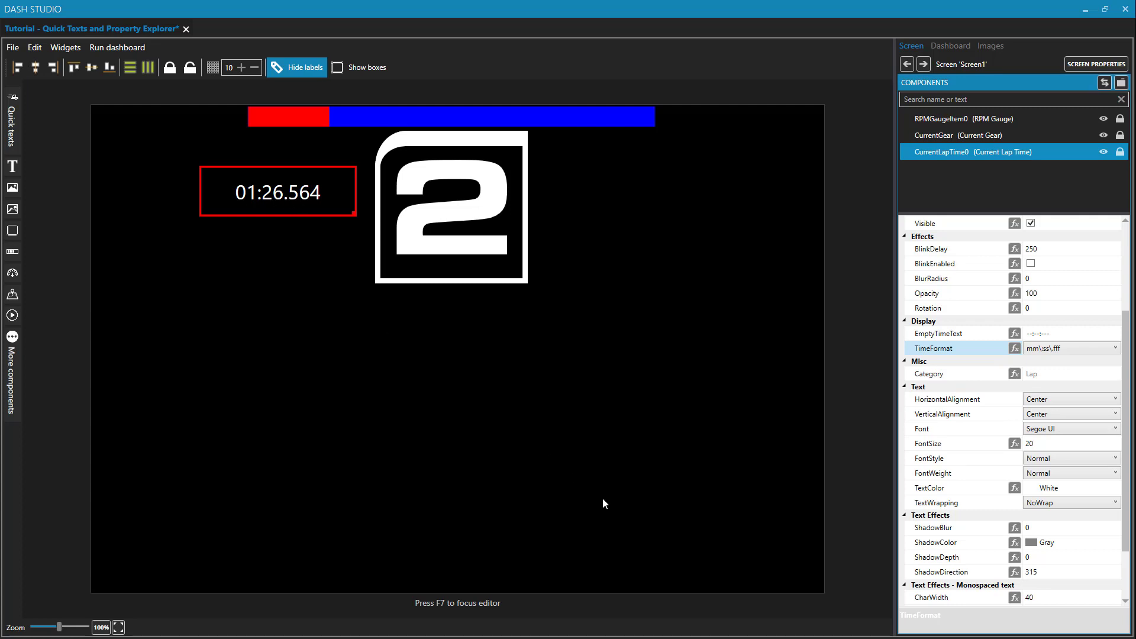
pyautogui.moveTo(573, 494)
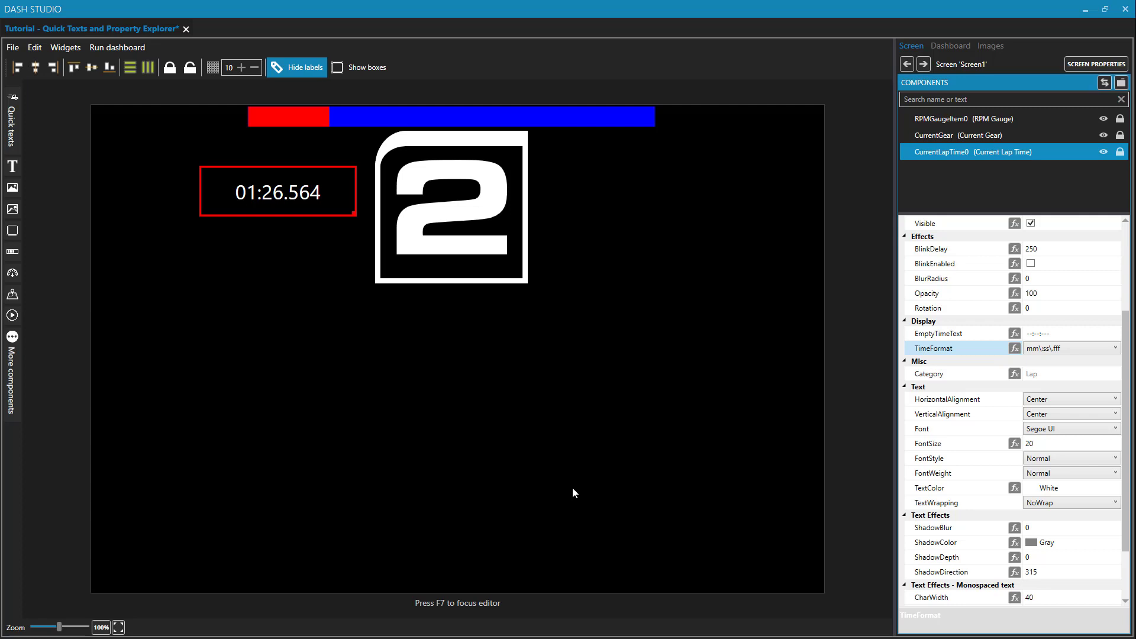
# Add a Current Speed readout from the Engine quick texts, right of the gear.
pyautogui.click(11, 137)
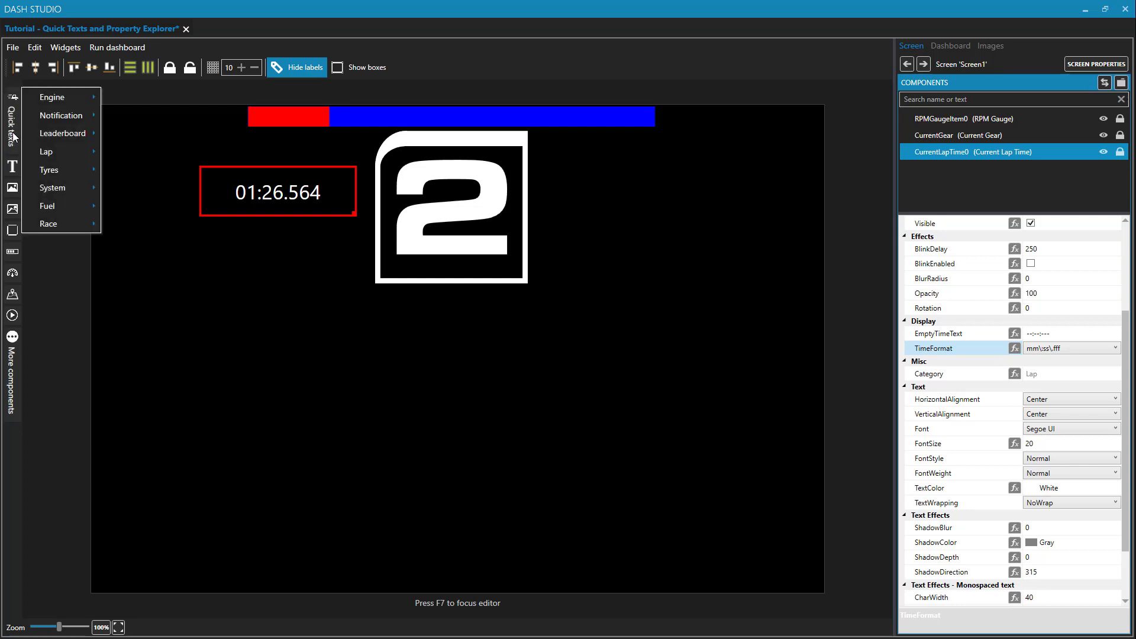
pyautogui.click(51, 96)
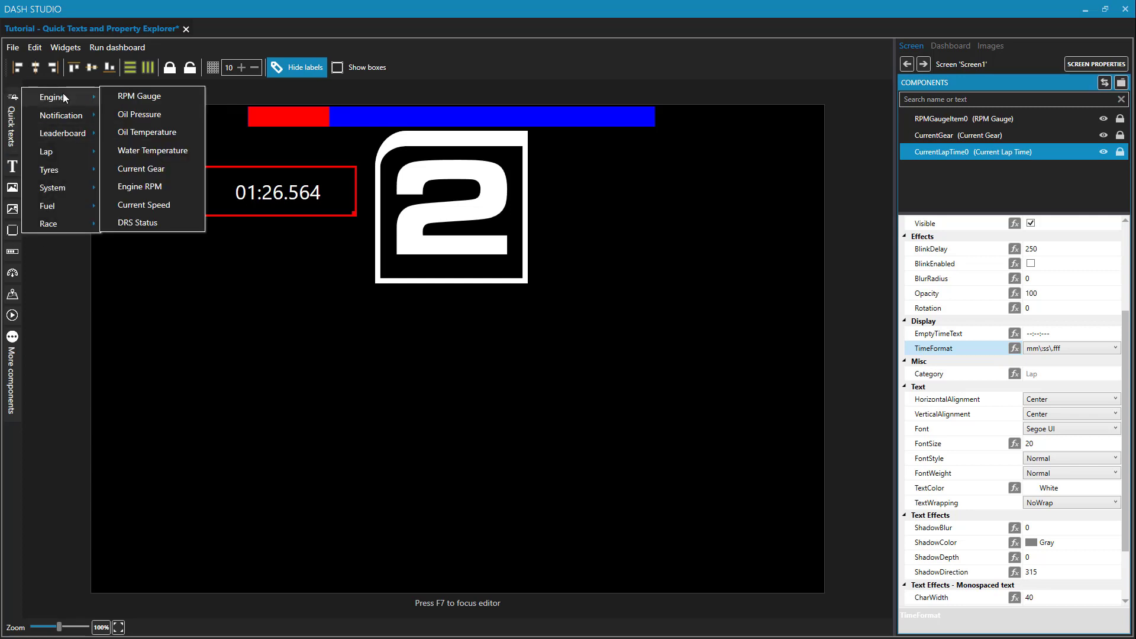
pyautogui.click(143, 205)
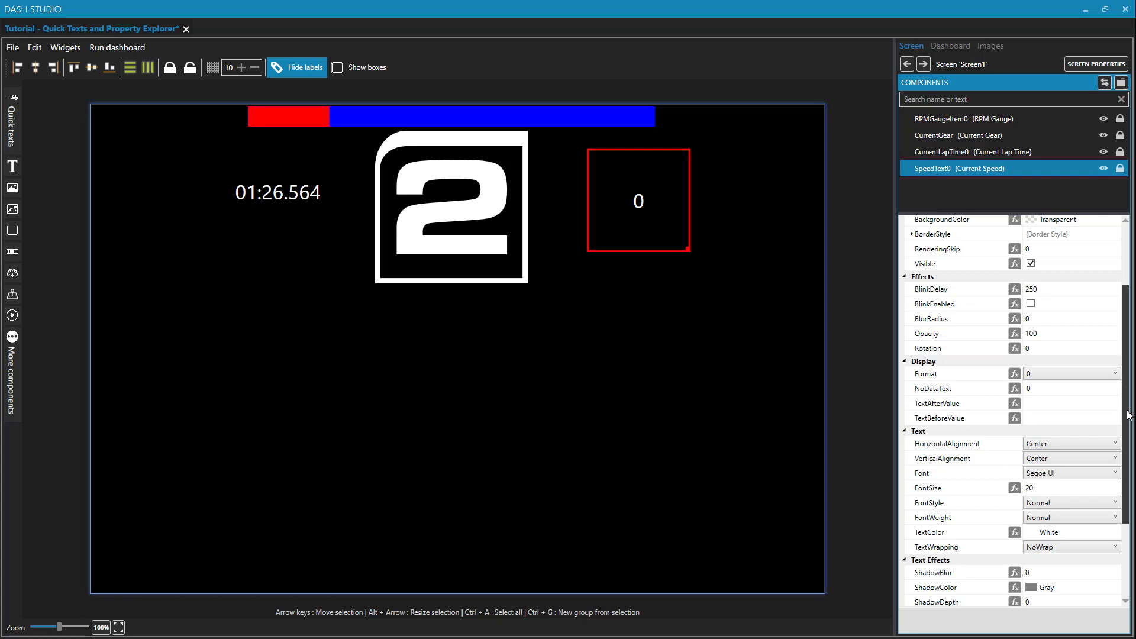
# Set the speed readout's TextAfterValue to ' MPH' and apply it.
pyautogui.scroll(-3)
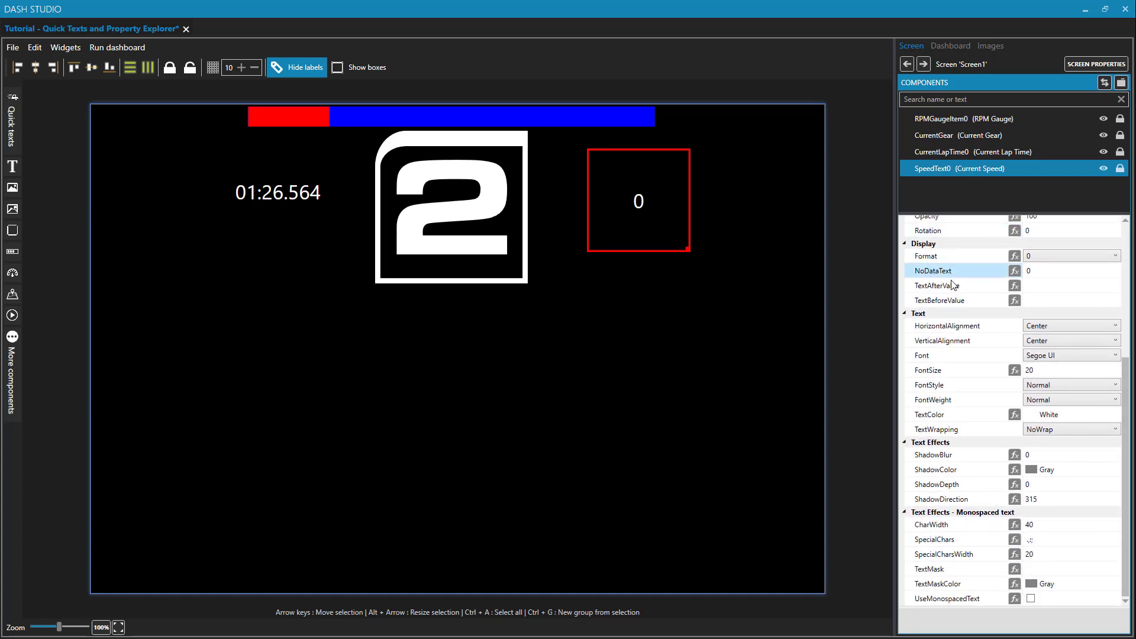
pyautogui.moveTo(938, 300)
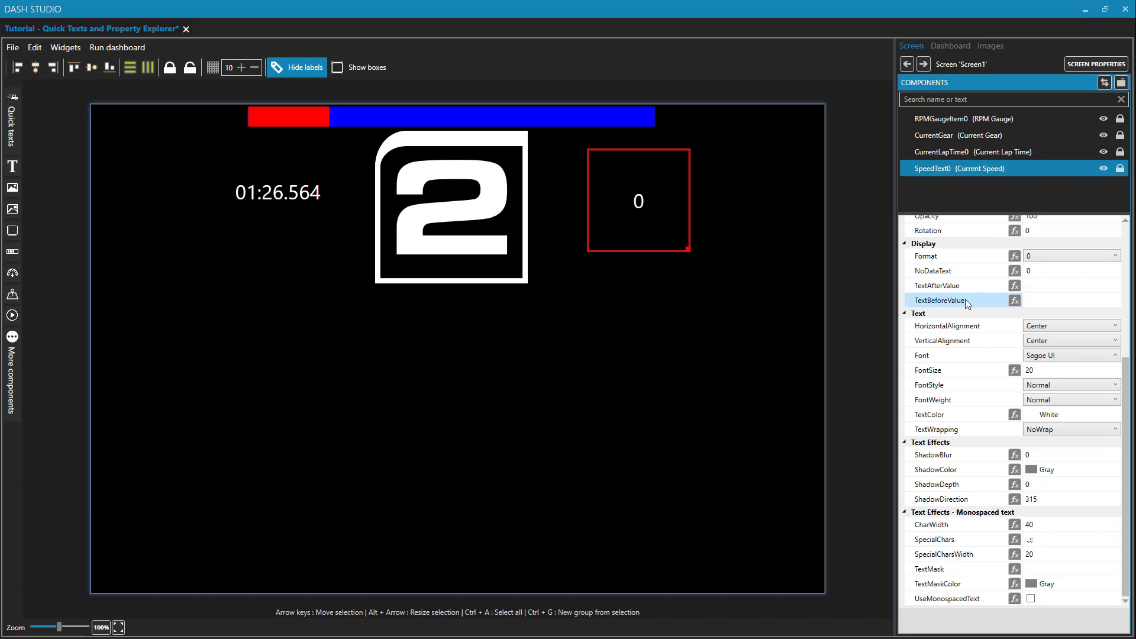
pyautogui.click(1071, 285)
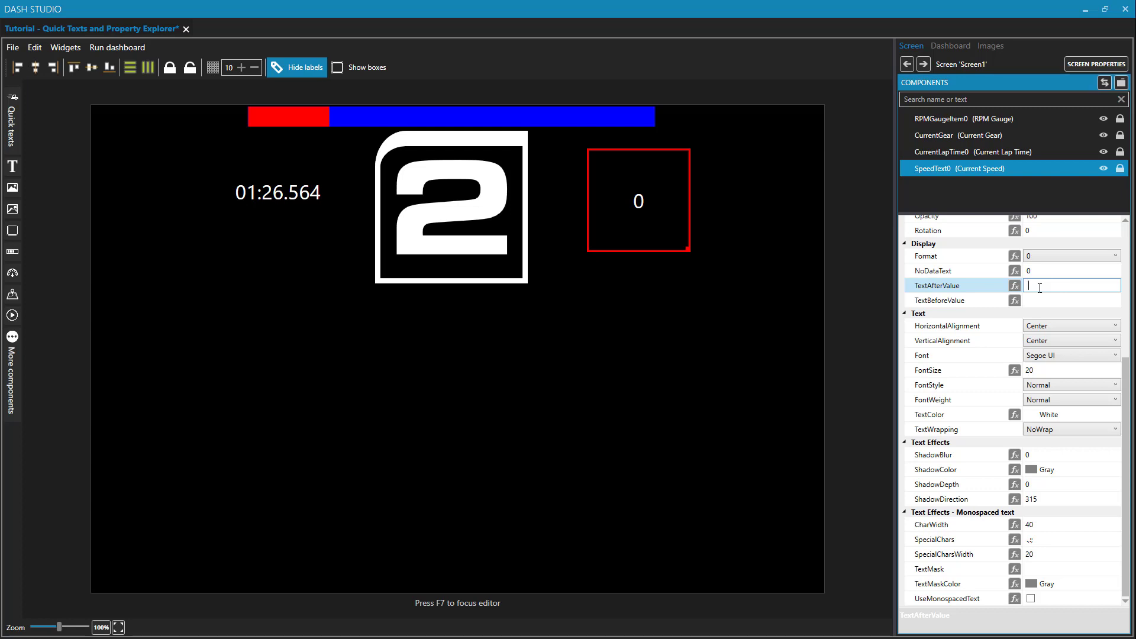
pyautogui.write('MPH')
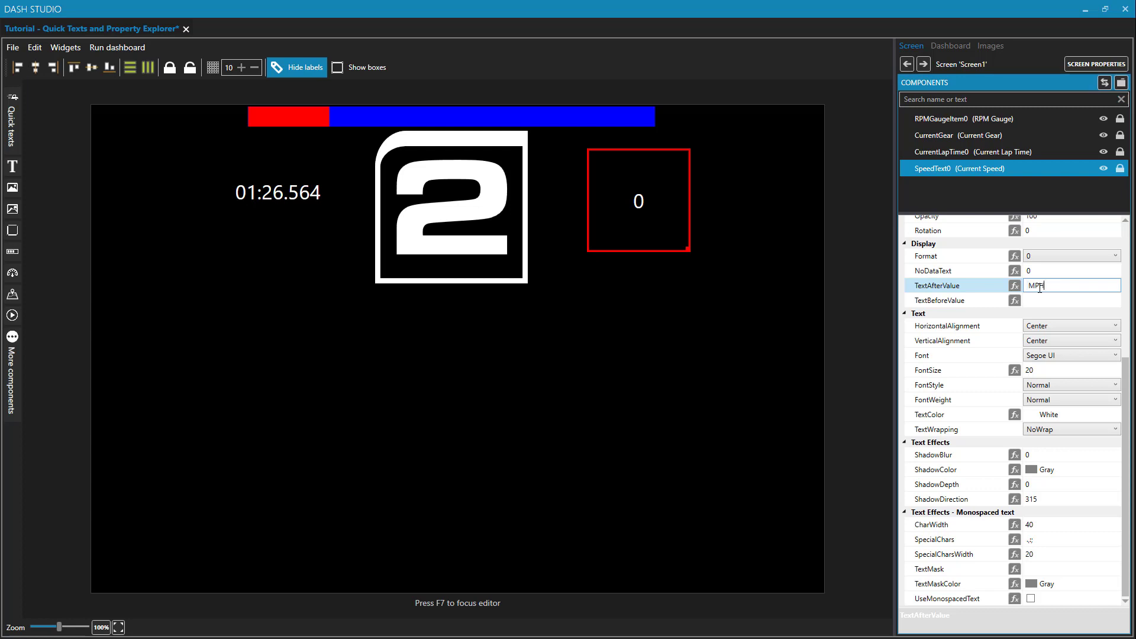
pyautogui.click(1070, 300)
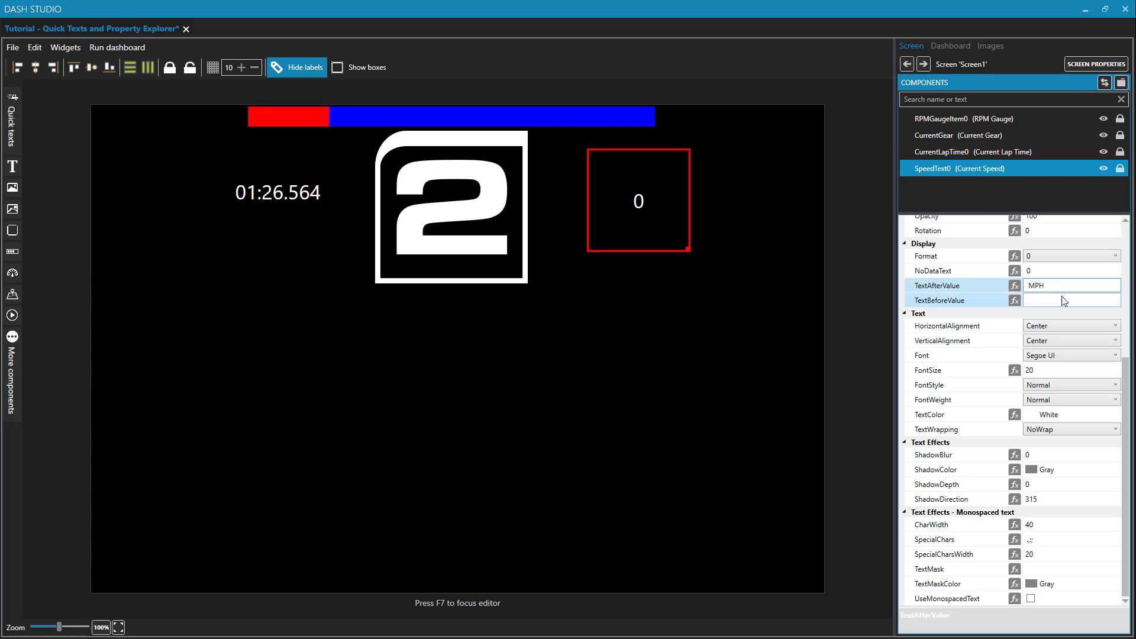
pyautogui.click(1070, 286)
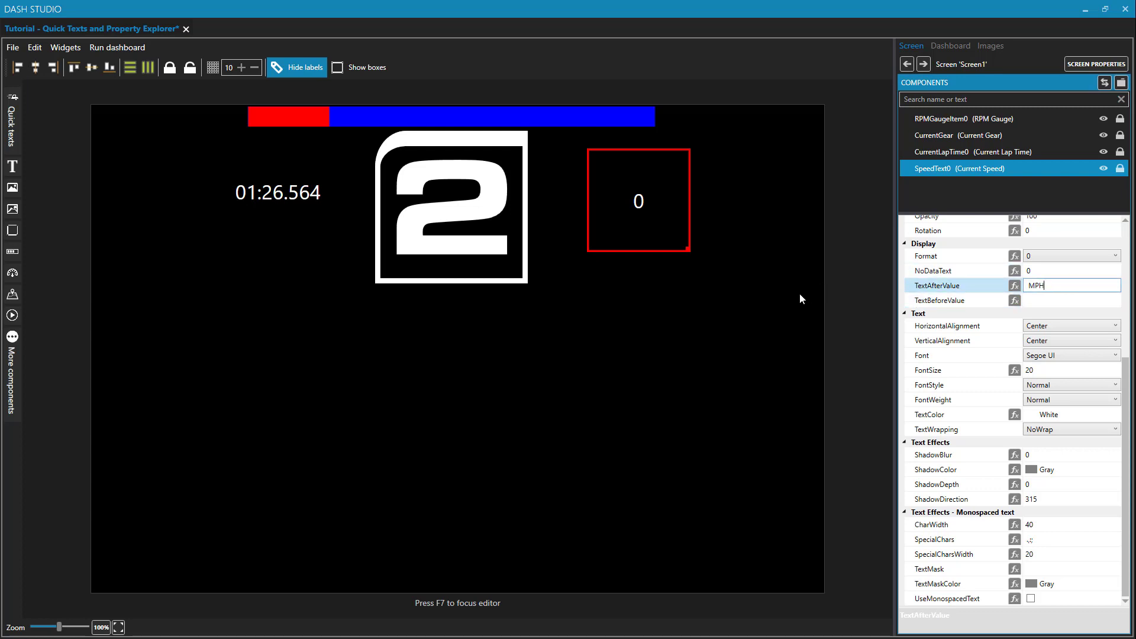
pyautogui.scroll(3)
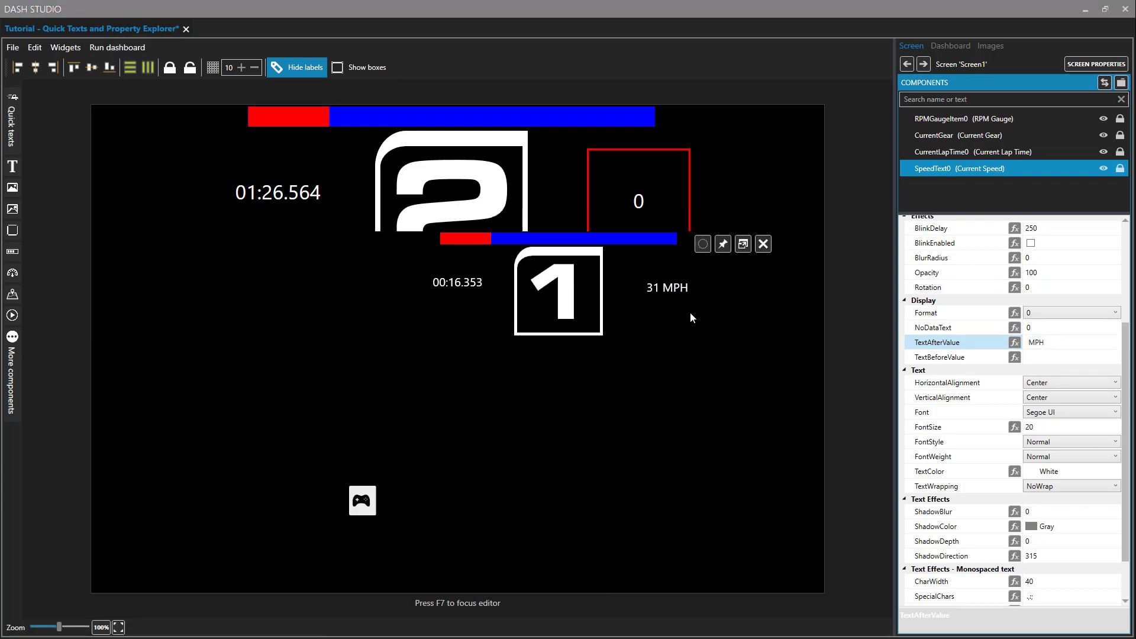
pyautogui.moveTo(670, 302)
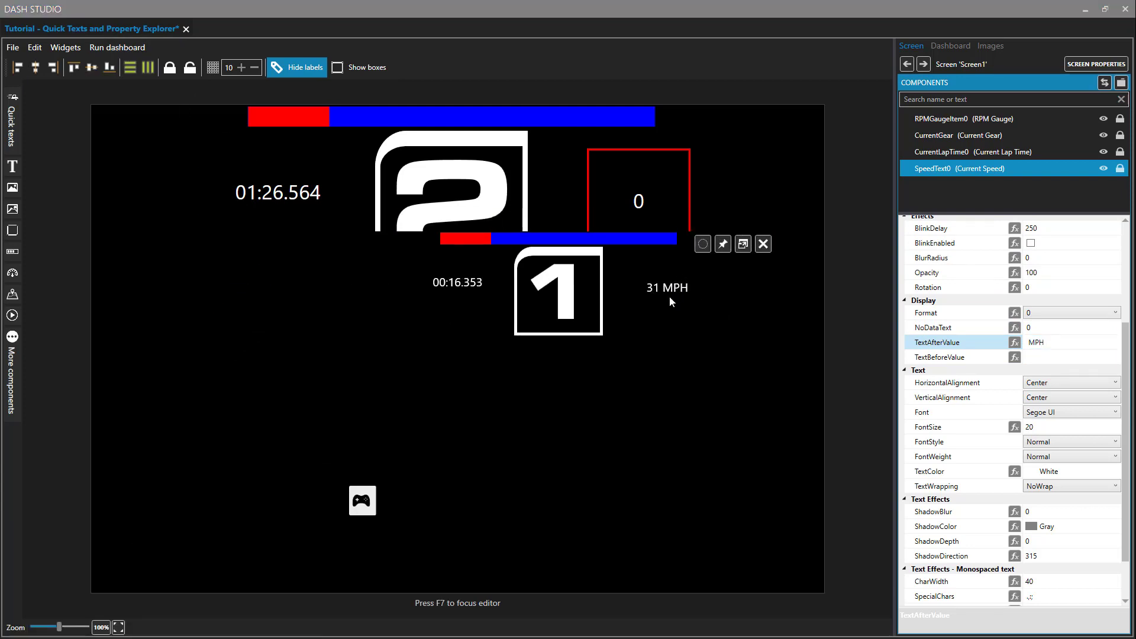
pyautogui.moveTo(651, 299)
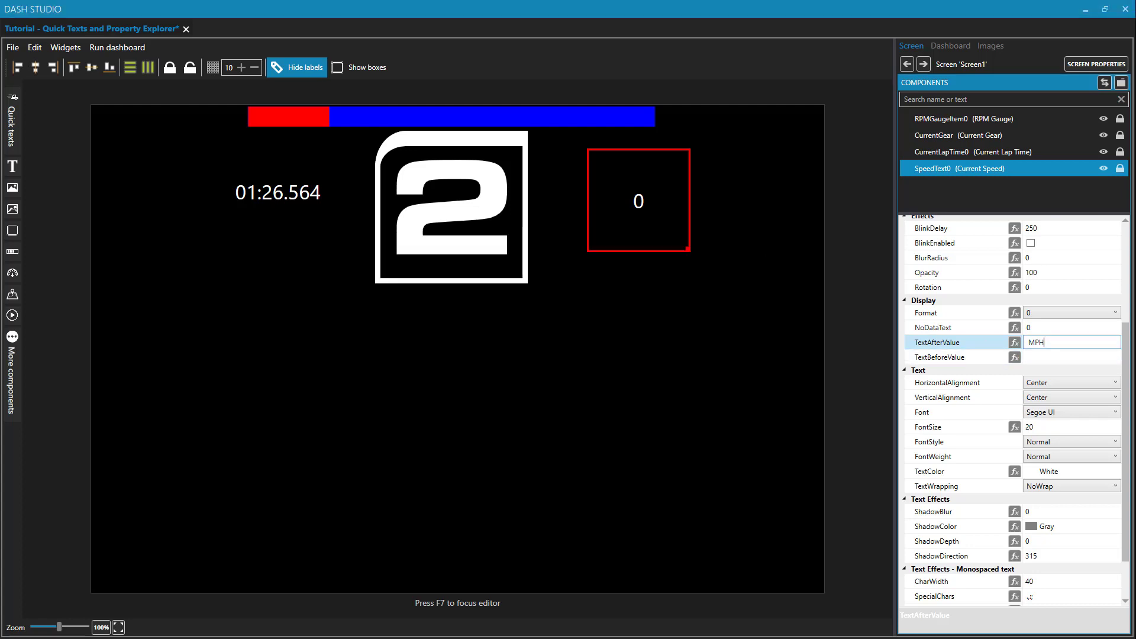
# Recheck the MPH suffix and the empty text before the speed value.
pyautogui.click(1072, 356)
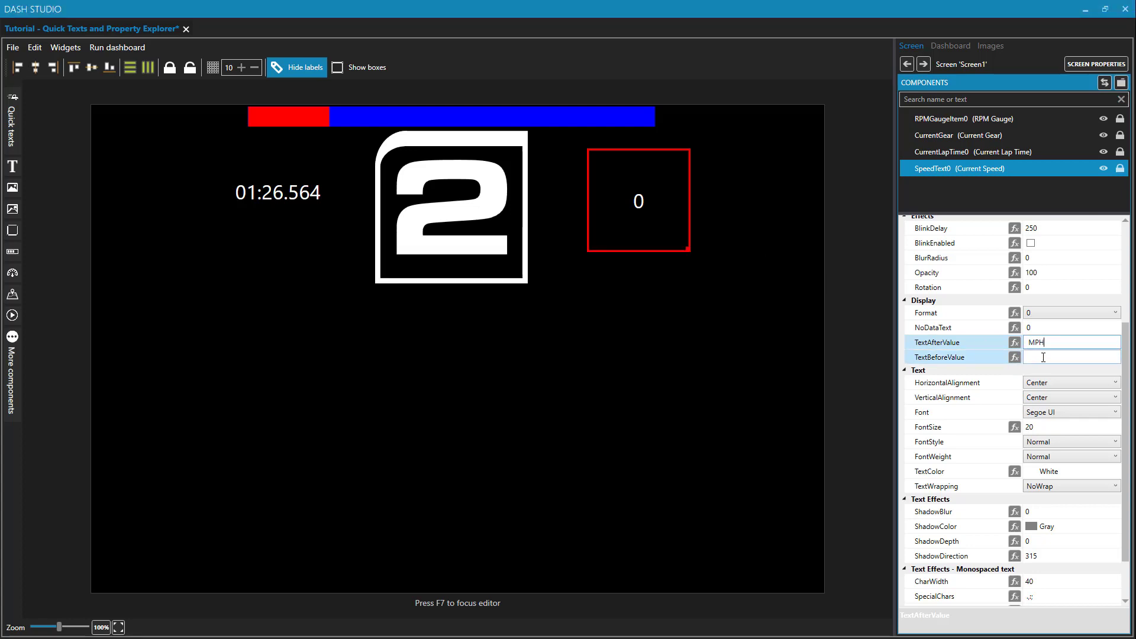
pyautogui.click(1071, 357)
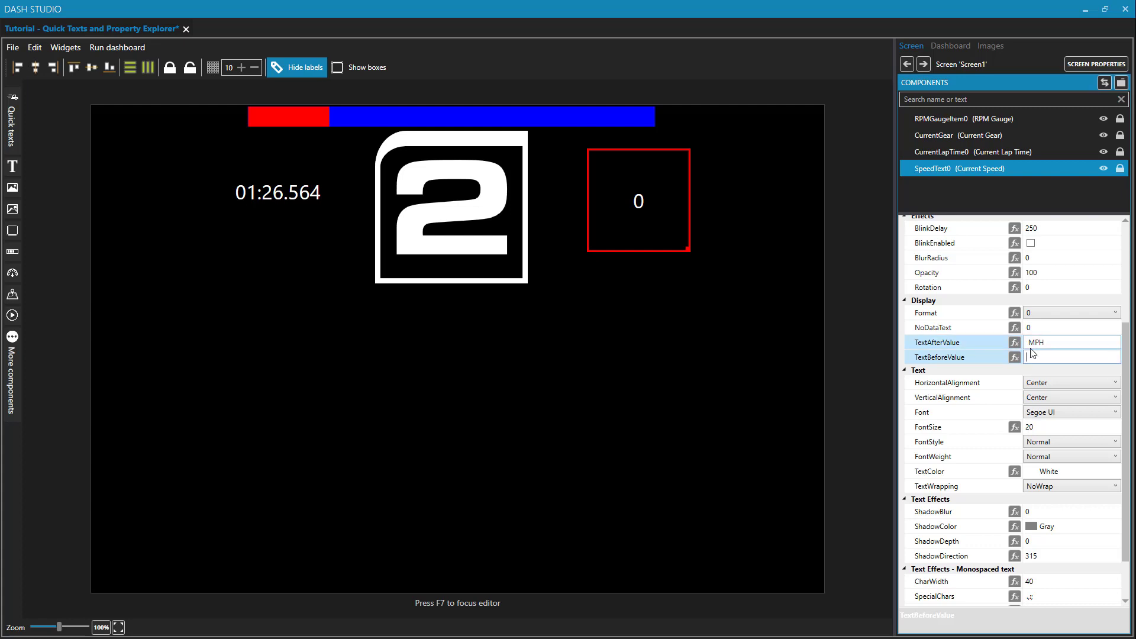
pyautogui.click(1071, 357)
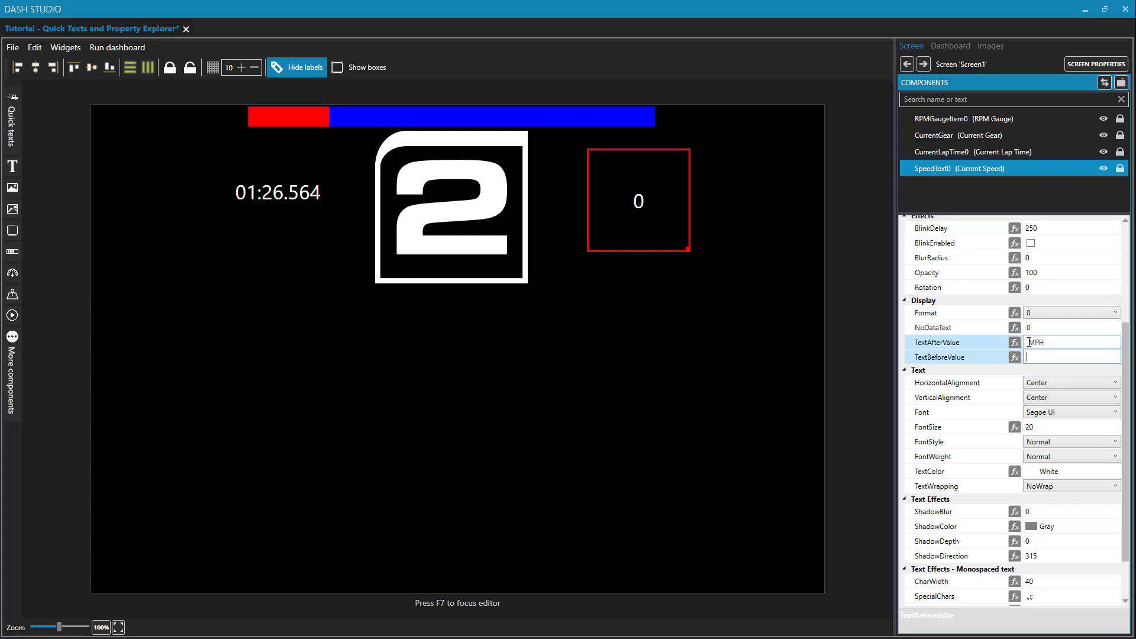
pyautogui.click(1071, 341)
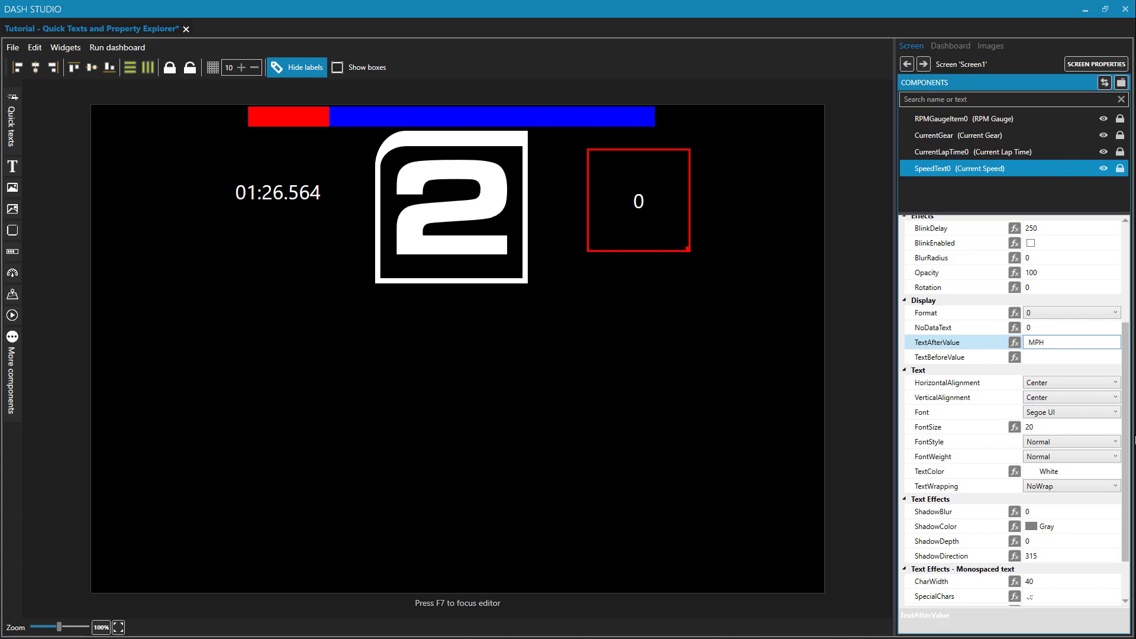
pyautogui.click(1072, 342)
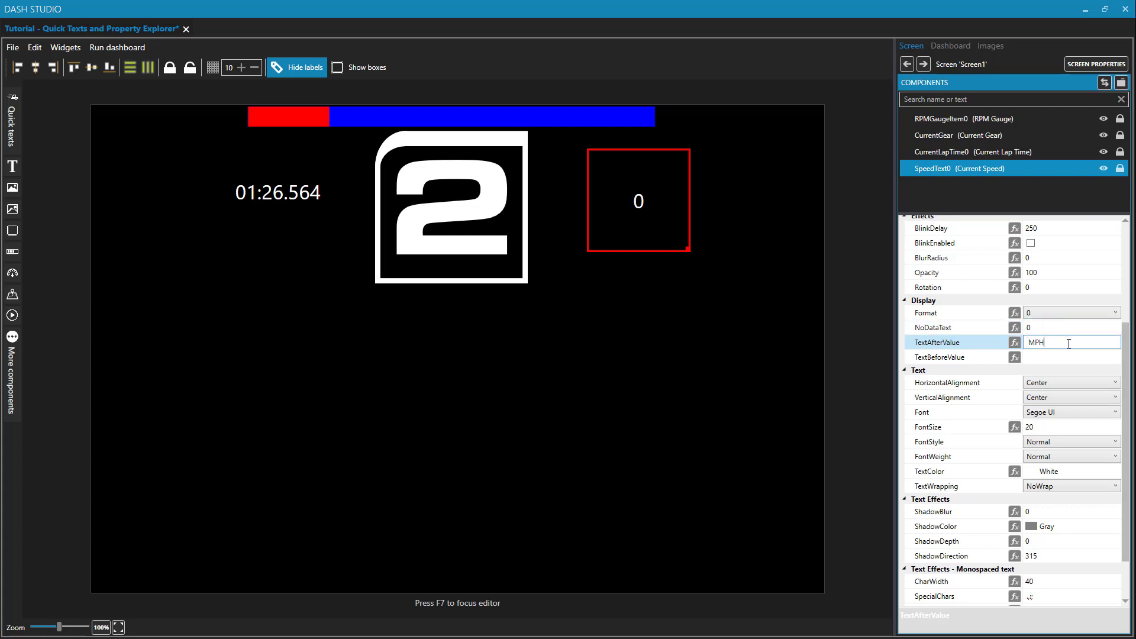
pyautogui.scroll(3)
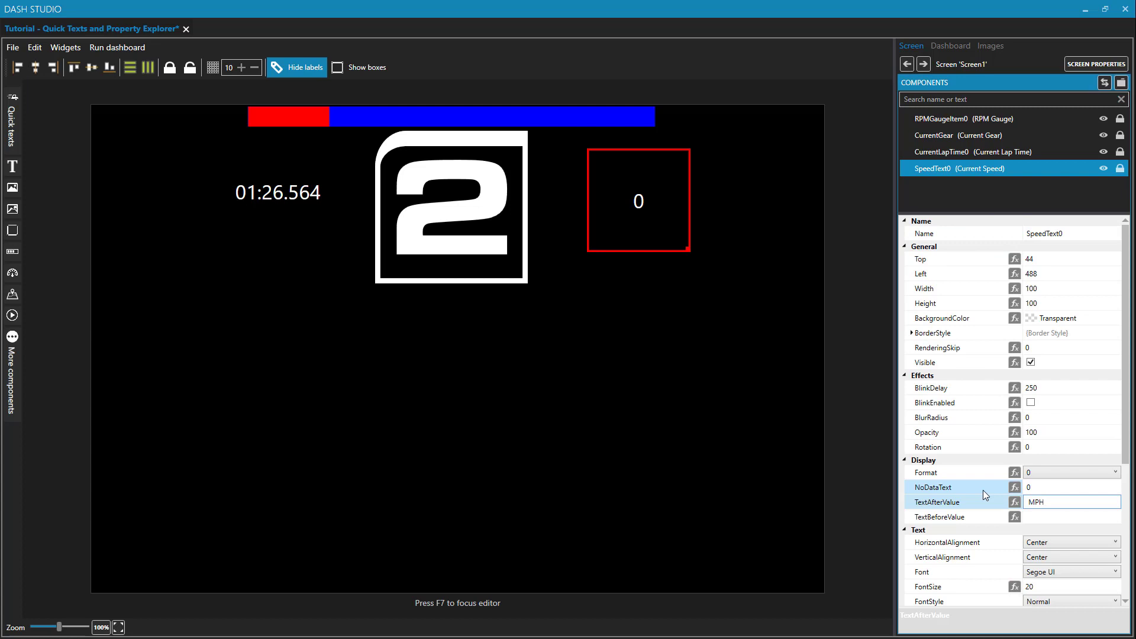
# Add a Remaining Fuel readout, then browse the Race quick texts for Race Position.
pyautogui.click(12, 96)
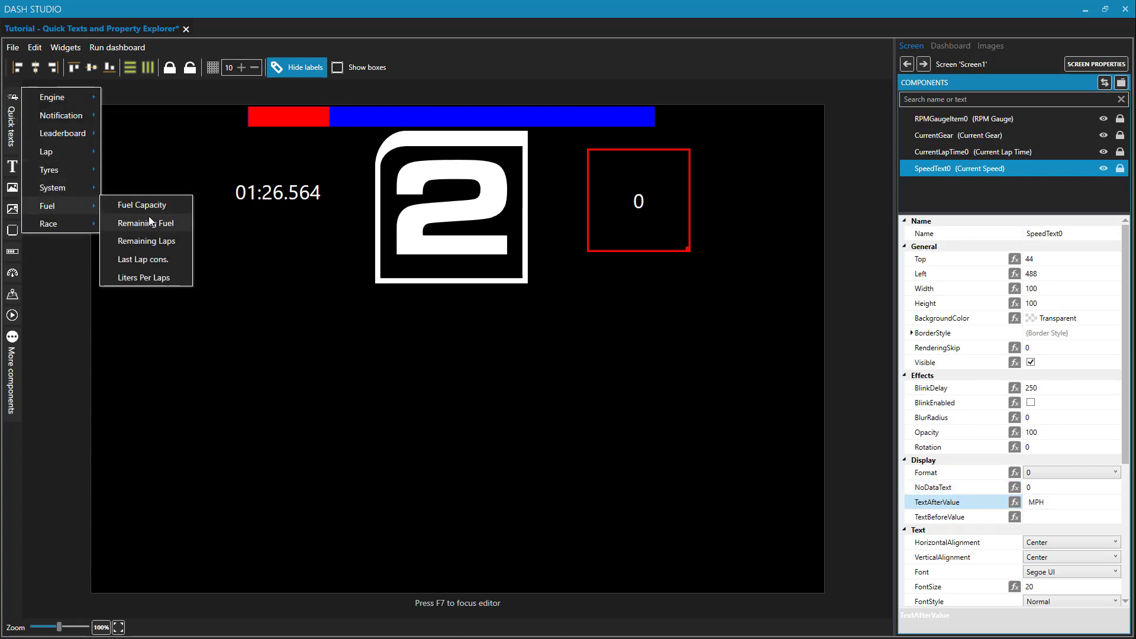
pyautogui.click(145, 223)
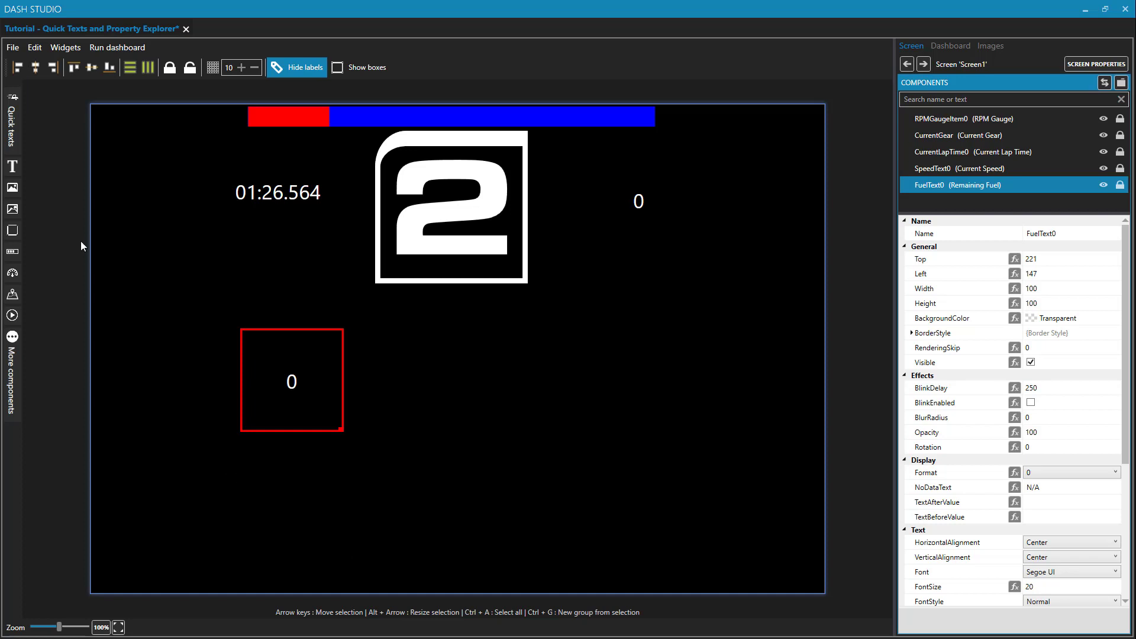
pyautogui.click(11, 96)
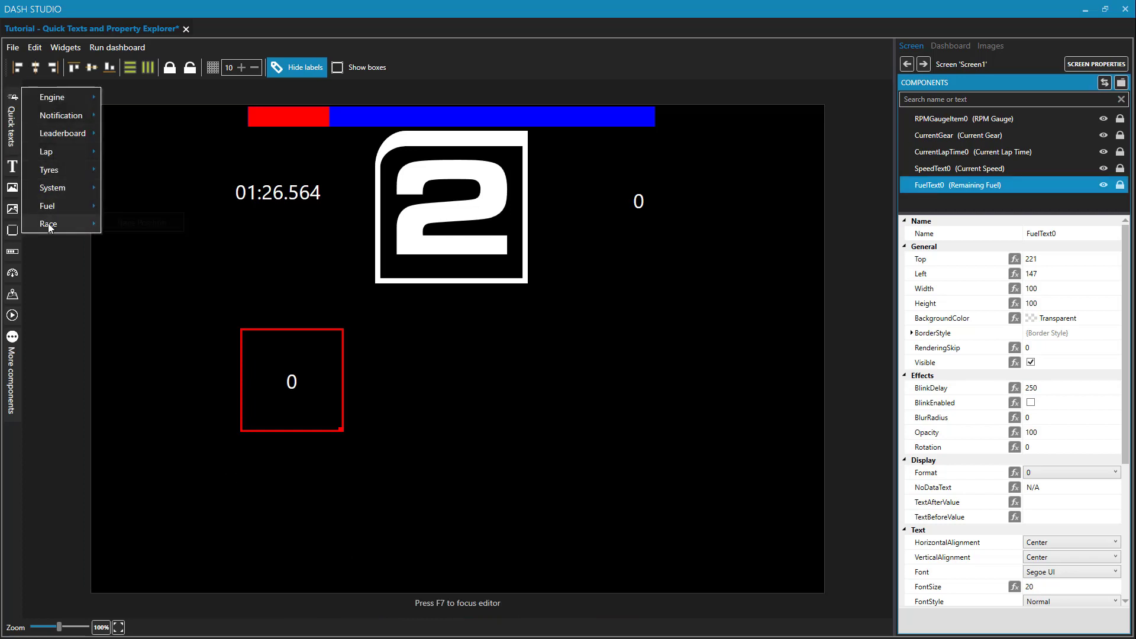
pyautogui.click(47, 223)
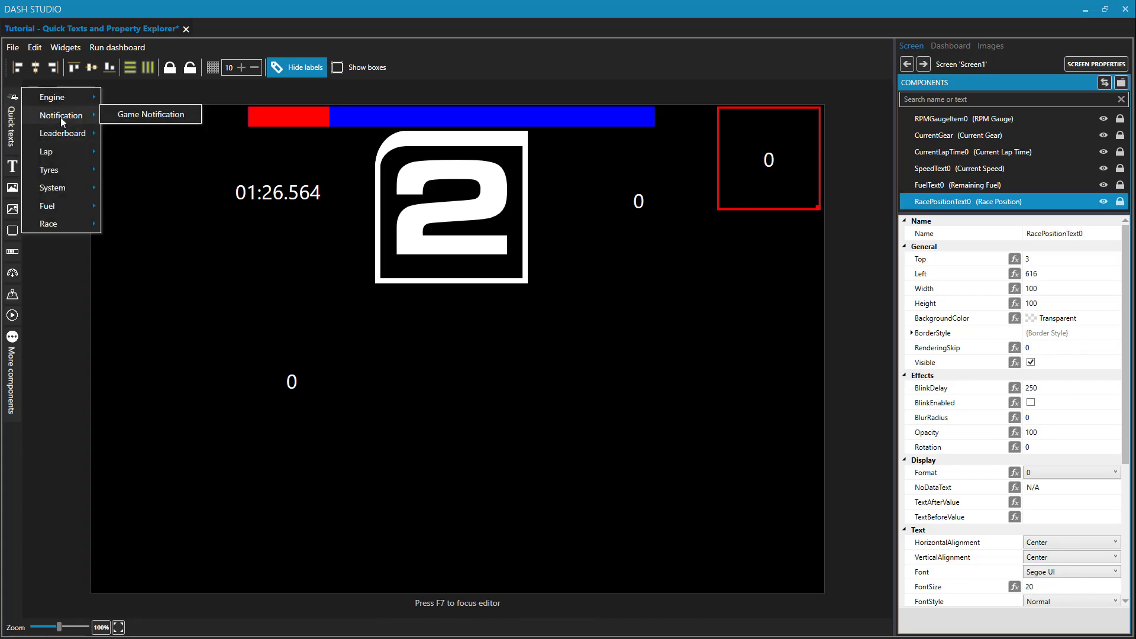
pyautogui.moveTo(150, 115)
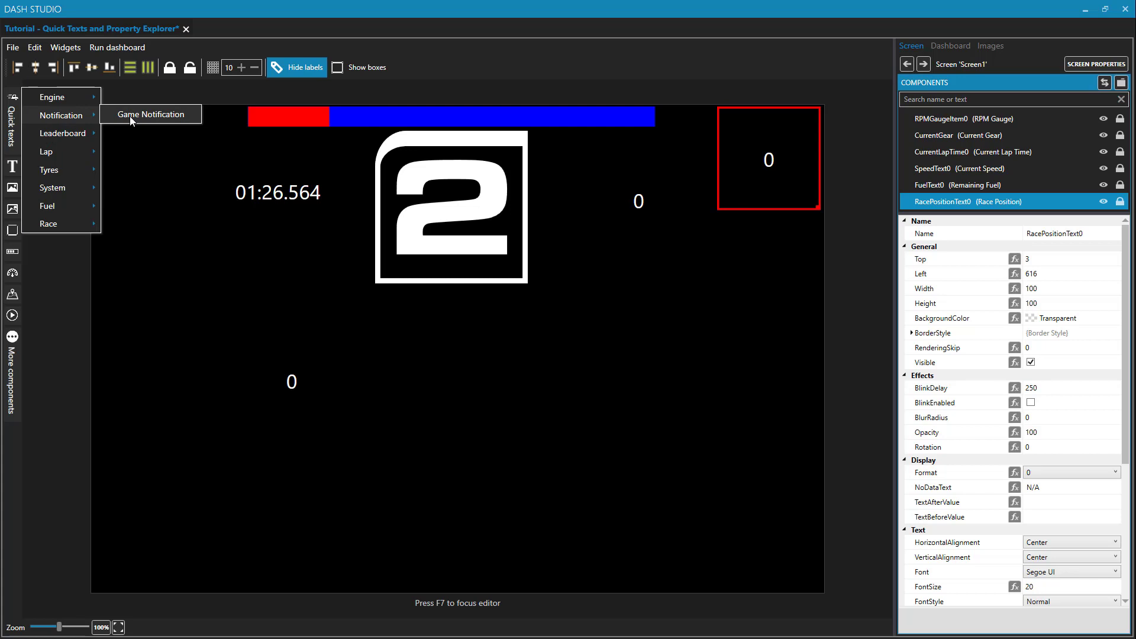
# Add a Game Notification display along the bottom of the dashboard.
pyautogui.click(150, 113)
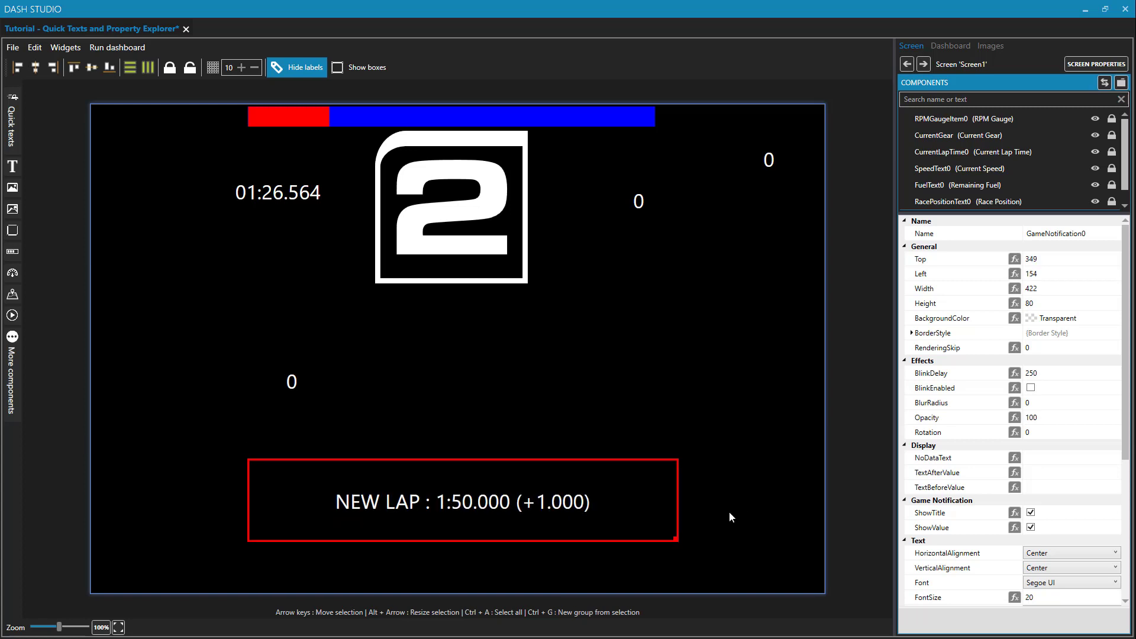
pyautogui.moveTo(572, 421)
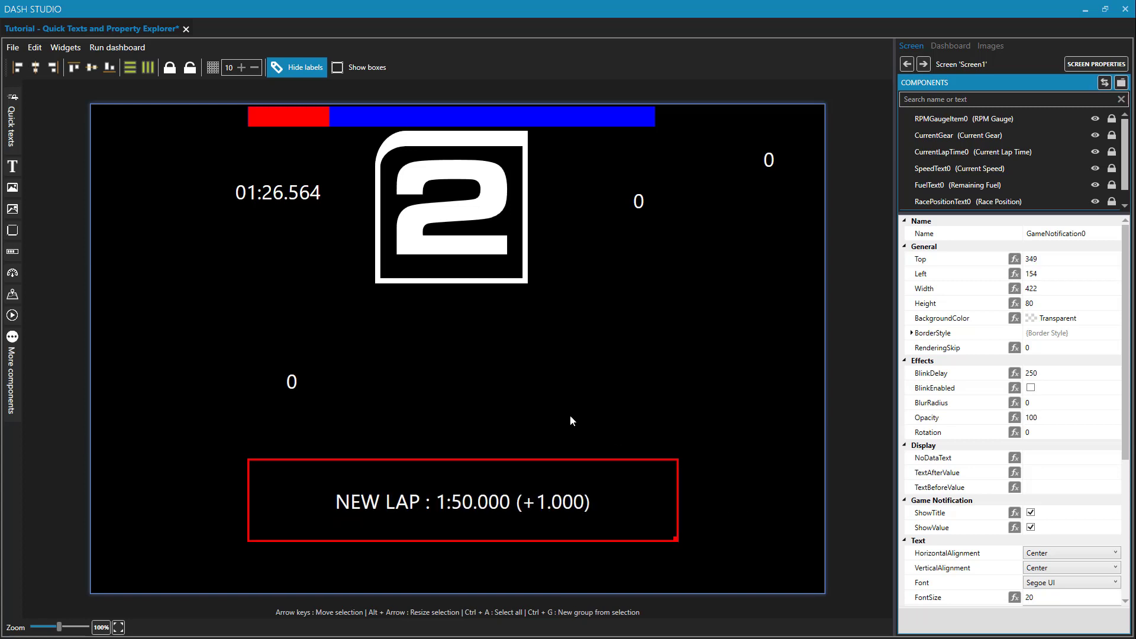
pyautogui.moveTo(601, 515)
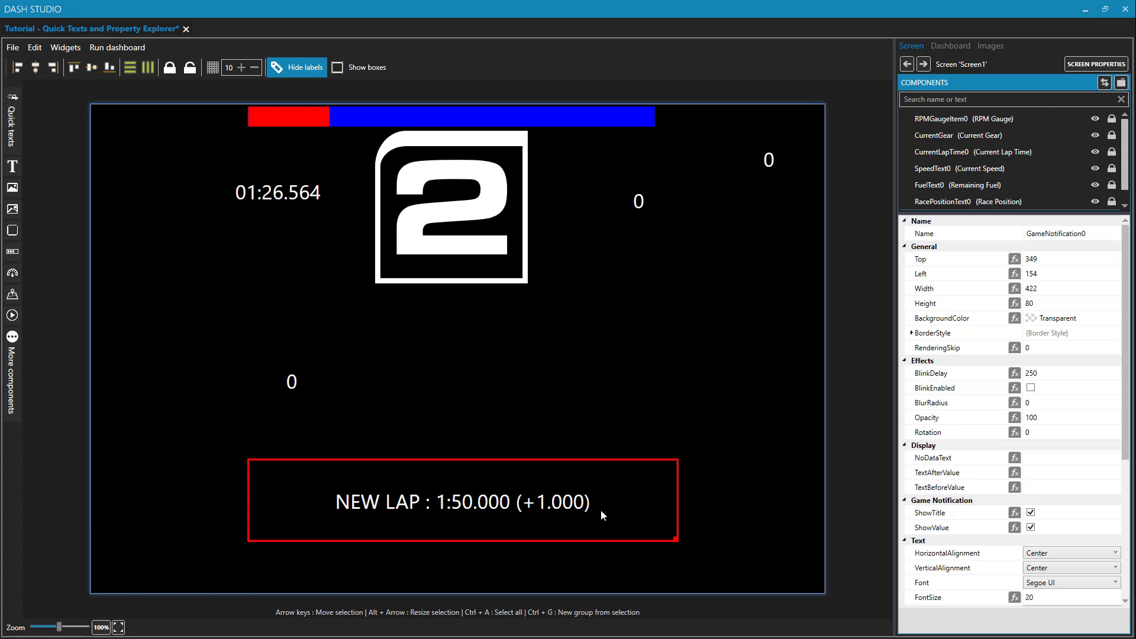
pyautogui.moveTo(644, 560)
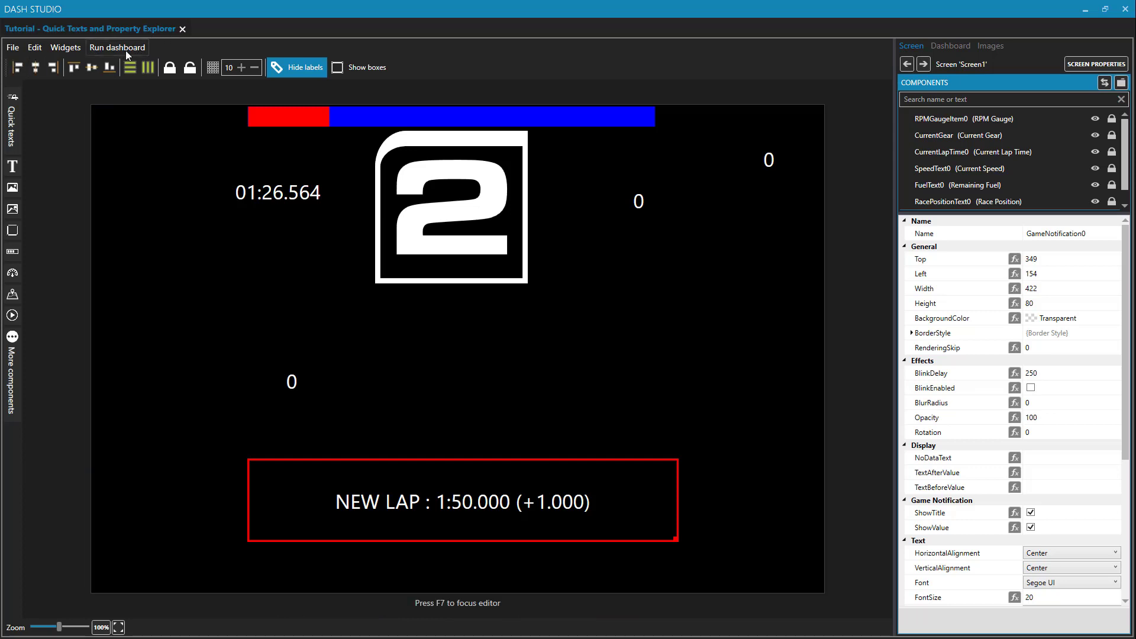
pyautogui.moveTo(139, 121)
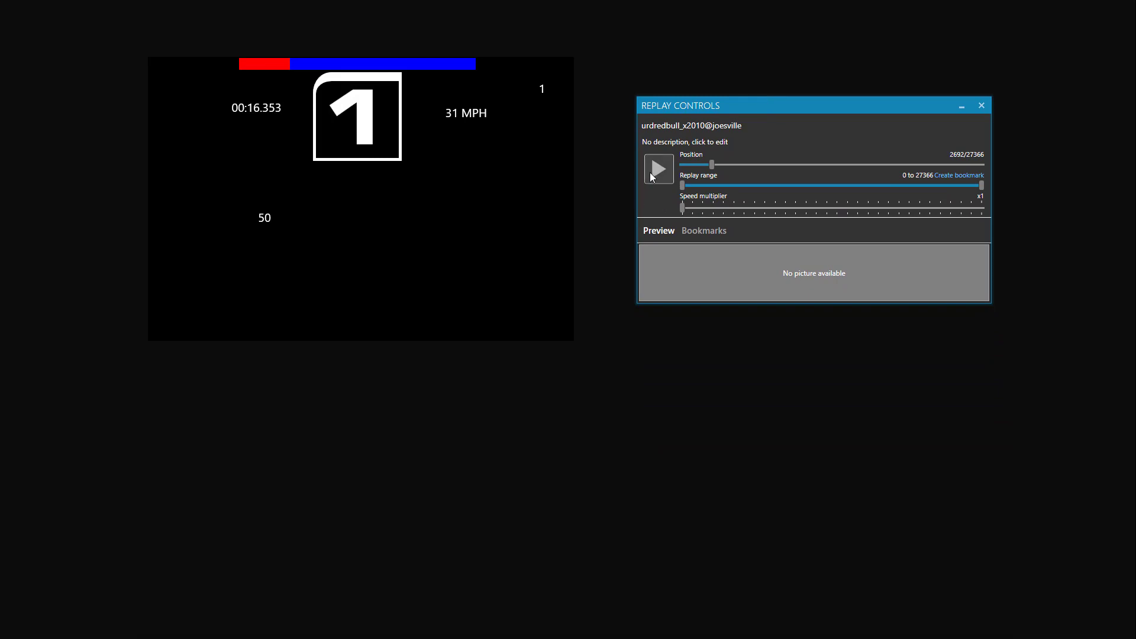
pyautogui.moveTo(652, 177)
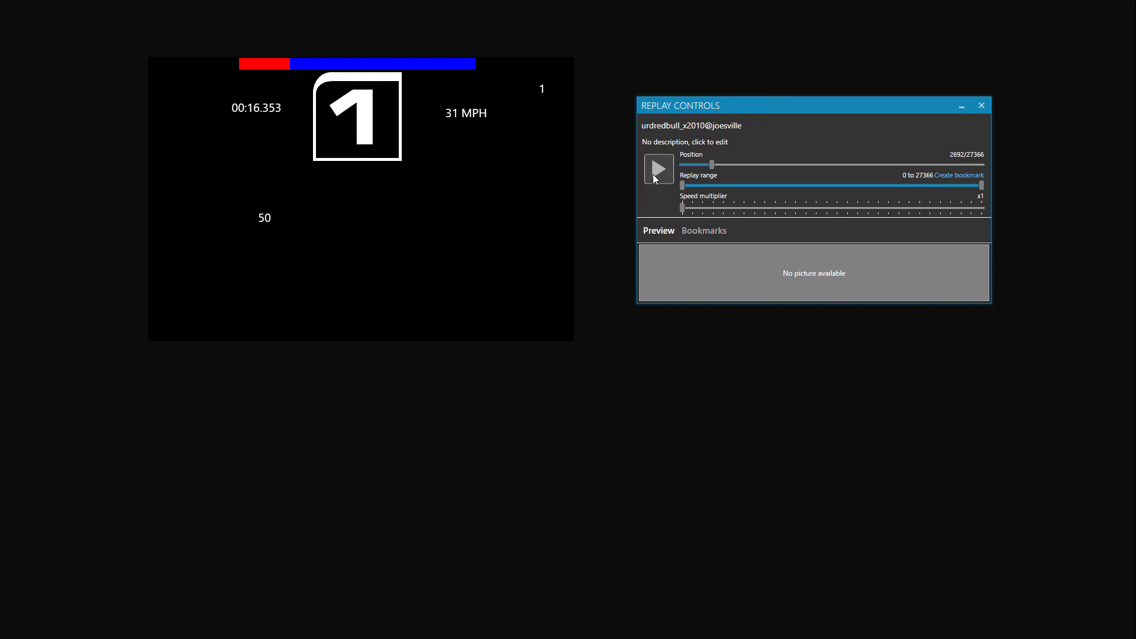
# Start the replay so the dashboard's lap time and speed update live.
pyautogui.click(658, 169)
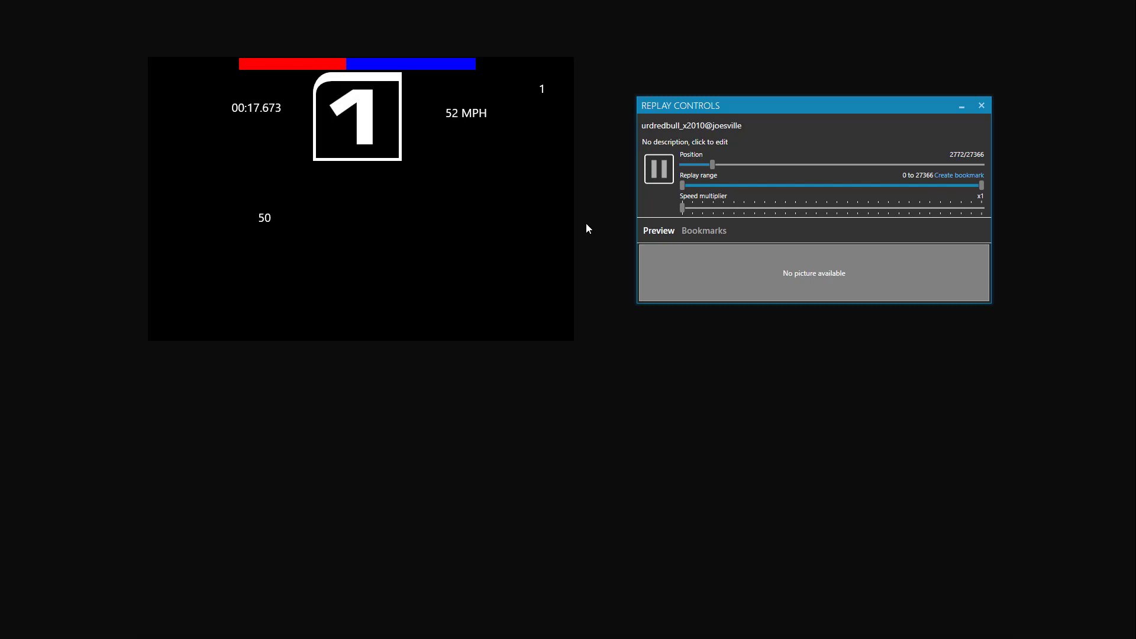